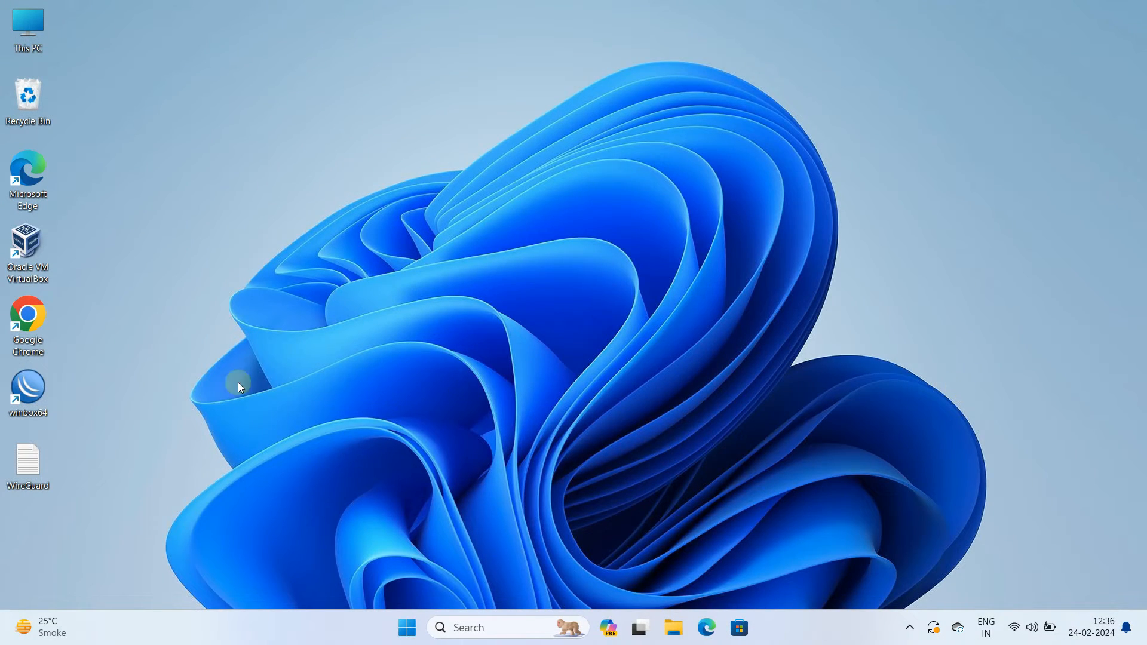
- Launch WinBox and connect to router 103.158.44.214:9192 using the saved credentials
double_click(27, 386)
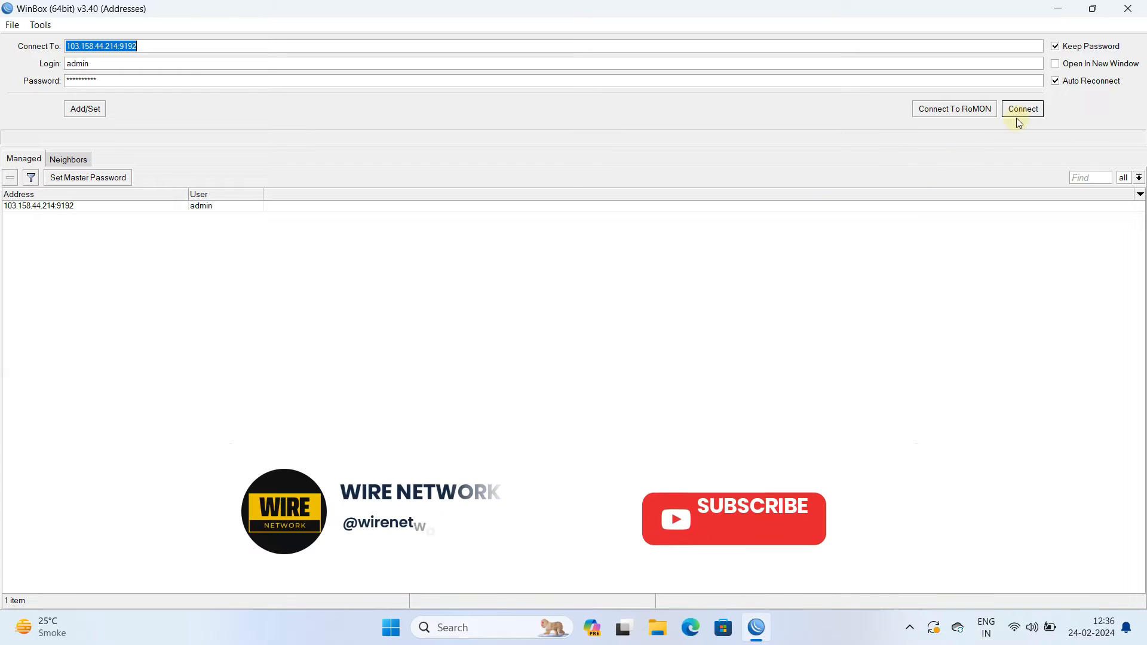
left_click(1022, 108)
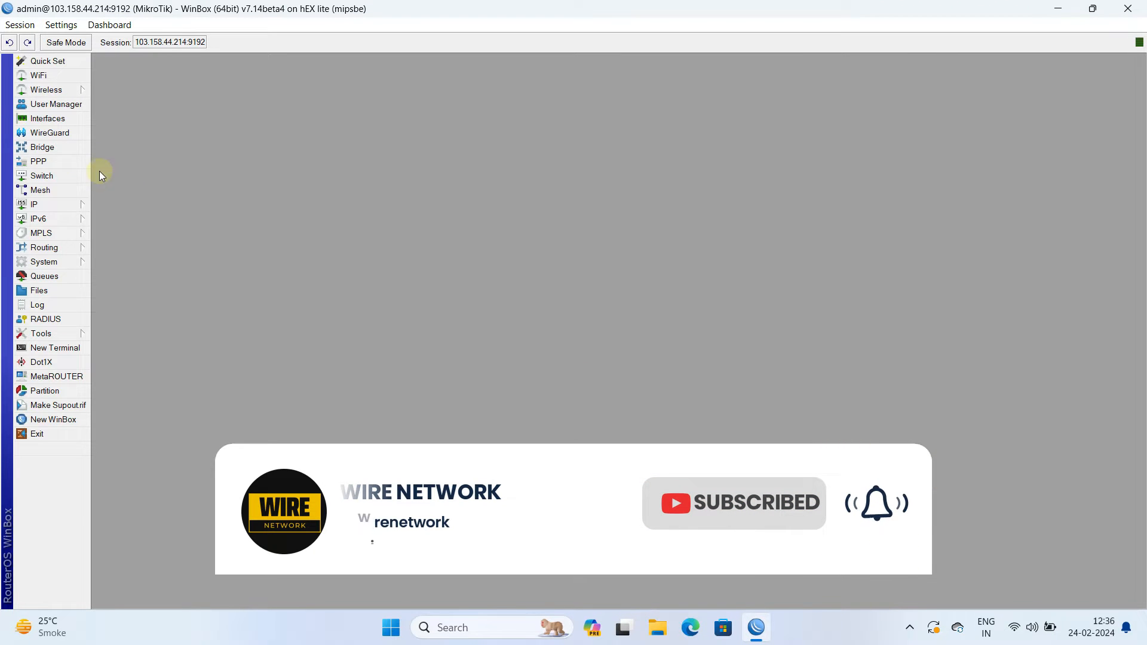
- Create WireGuard interface wireguard1 on listen port 13231 with generated keys
left_click(50, 133)
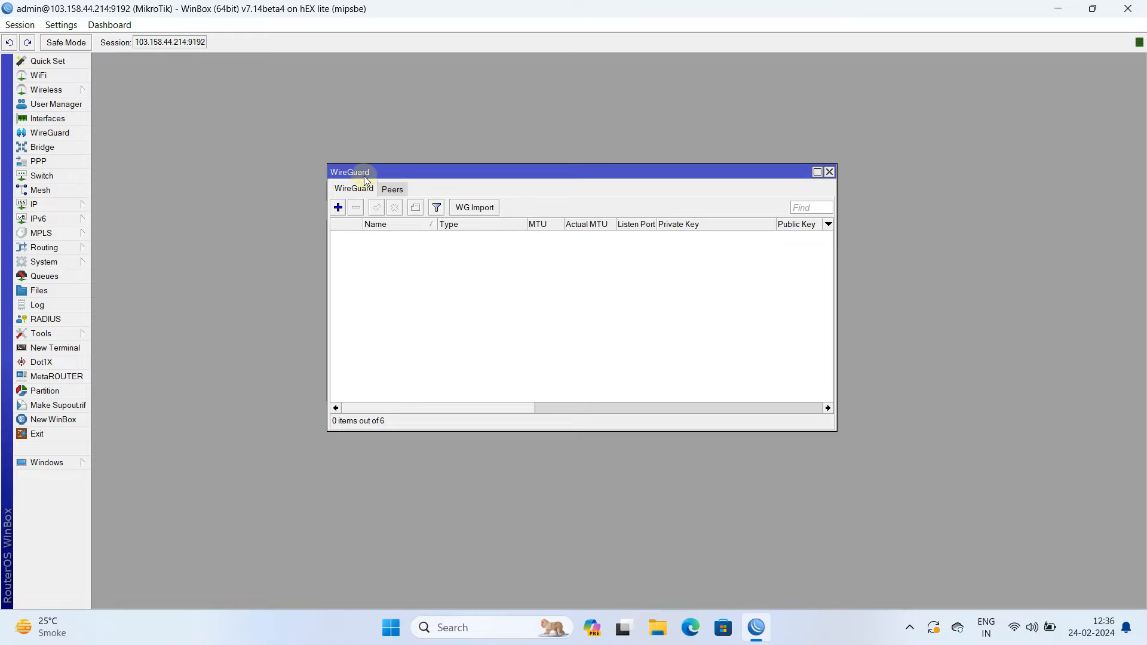
left_click_drag(365, 172, 364, 163)
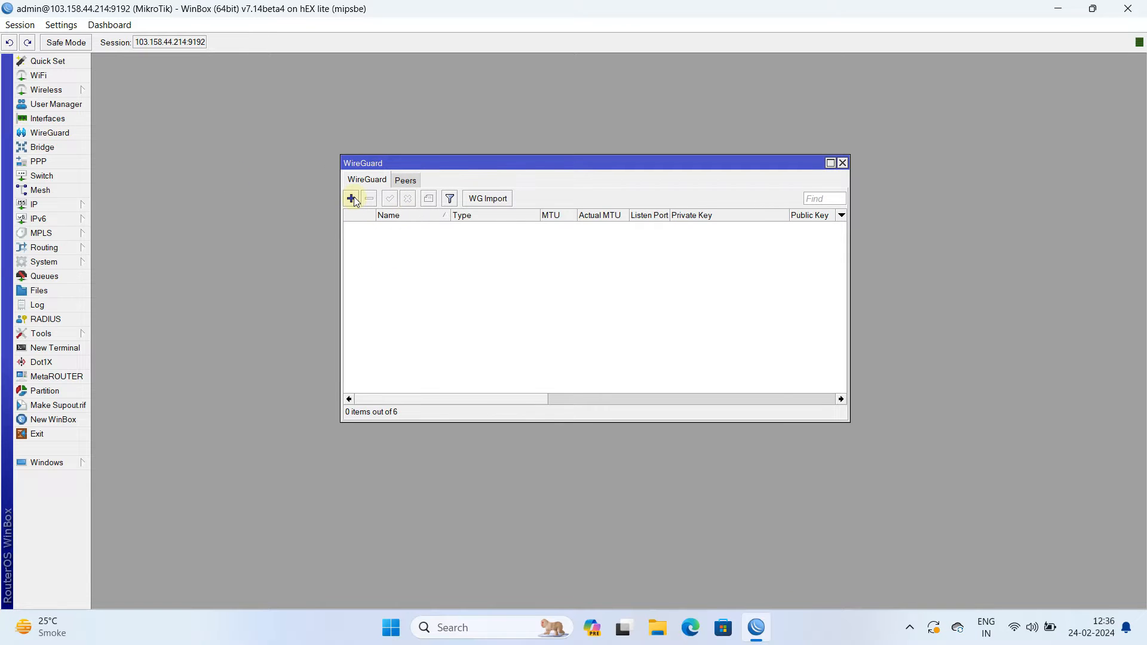
left_click(351, 199)
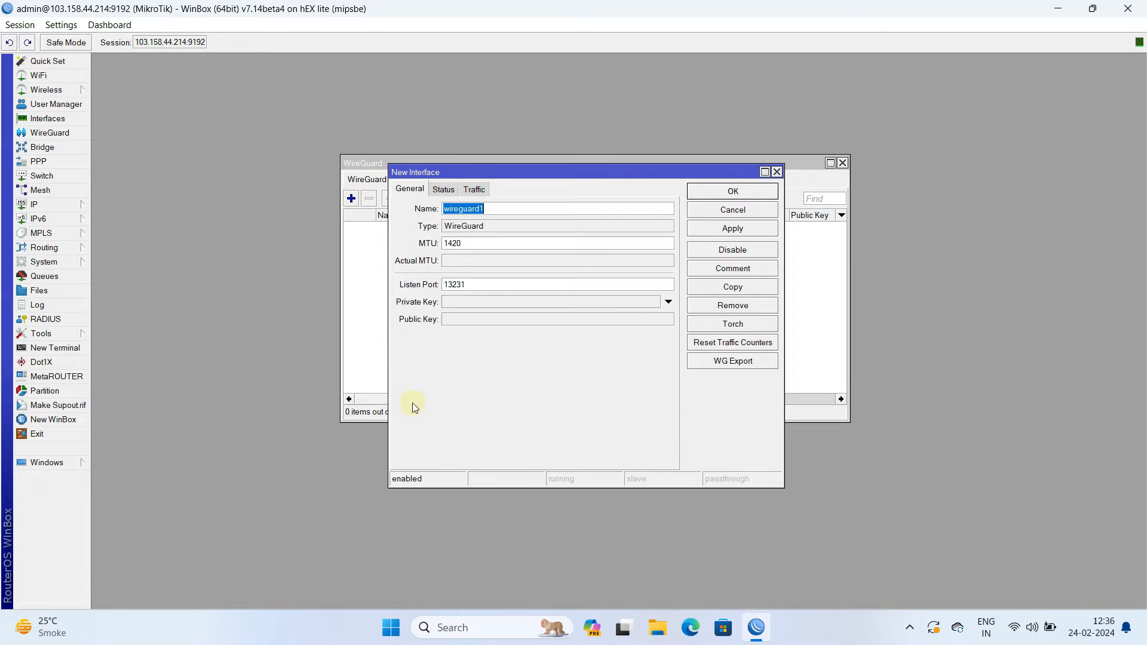
left_click(483, 209)
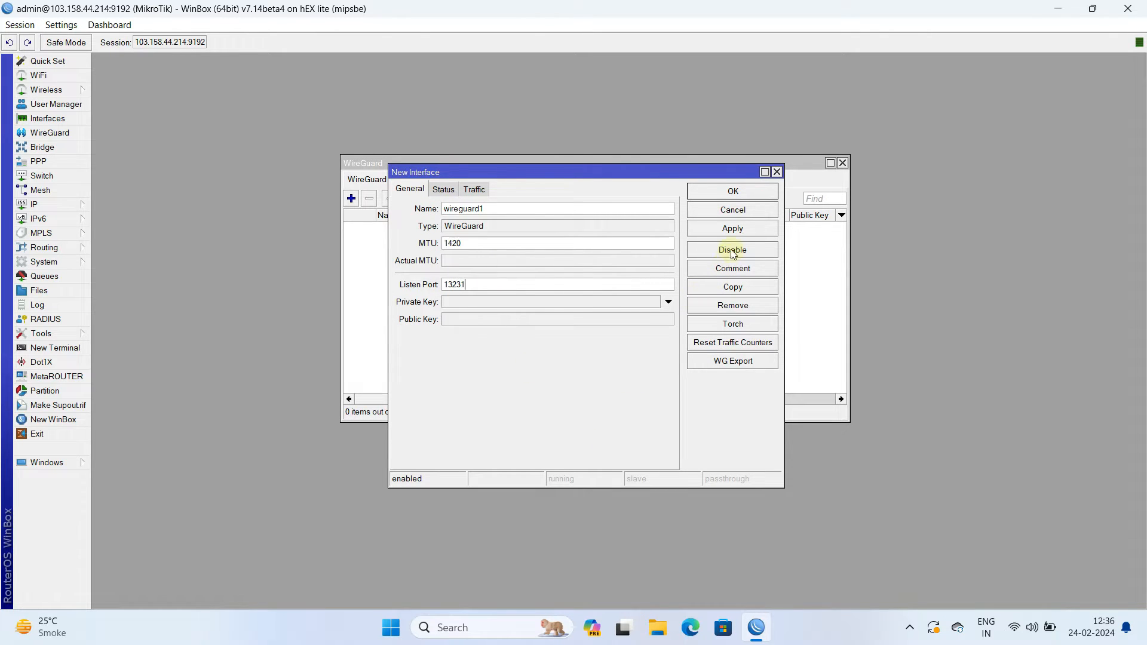
left_click(732, 229)
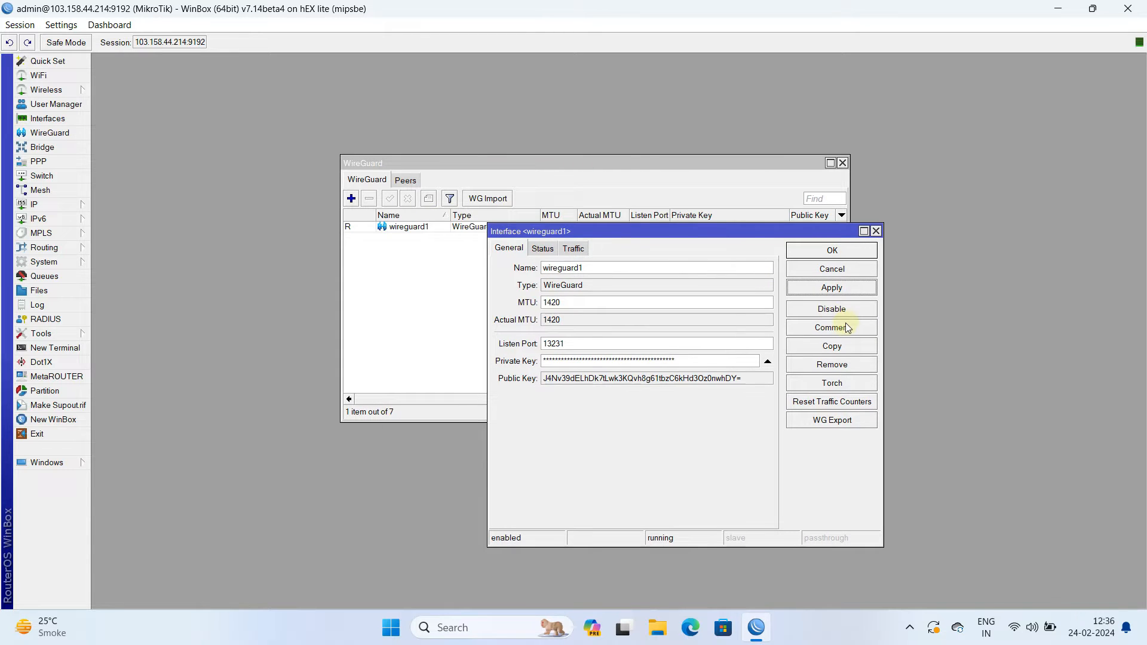
- Add the comment 'WireGuard Interface' to wireguard1
left_click(831, 327)
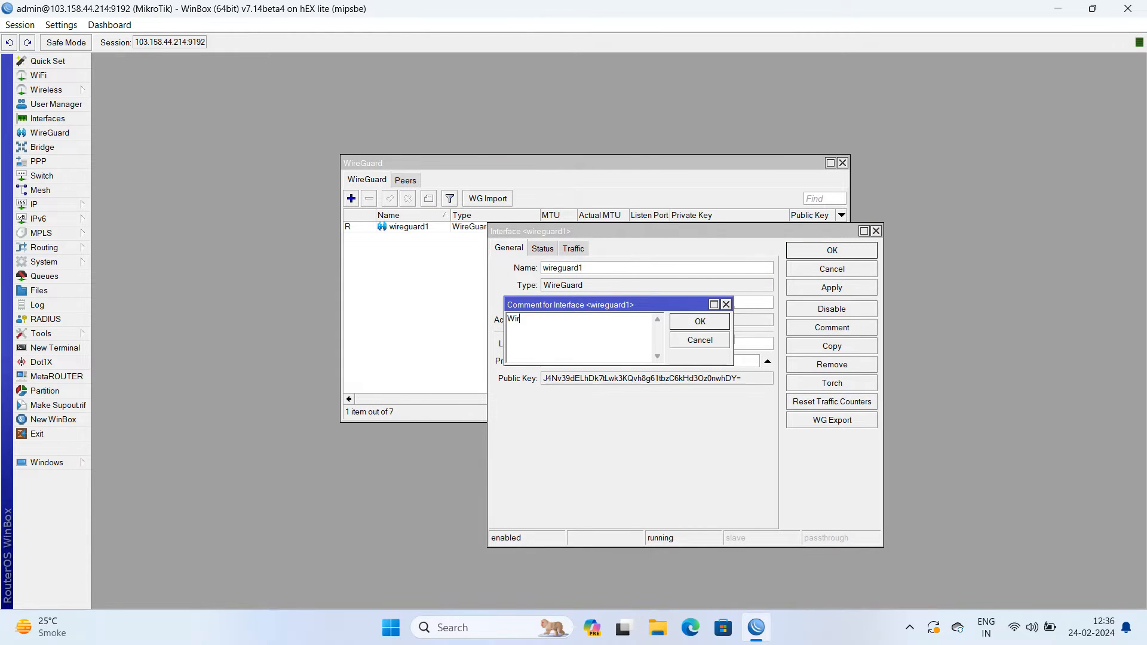
type("eGuard")
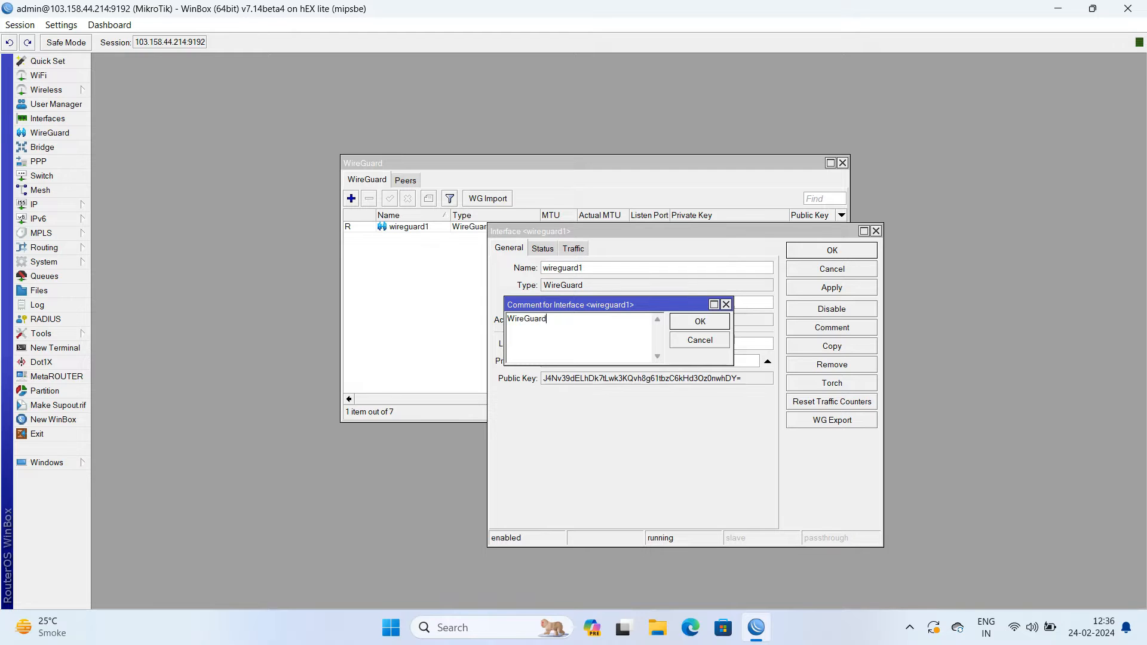
type("Inter")
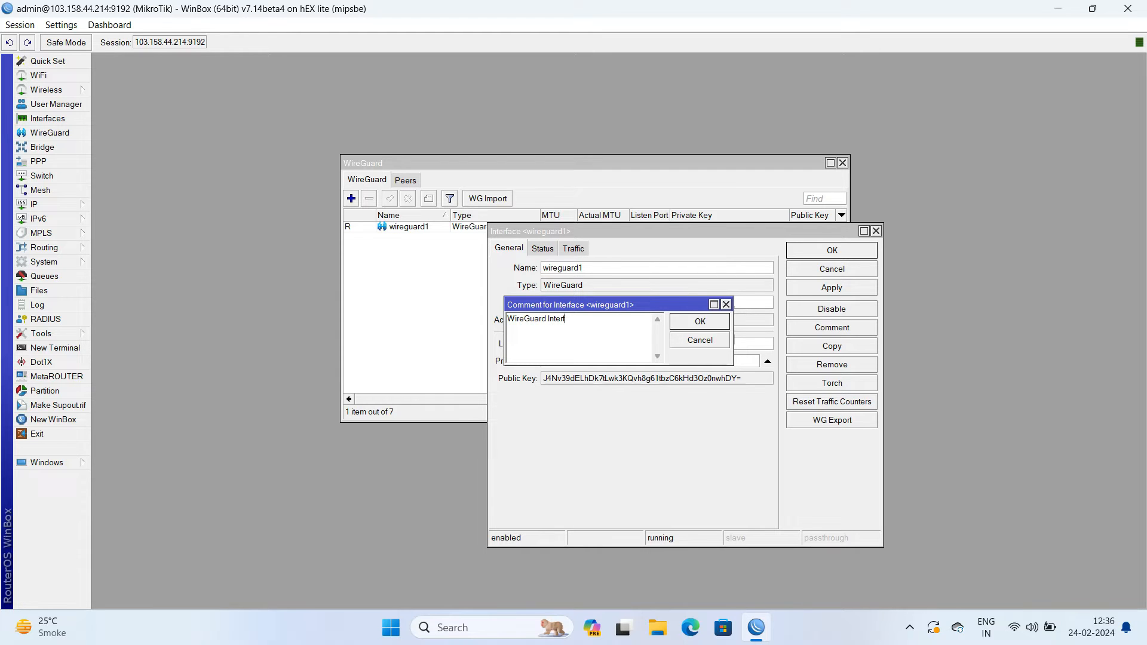
type("face")
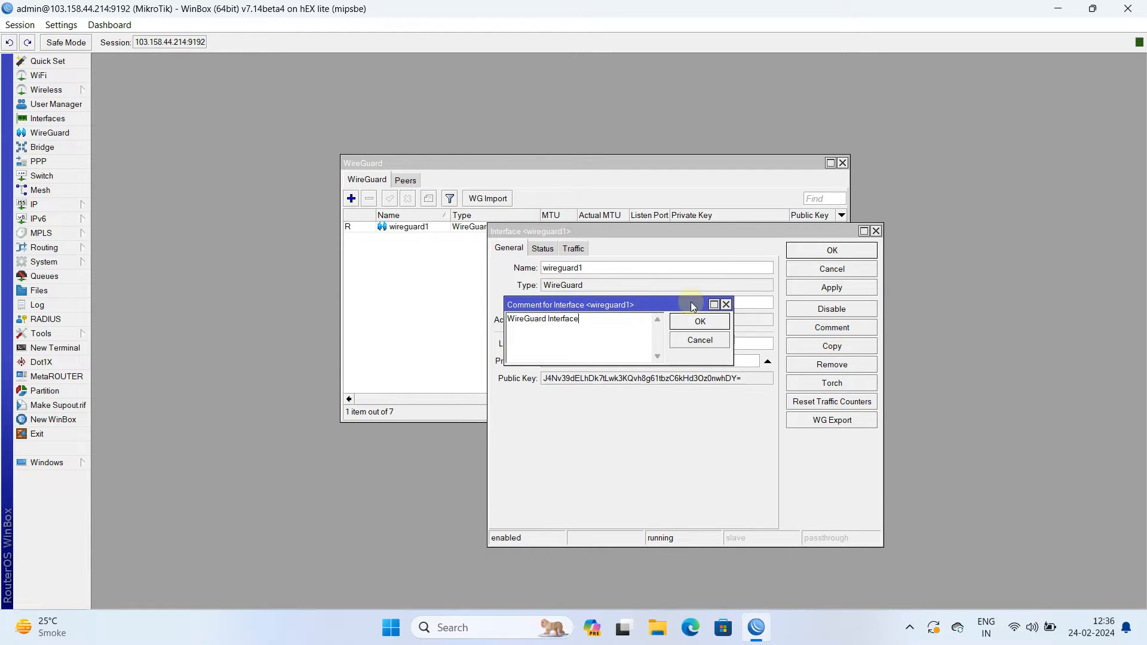
left_click(699, 322)
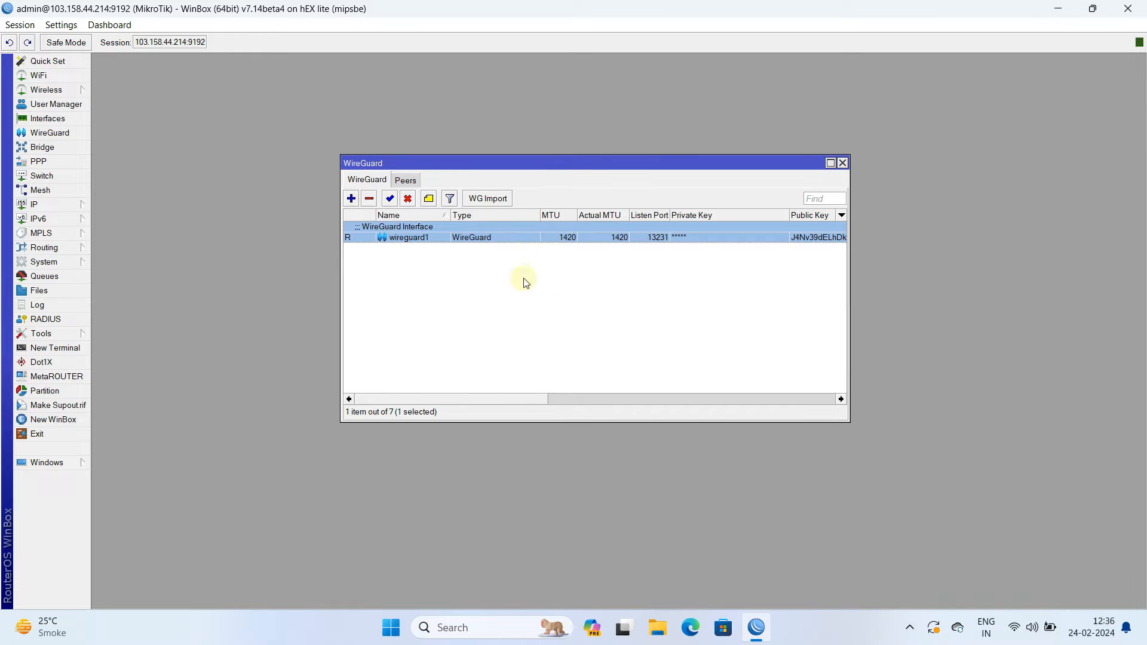
- Close the WireGuard interfaces window and open IP > Addresses
left_click(842, 162)
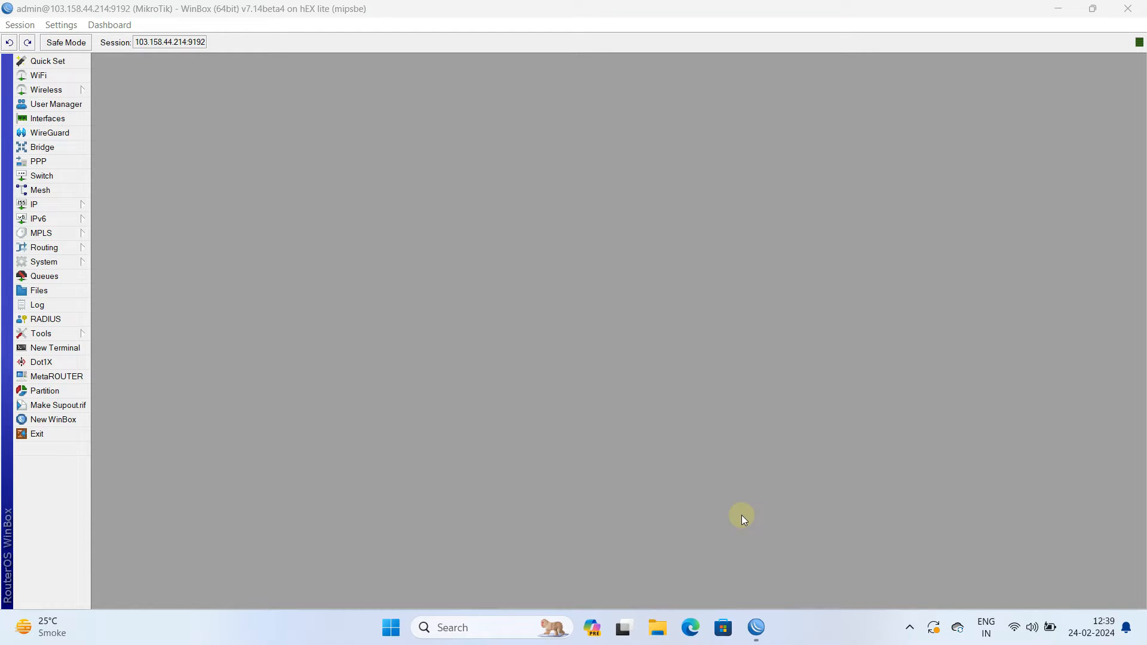
mouse_move(743, 521)
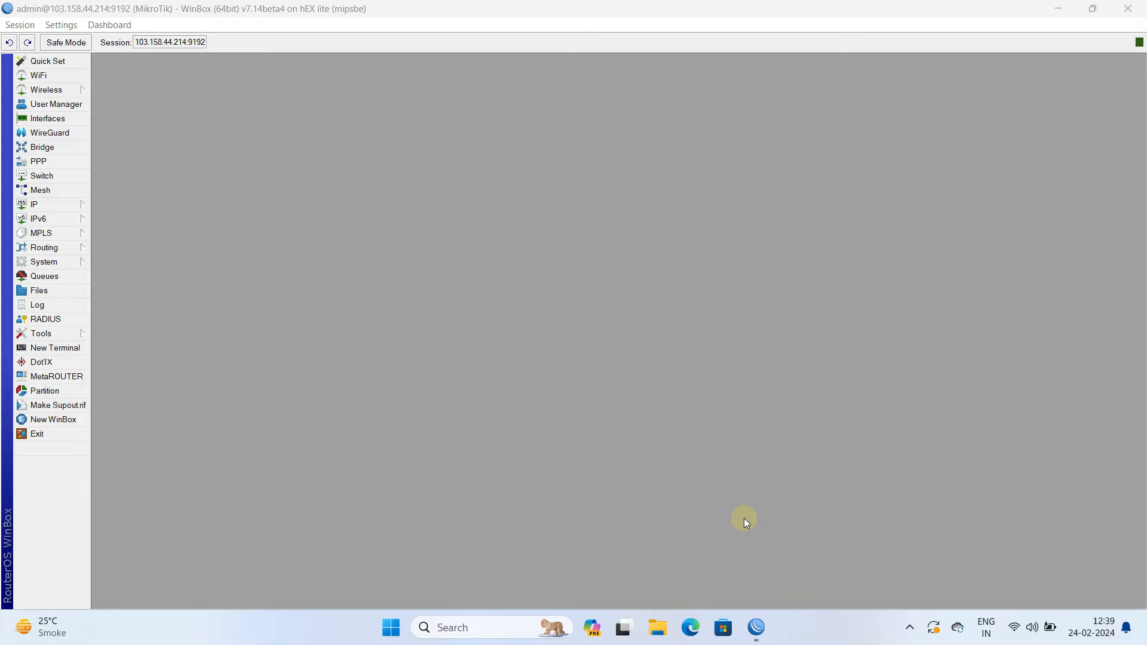
mouse_move(758, 522)
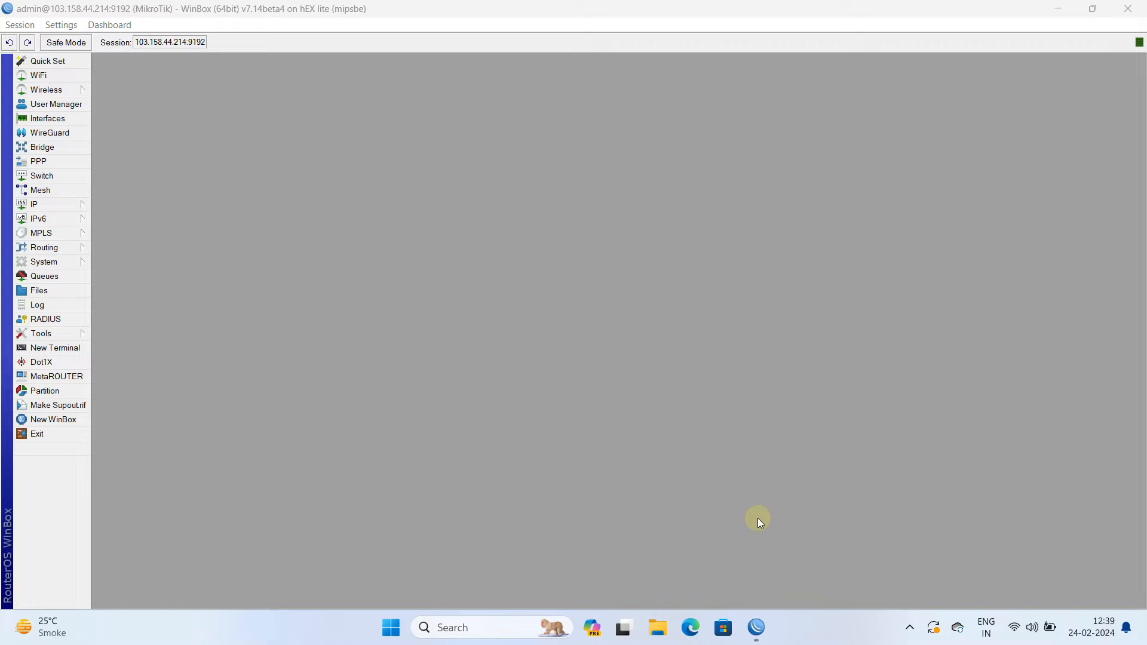
mouse_move(69, 218)
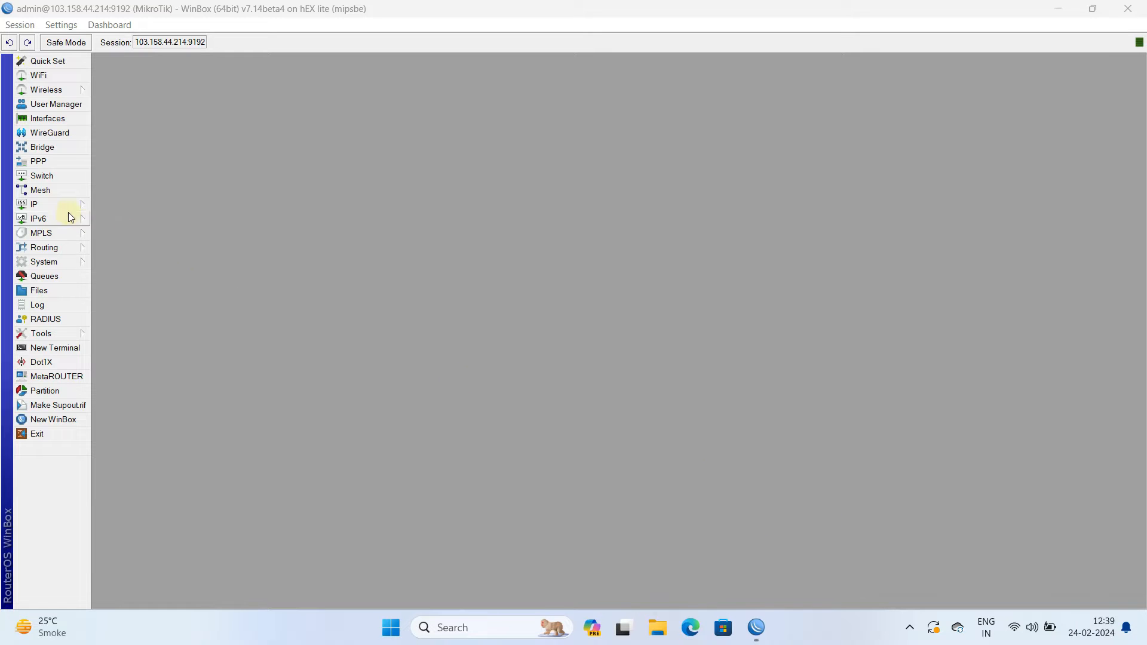
left_click(33, 203)
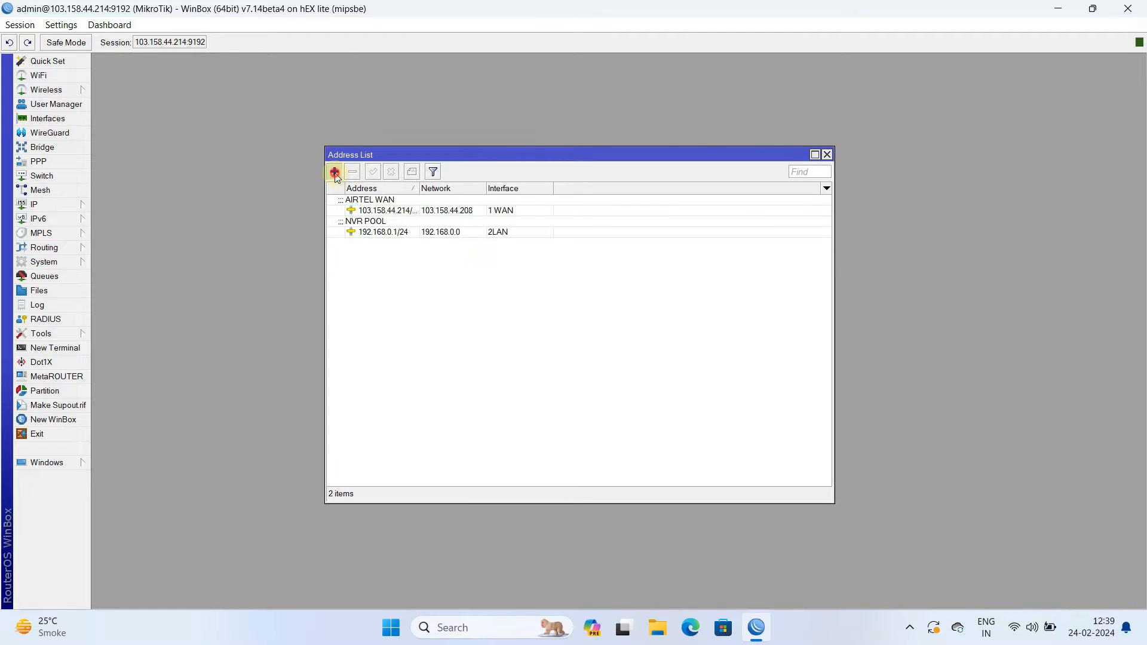
- Add address 192.168.88.1/24 on interface wireguard1 with comment 'WireGuard'
left_click(334, 171)
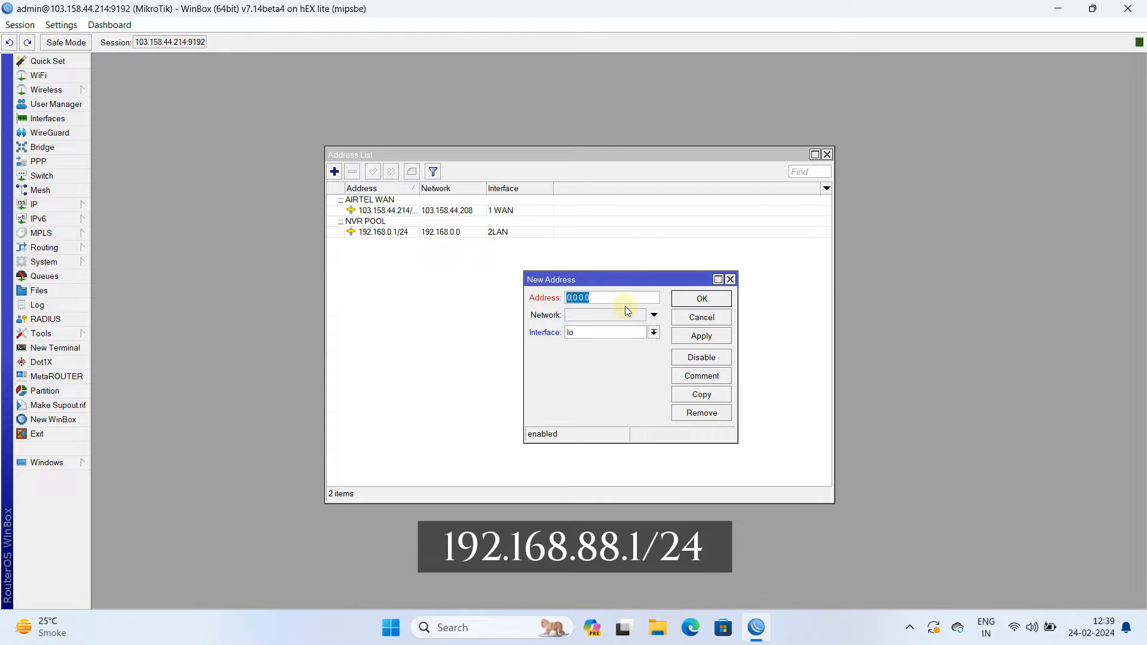
type("192.168.88.1")
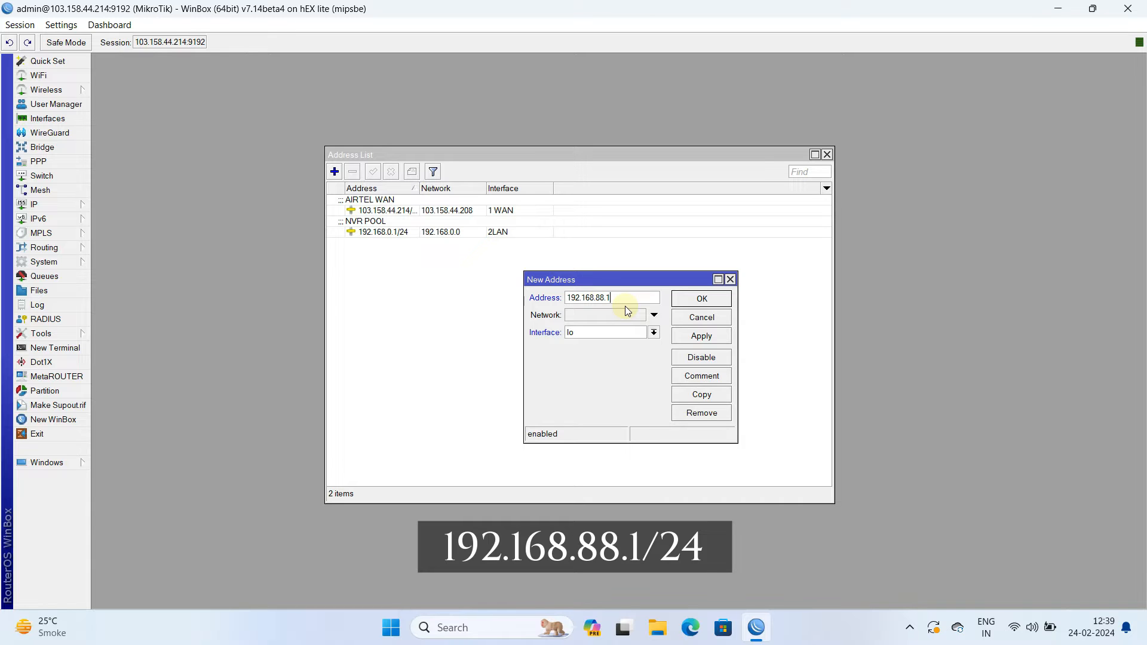
type("/")
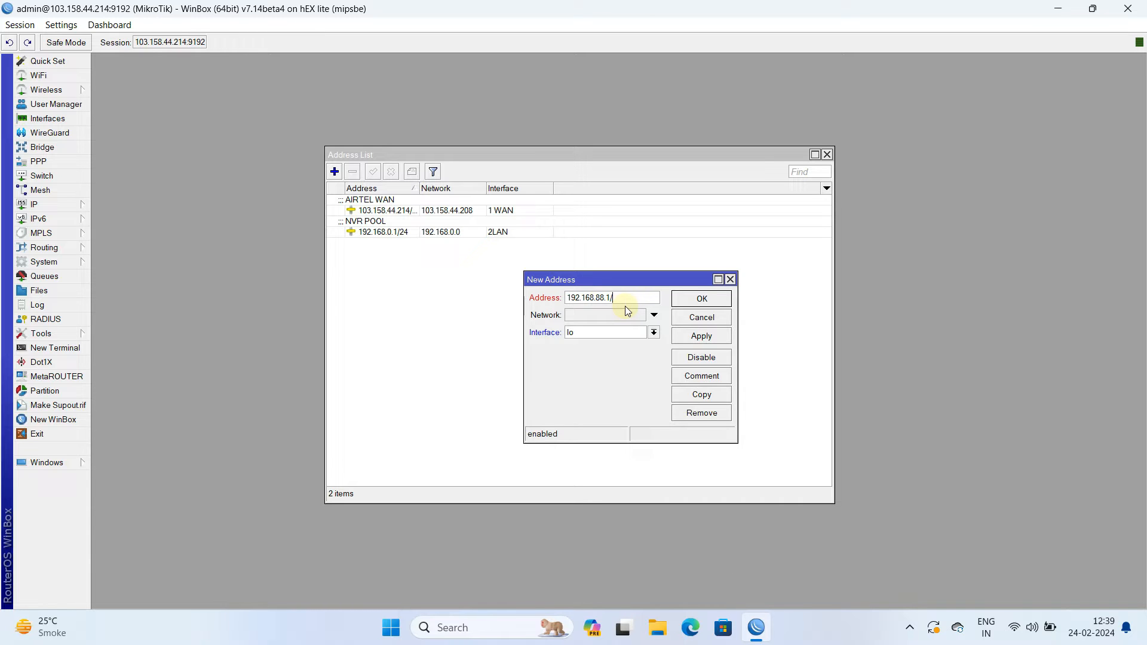
type("24")
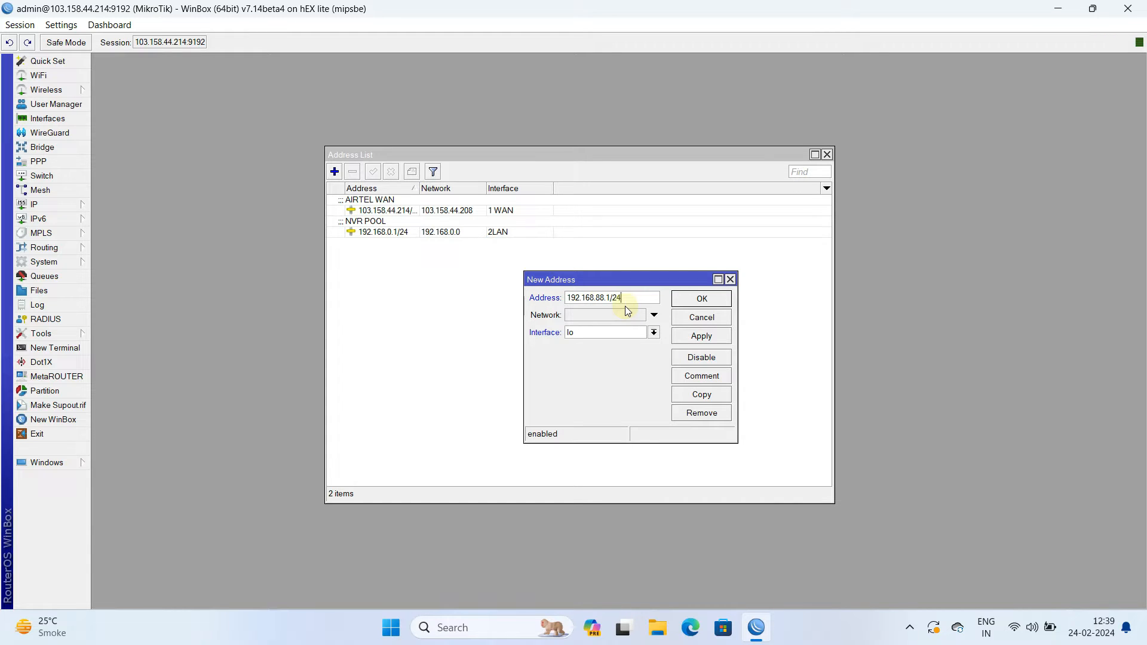
left_click(653, 332)
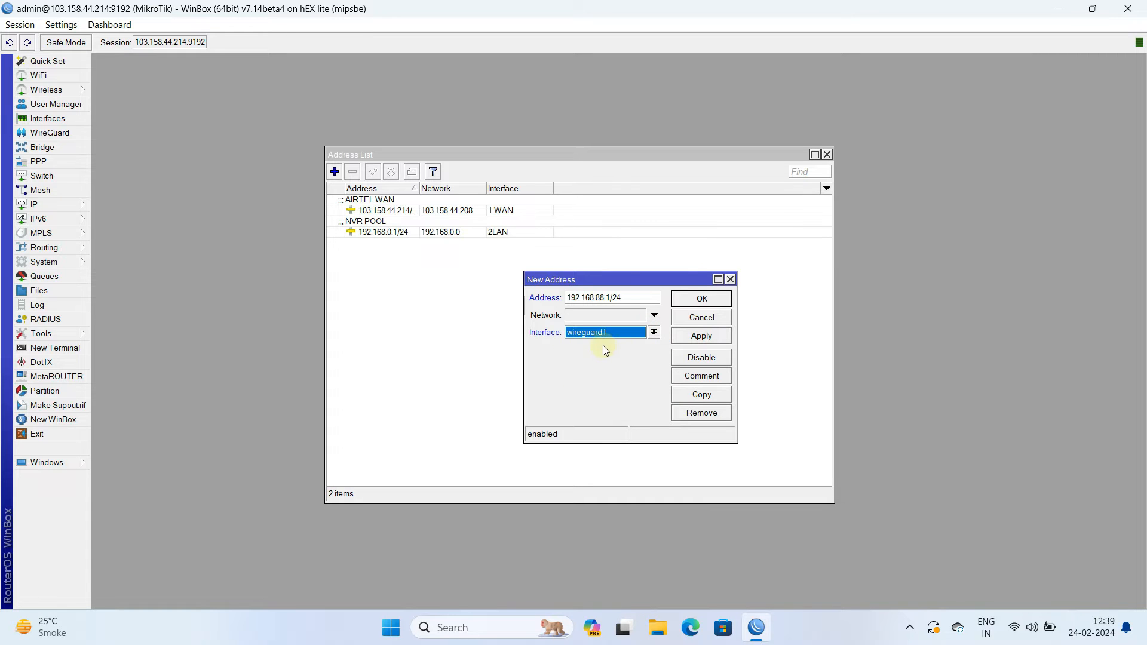
left_click(700, 335)
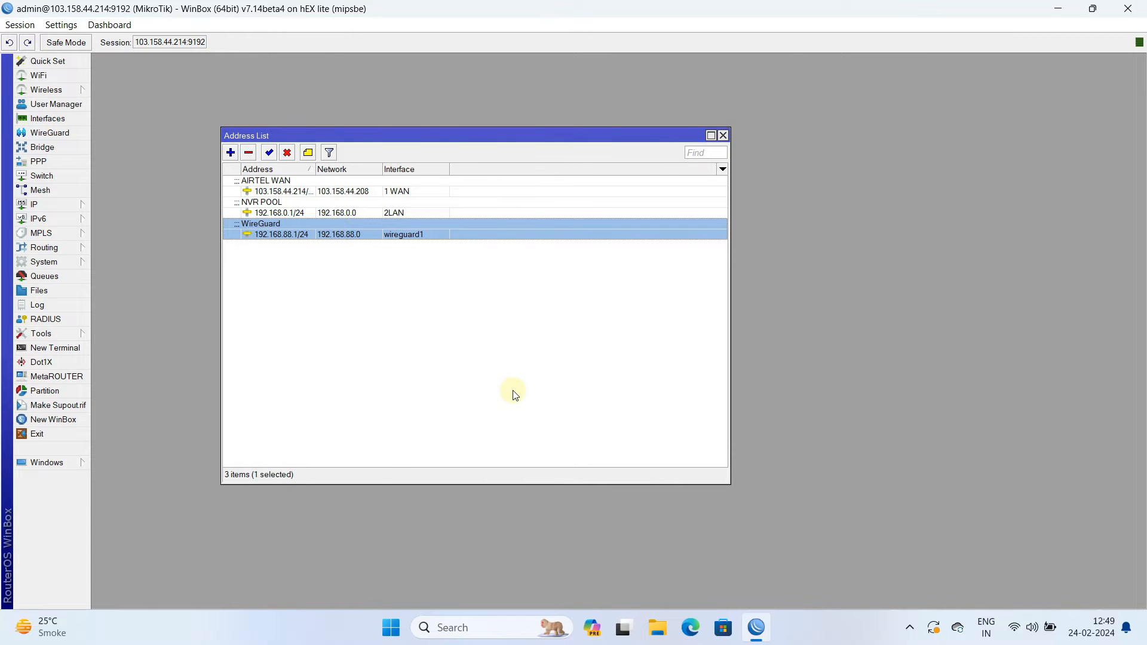
left_click_drag(476, 136, 777, 136)
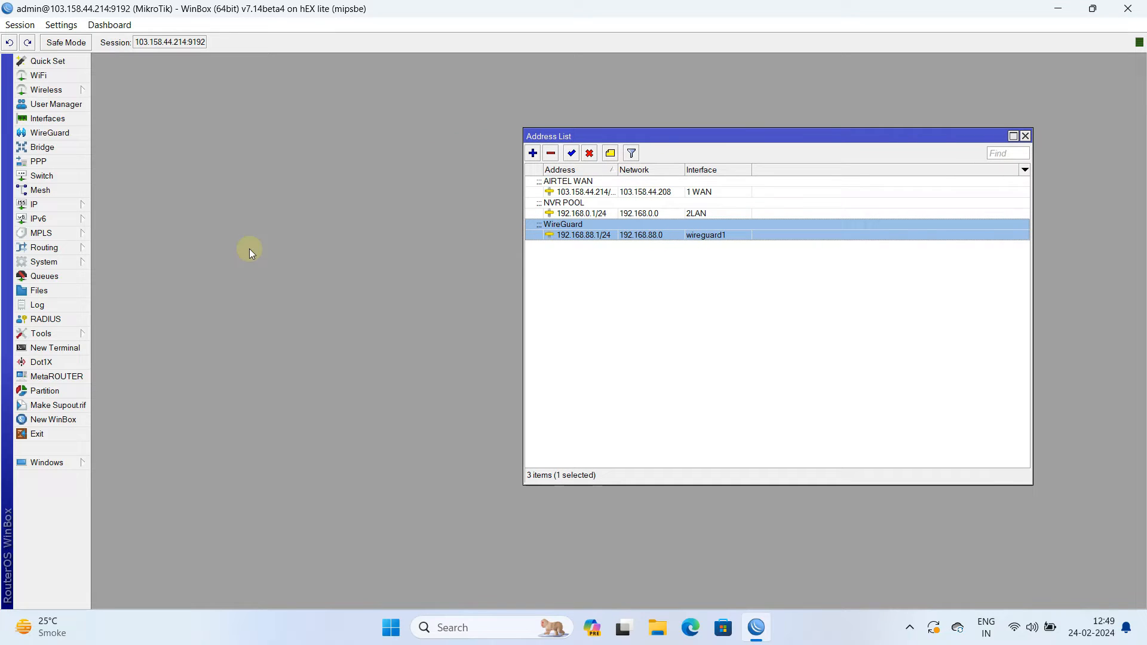
- Add a srcnat masquerade NAT rule for 192.168.88.0/24, then close the Address List
left_click(34, 204)
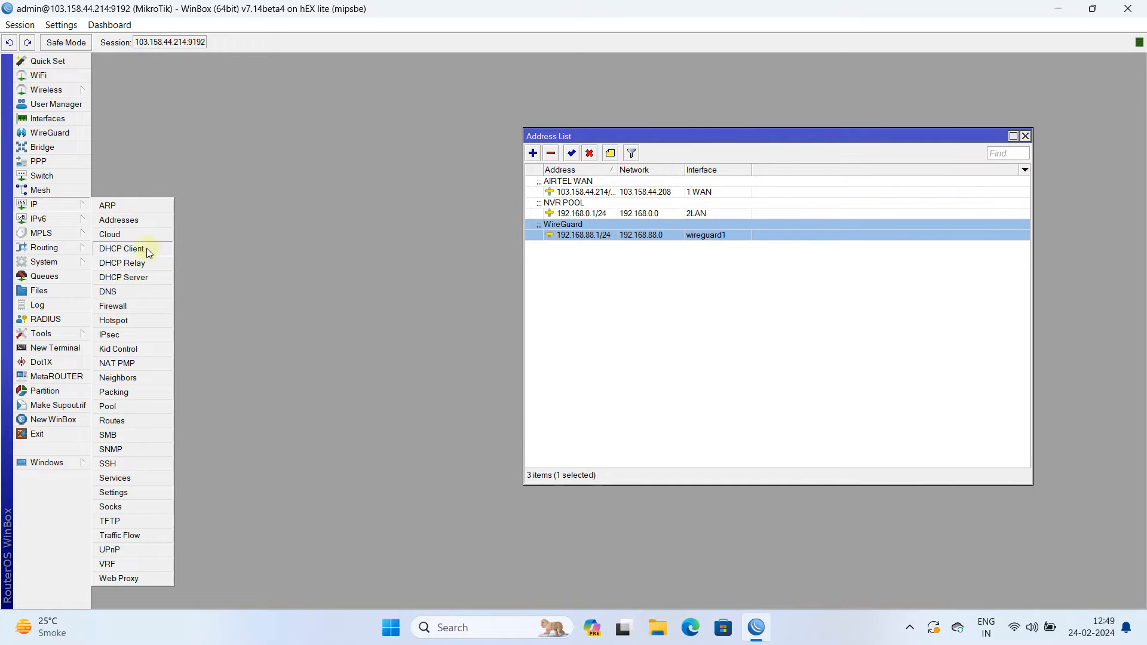
left_click(113, 306)
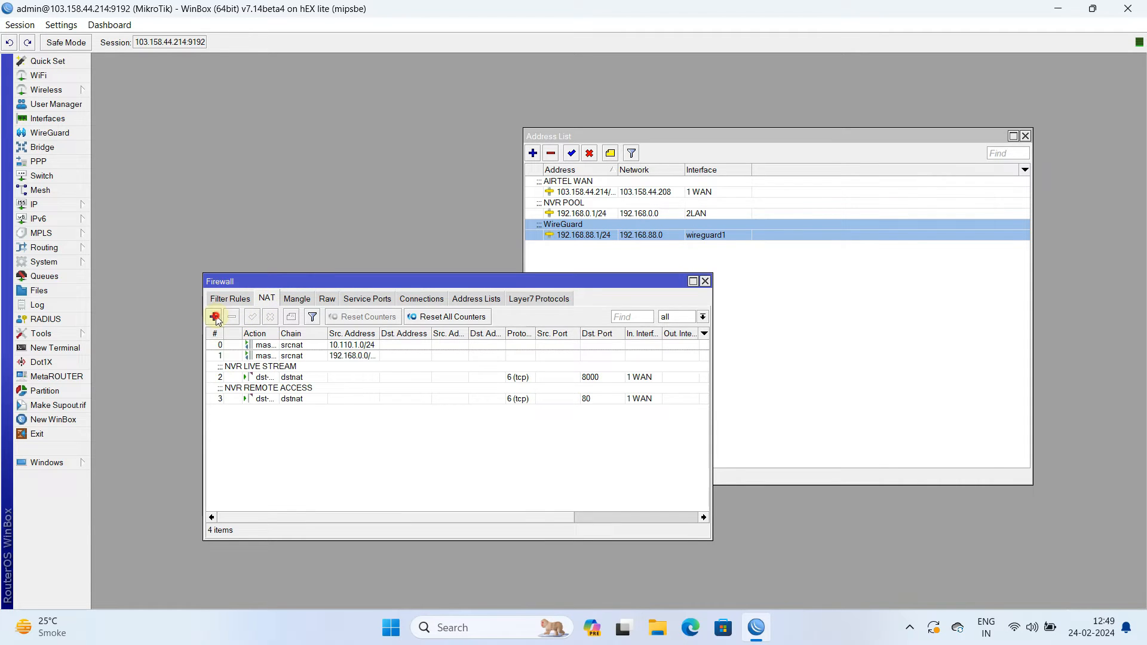
left_click(215, 316)
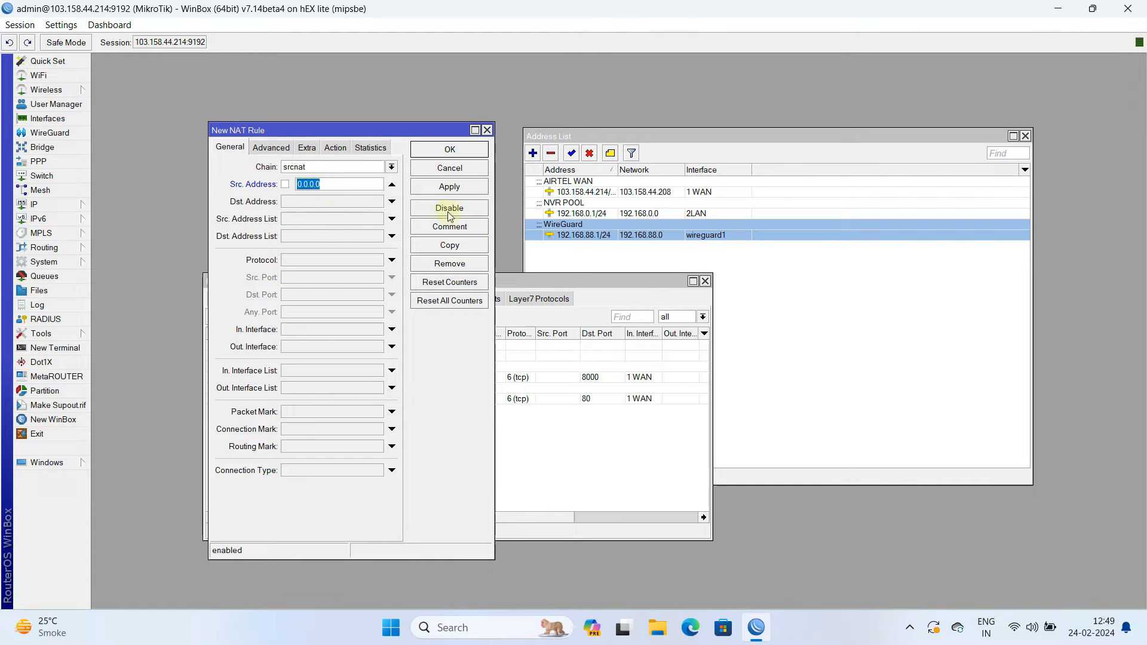
mouse_move(426, 207)
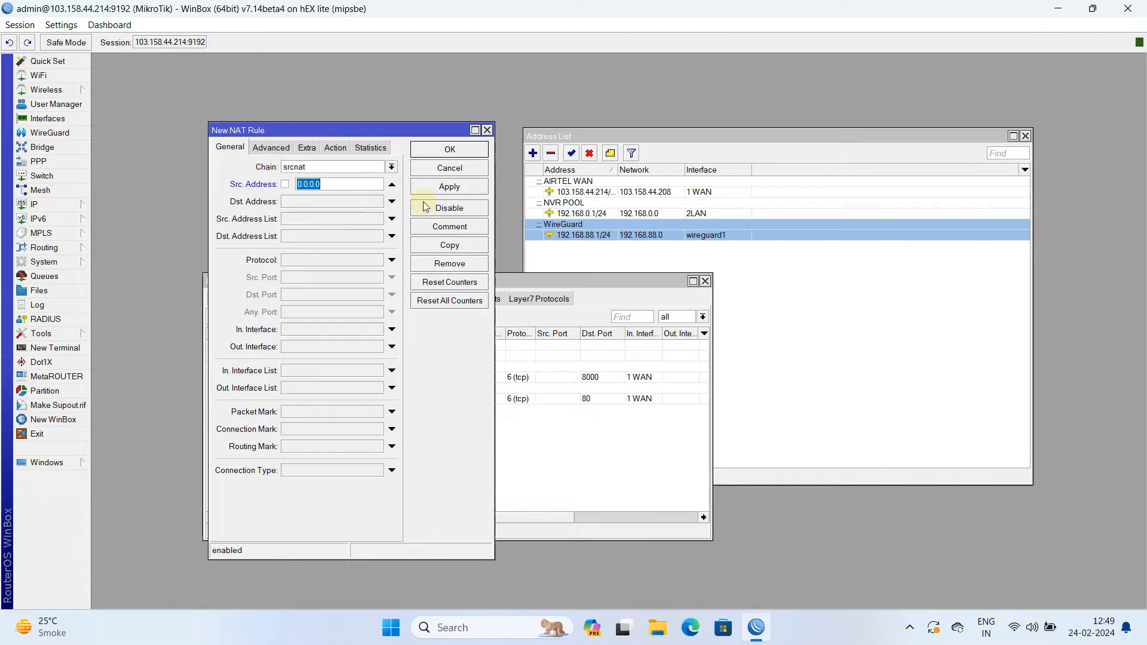
type("192.168.88.0/")
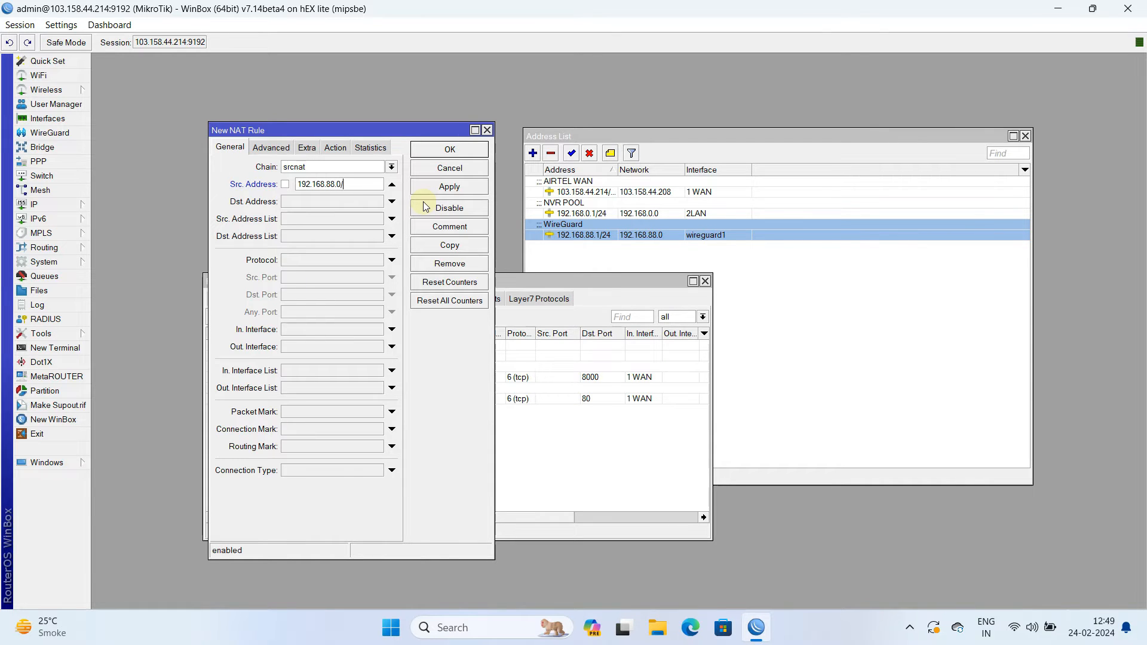
type("24")
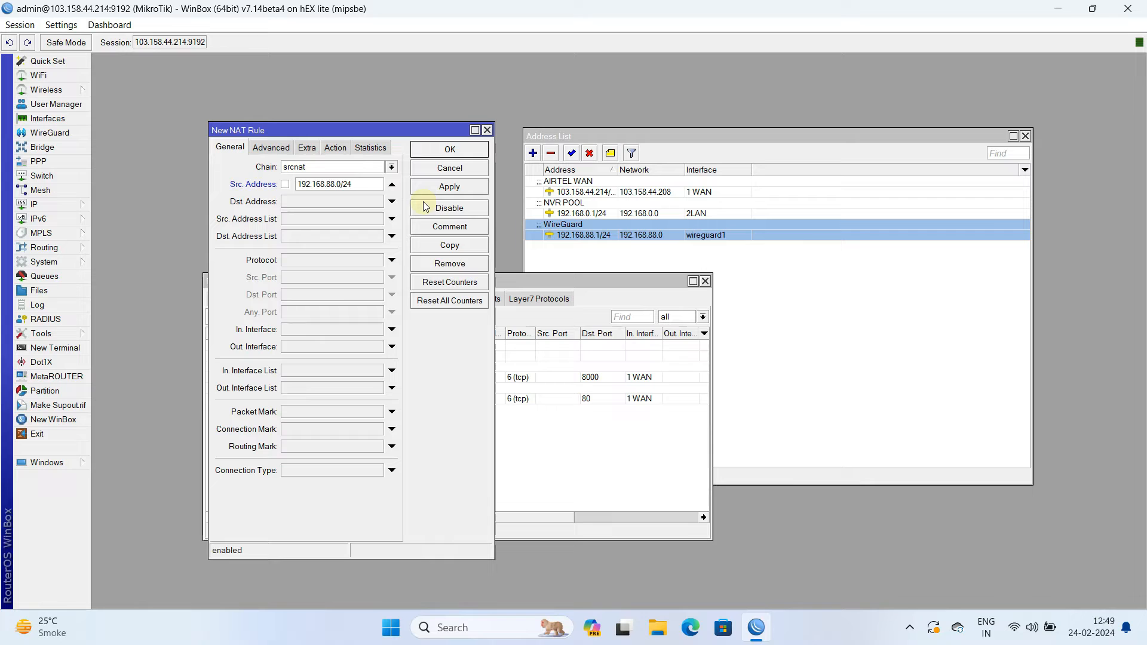
left_click(334, 147)
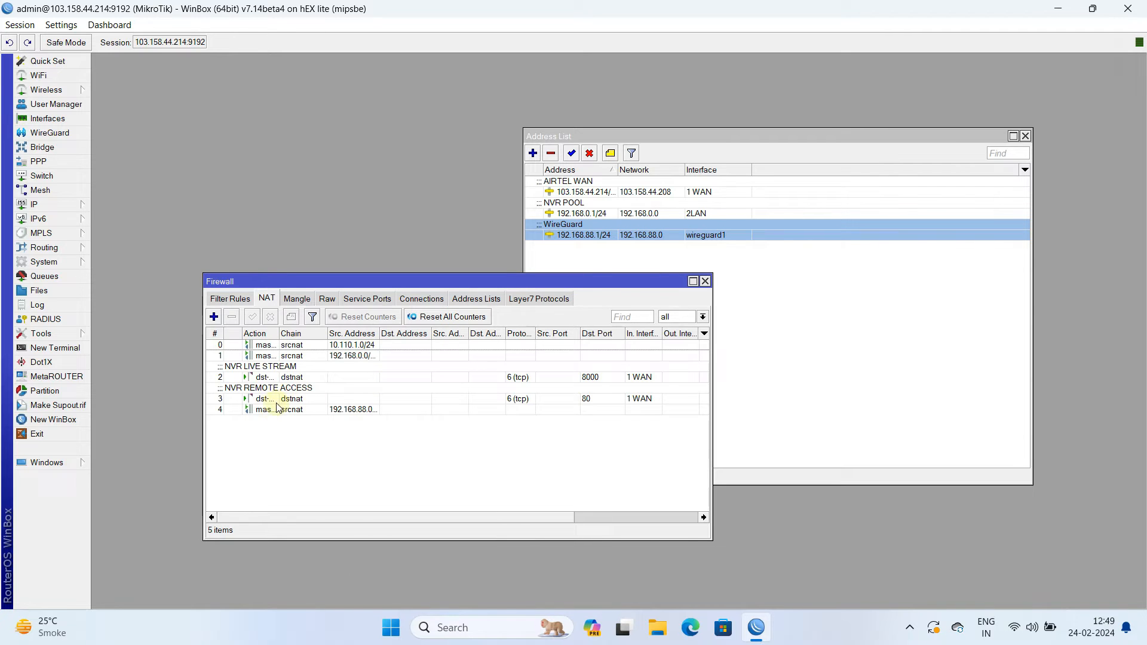
left_click(293, 409)
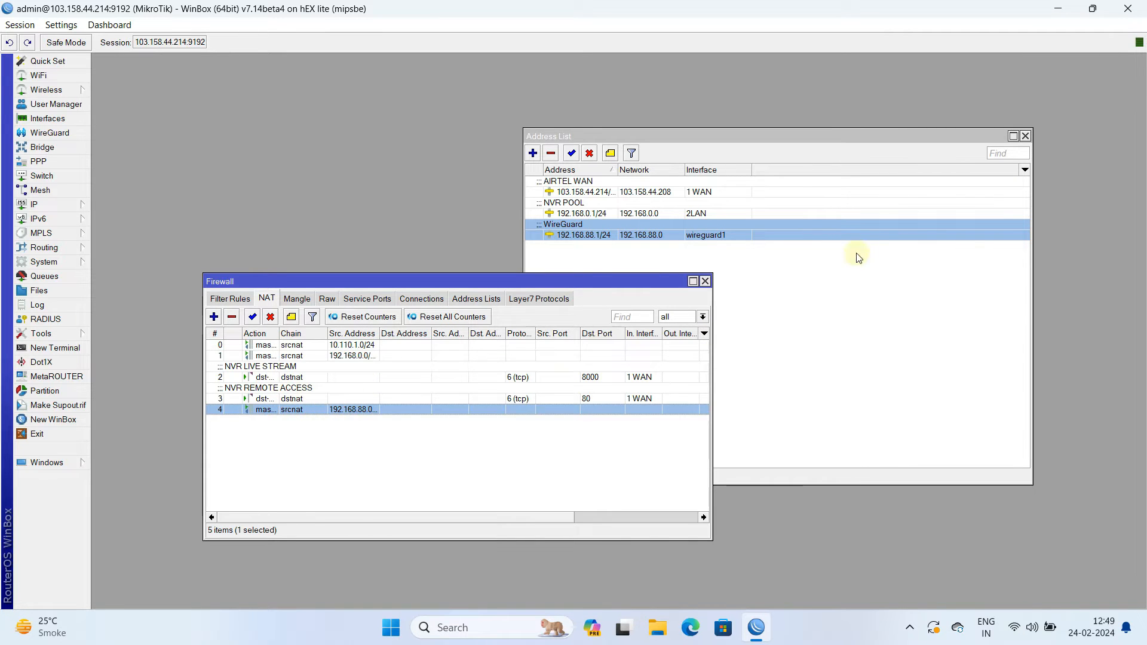
left_click(1025, 137)
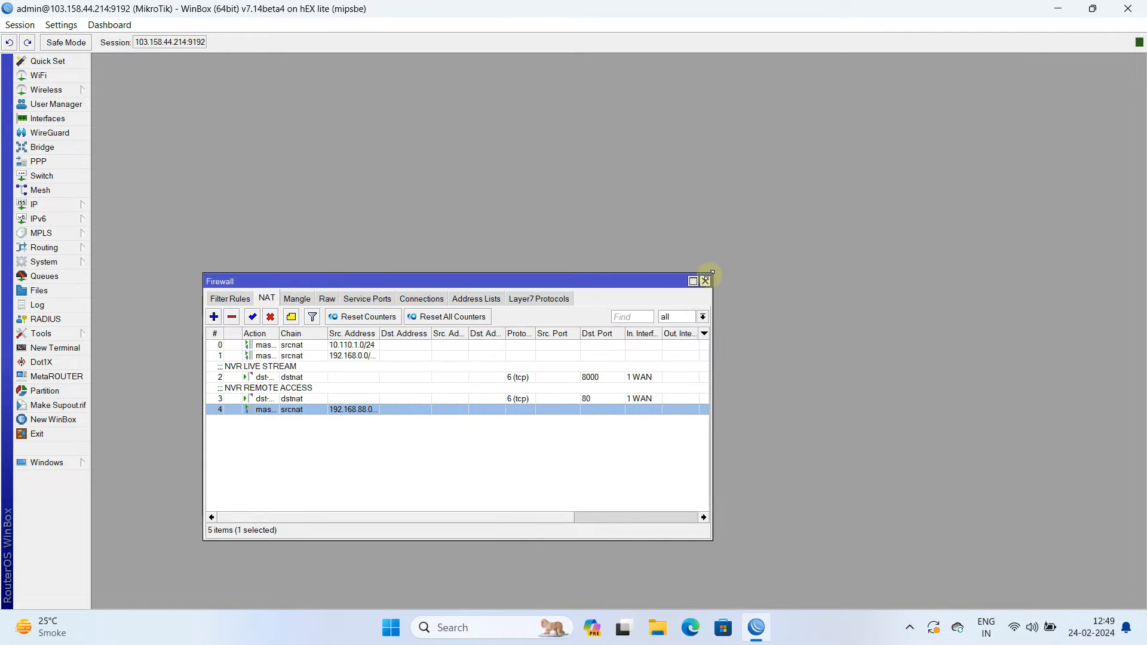
- Draft a new firewall filter rule with chain input and protocol udp
left_click(705, 281)
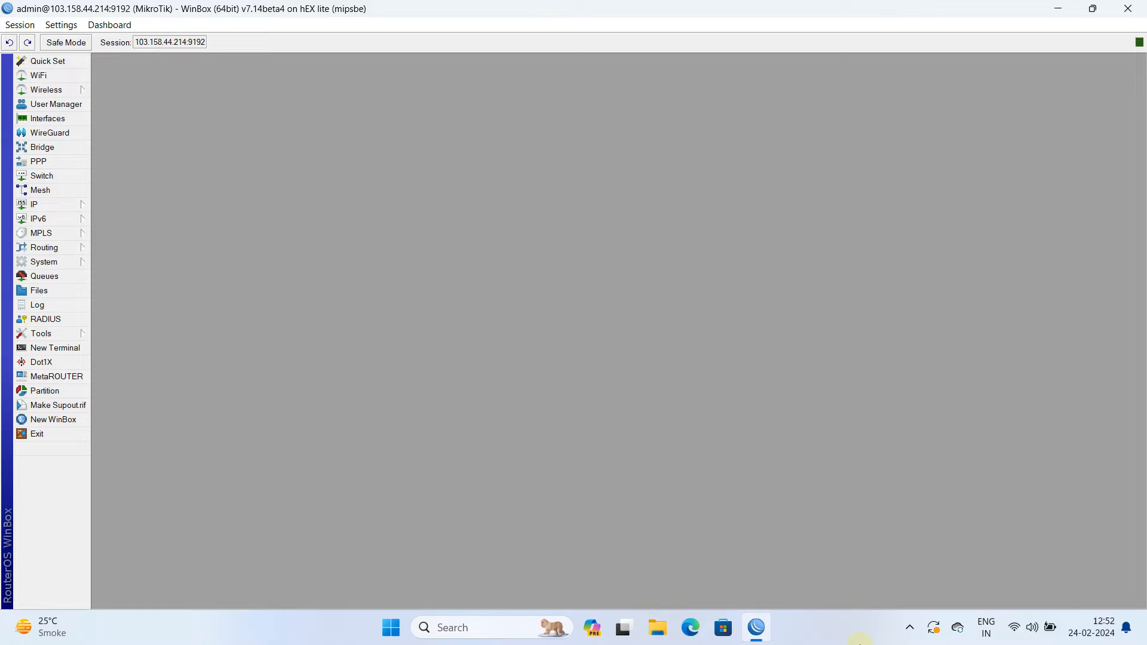
left_click(34, 204)
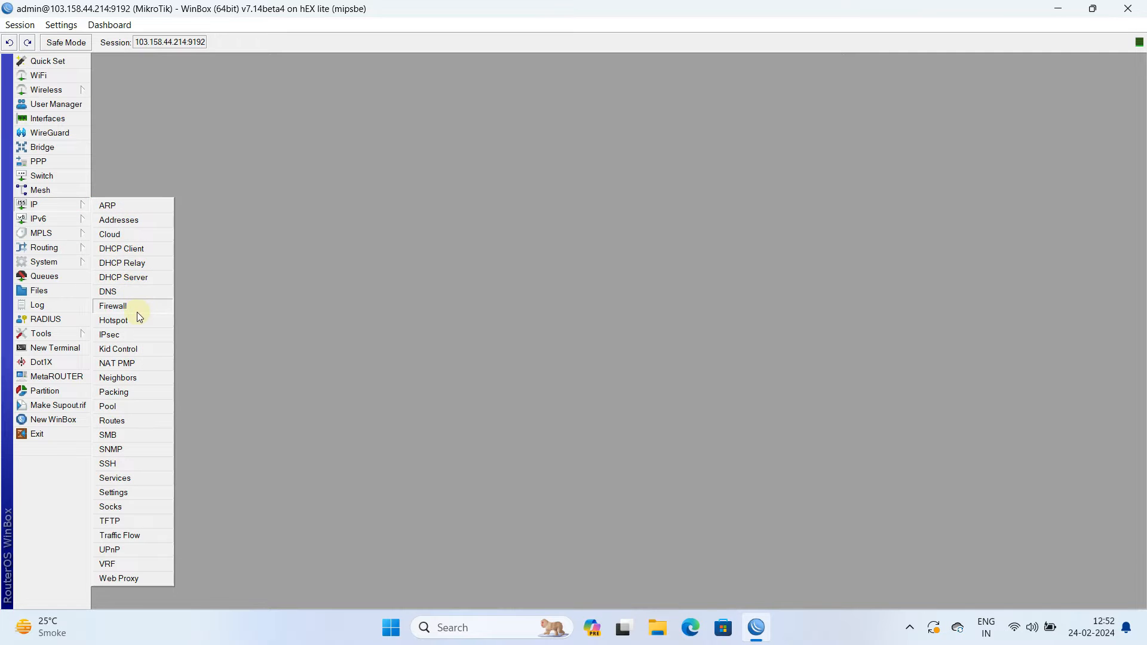
left_click(113, 306)
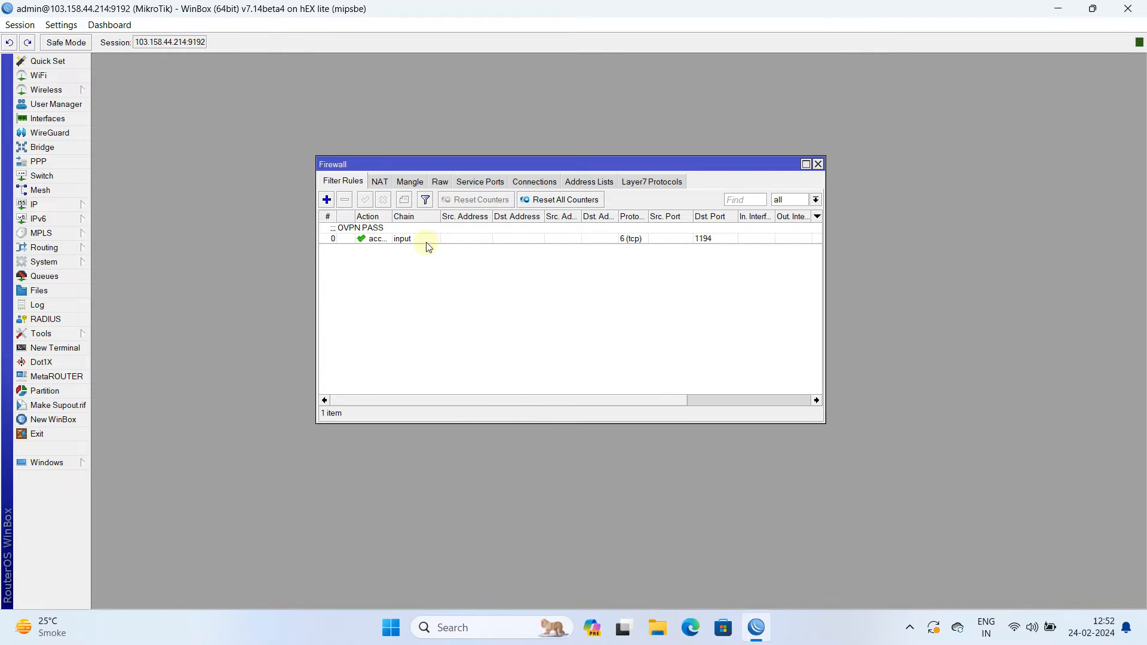
mouse_move(325, 199)
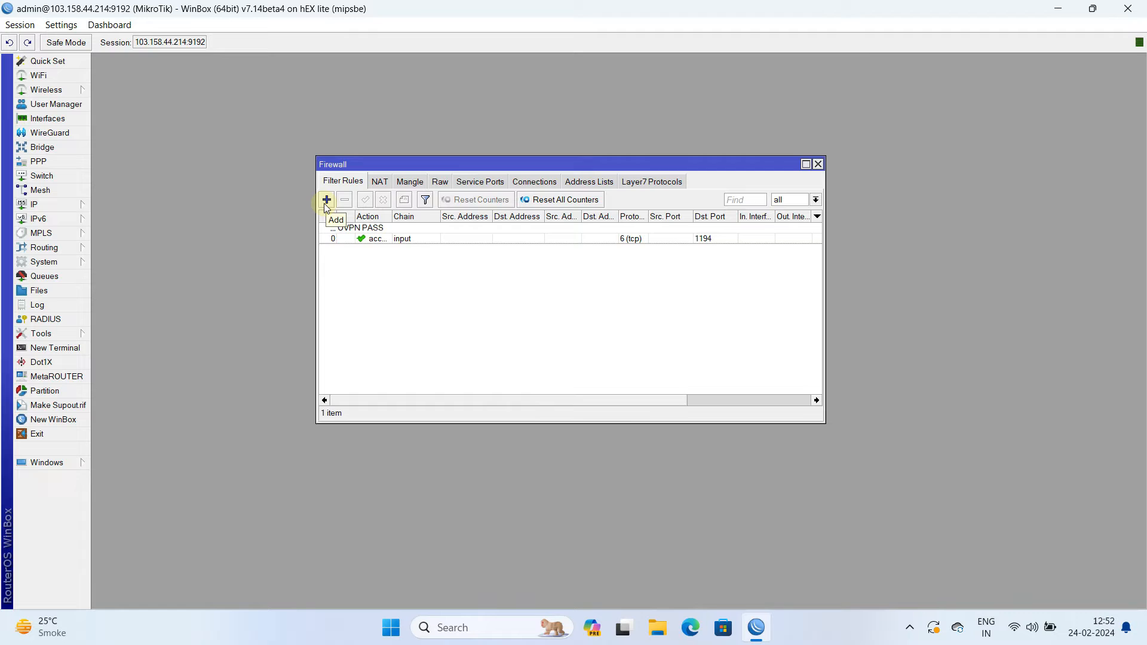
left_click(327, 200)
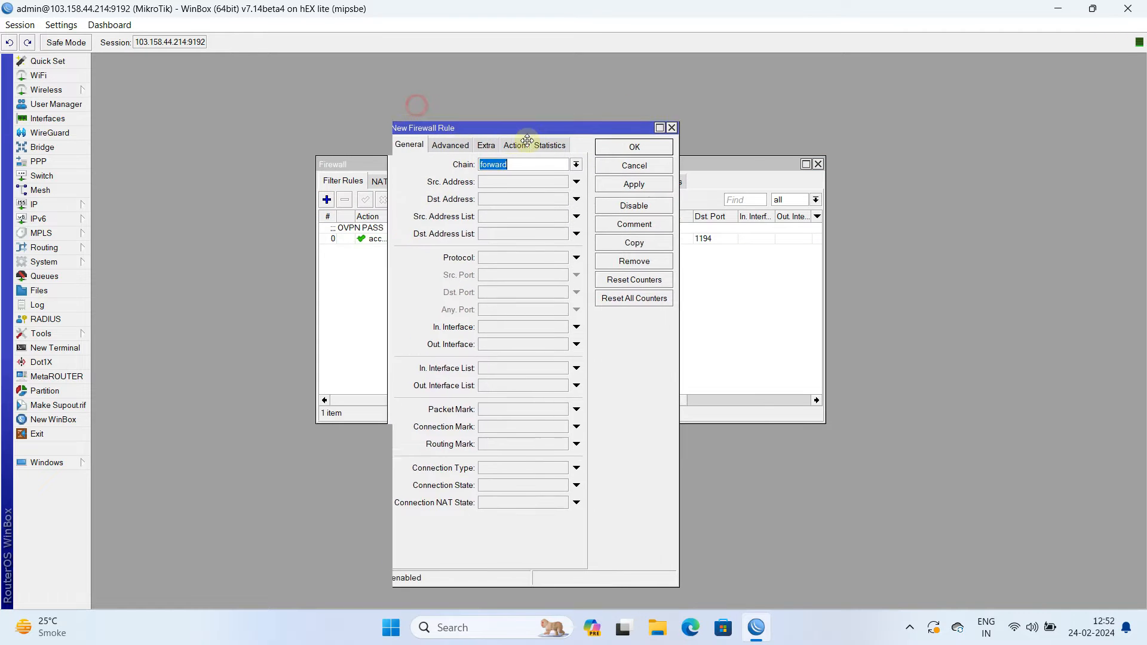
left_click(653, 179)
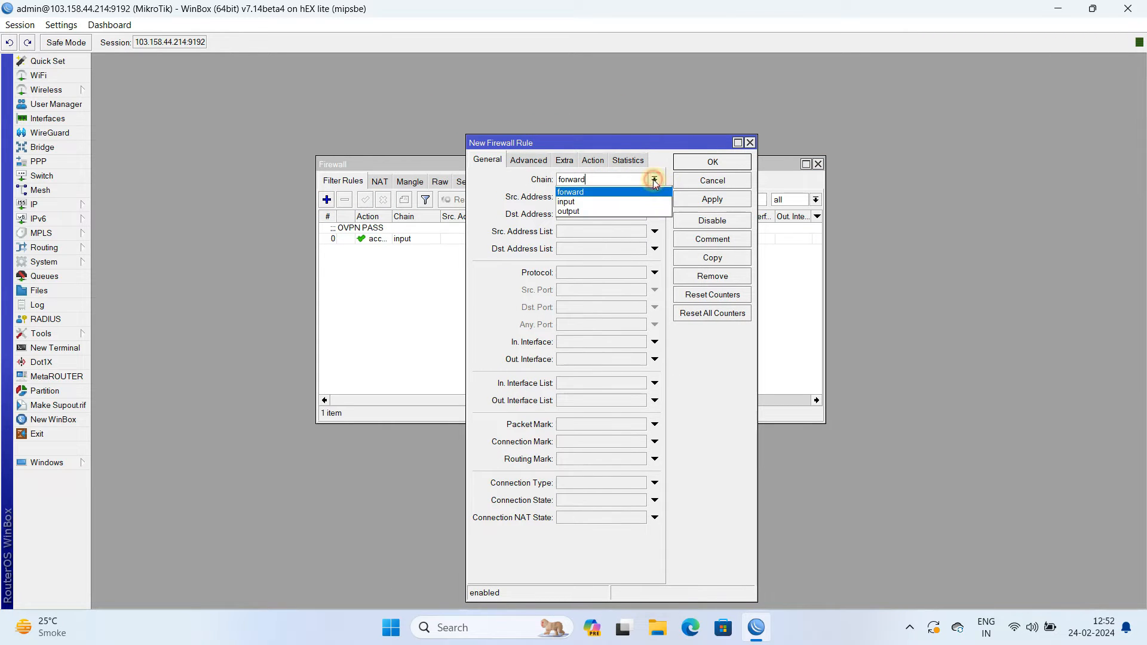
left_click(567, 202)
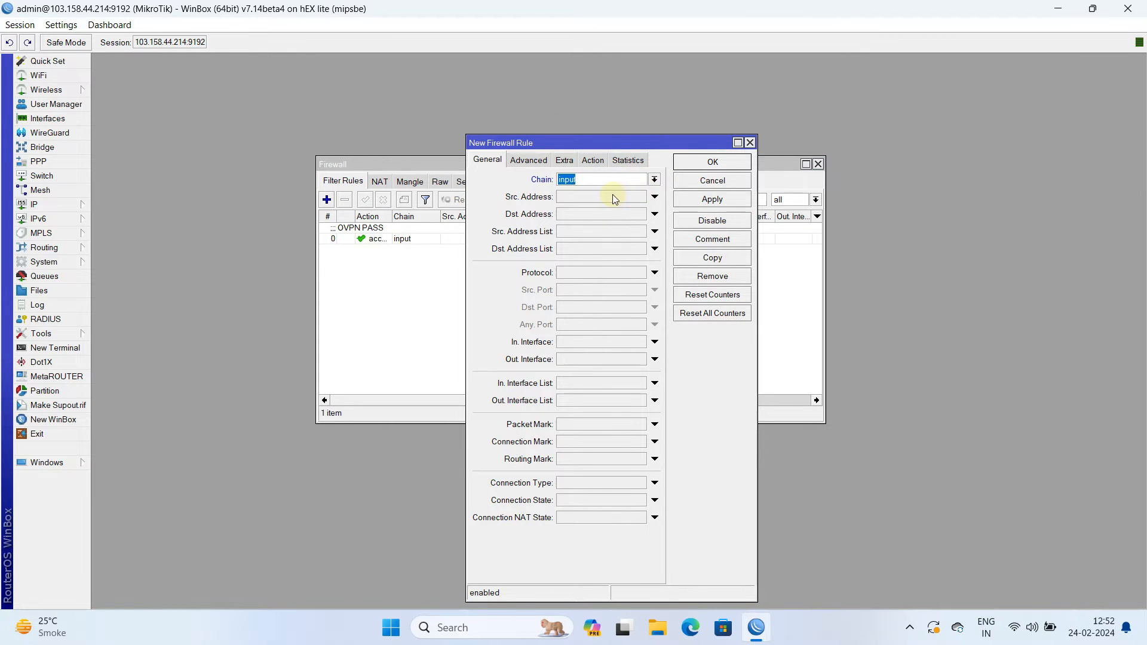
left_click(655, 272)
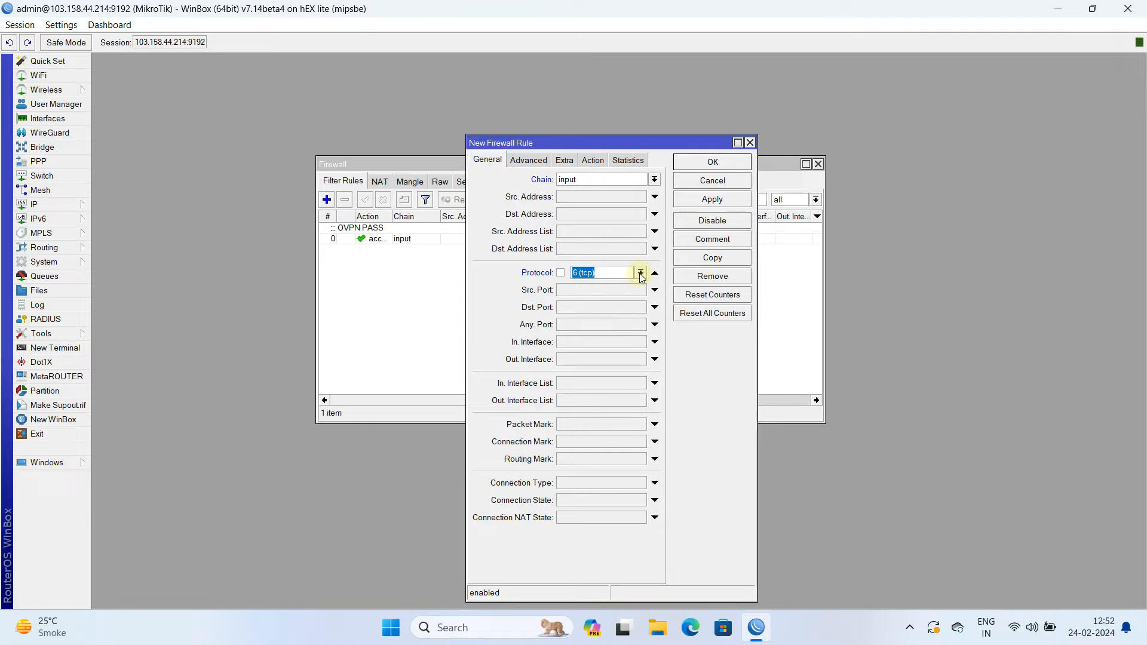
left_click(639, 273)
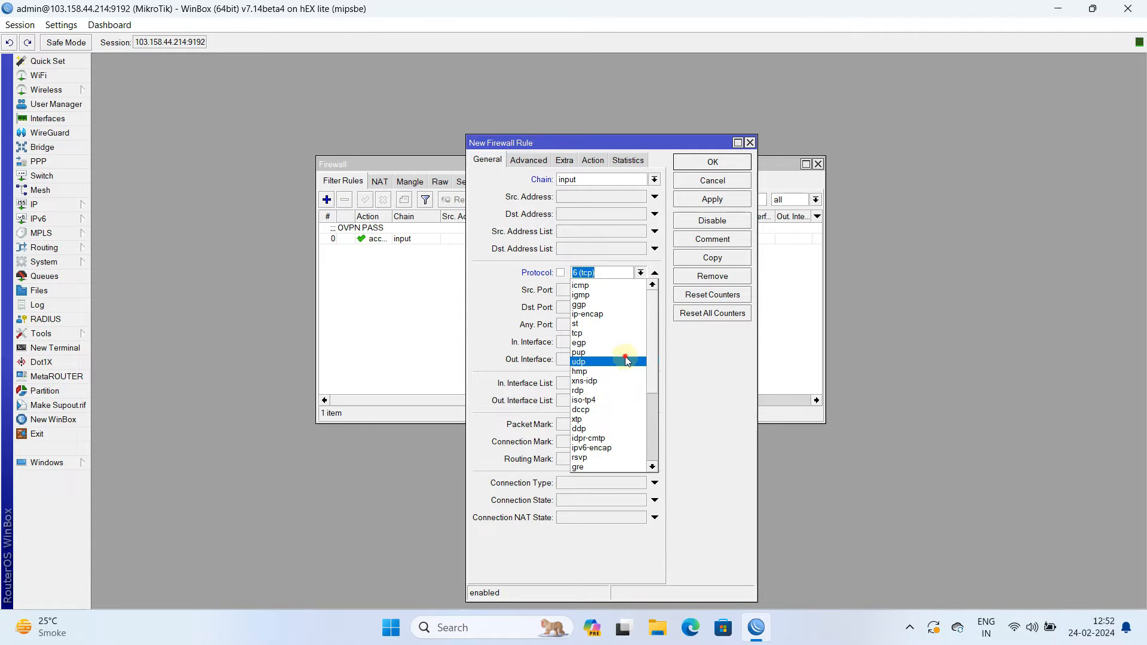
left_click(579, 362)
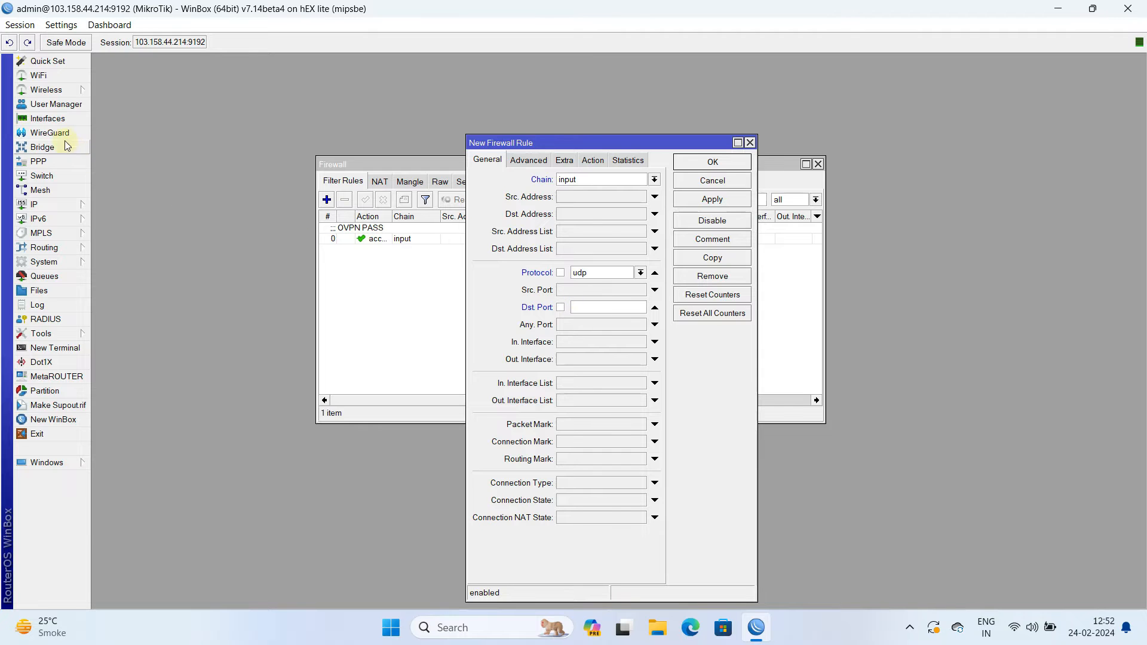
left_click(50, 132)
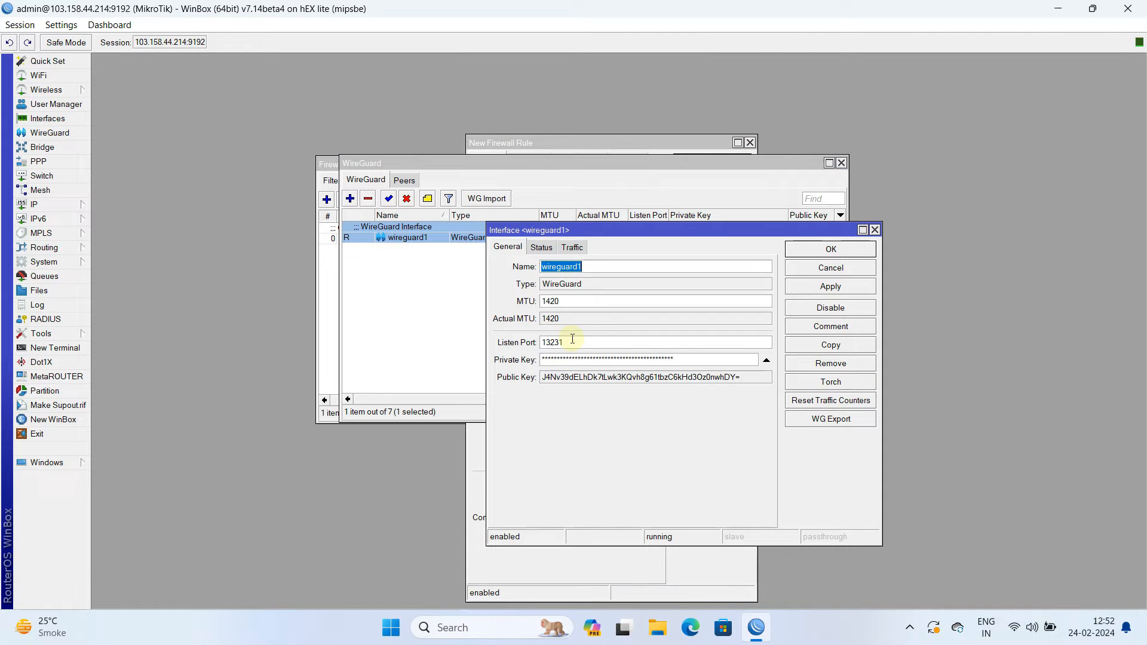
- Set the rule's destination port to 13231, copied from wireguard1's listen port
right_click(585, 342)
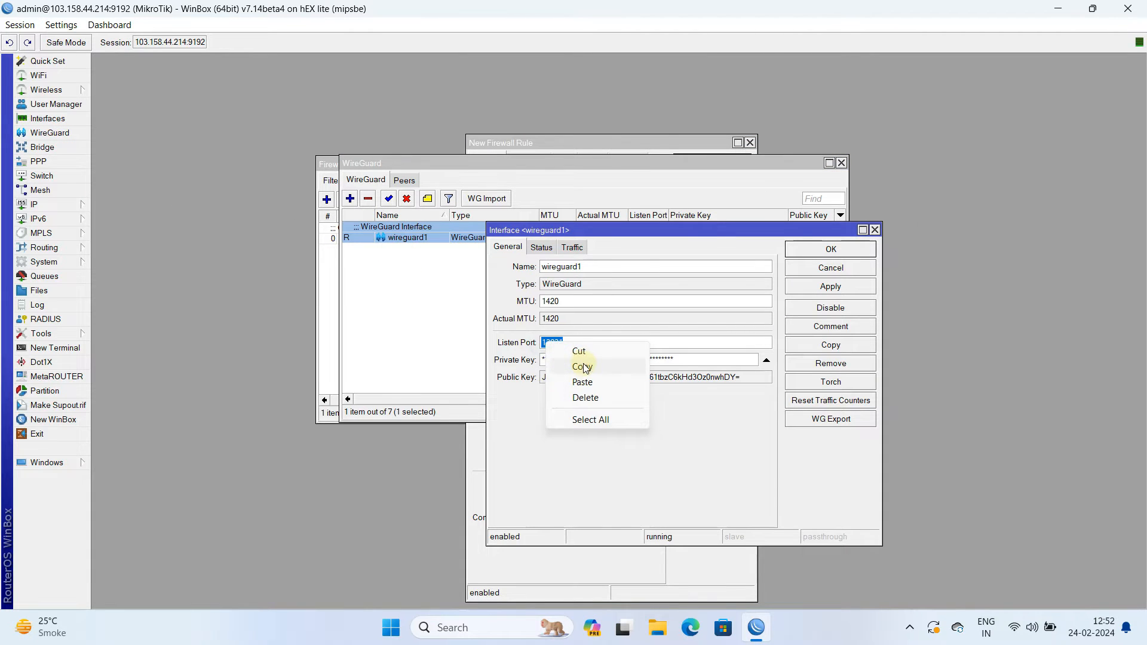
left_click(608, 143)
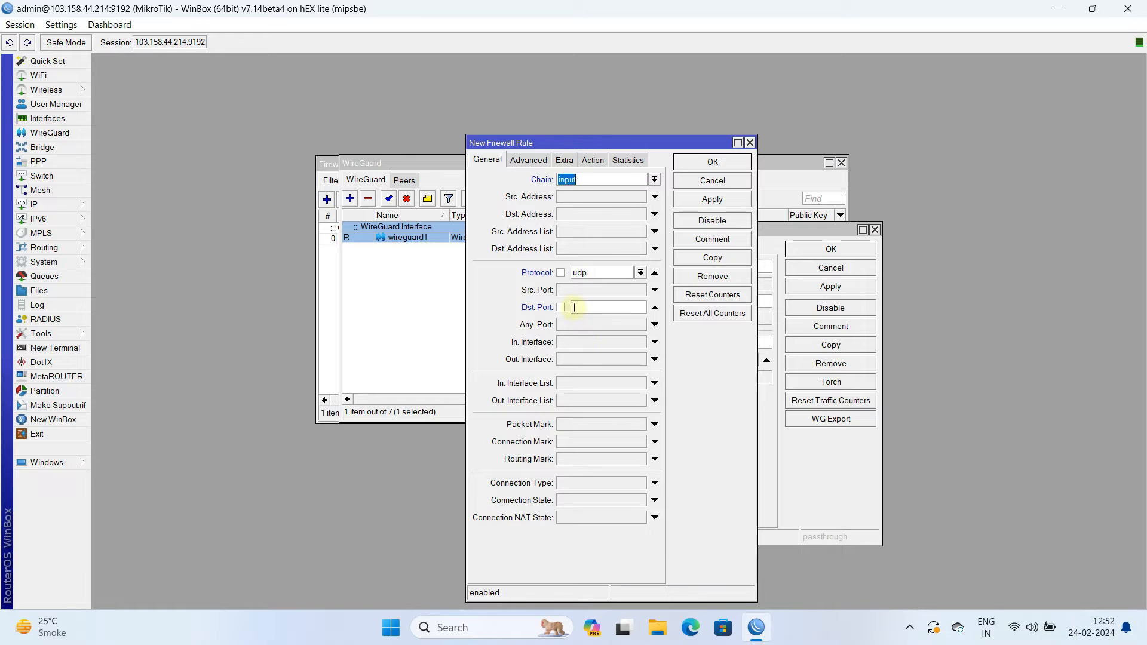
type("13231")
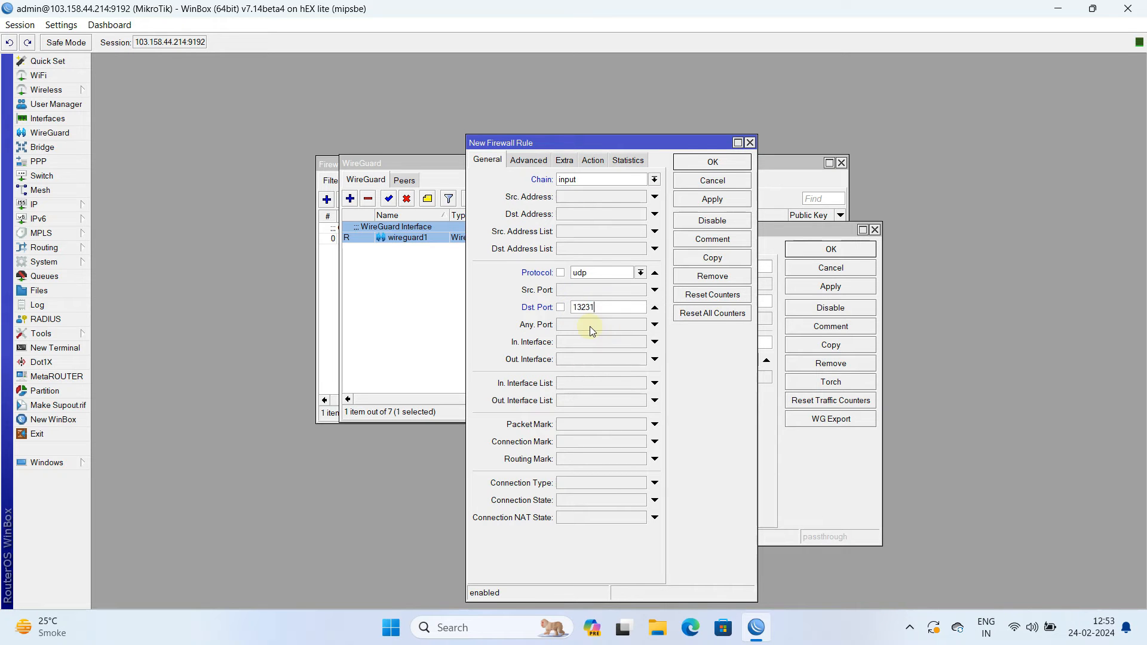
left_click(593, 160)
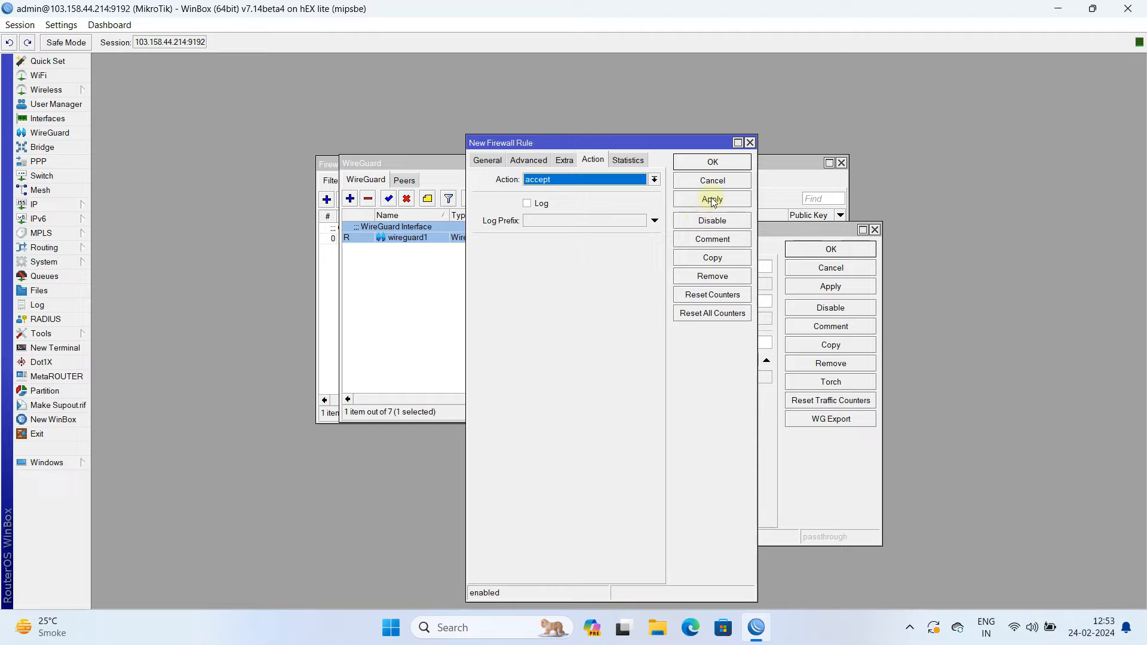
- Save the accept rule with comment 'WireGuard Allowed' and close the wireguard1 window
left_click(712, 239)
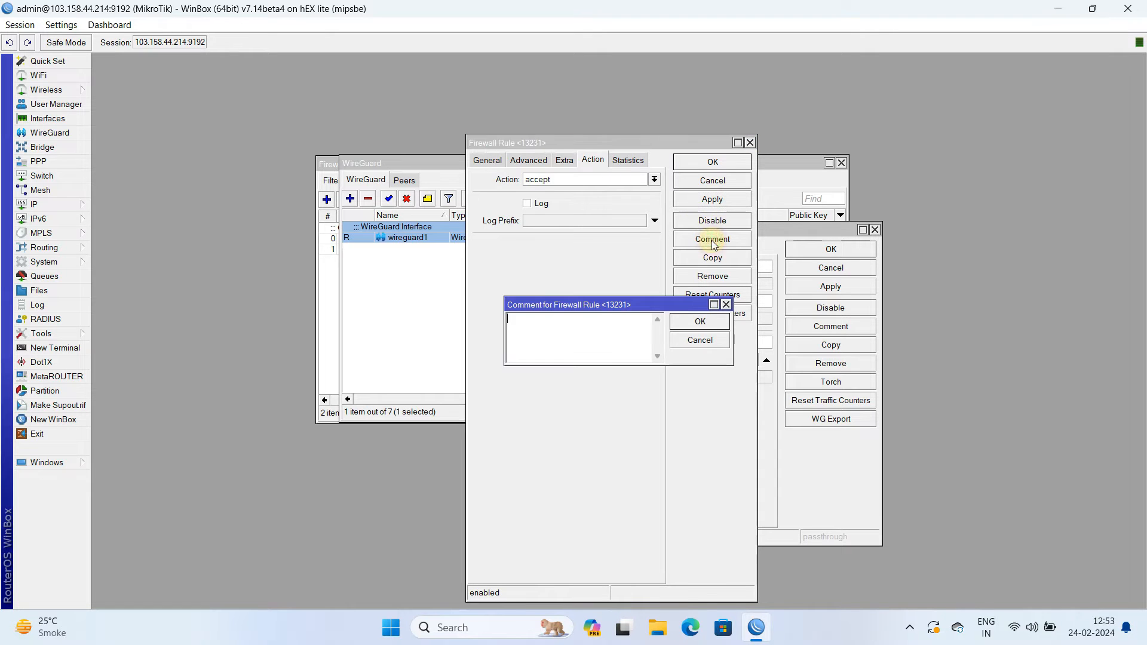
type("WireGuard Allowed")
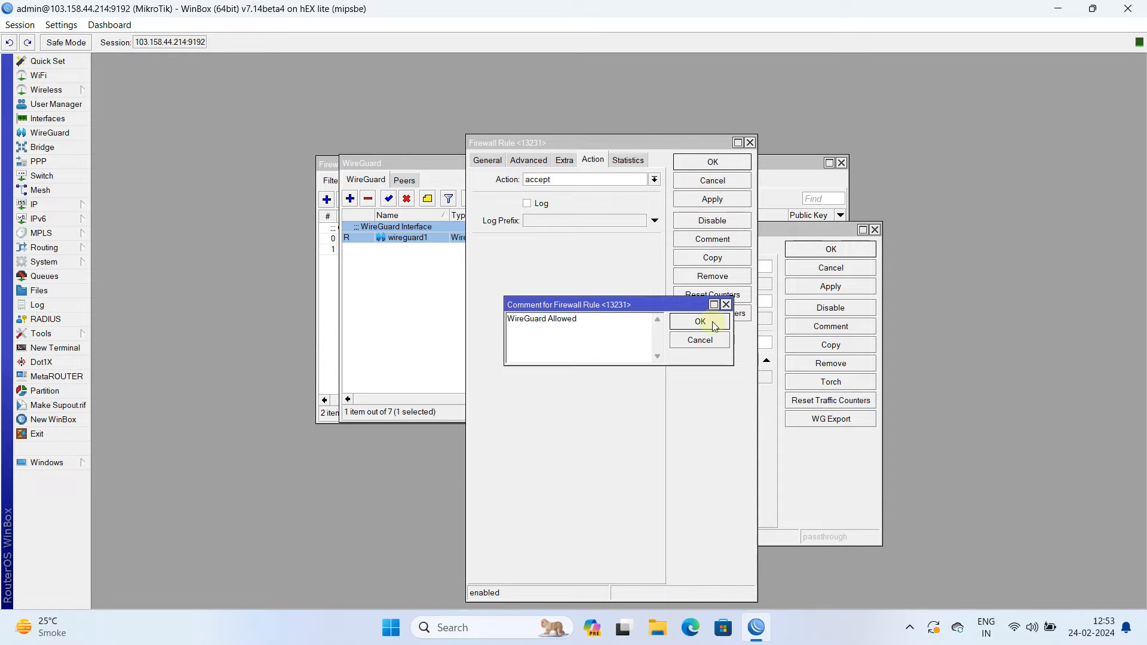
left_click(699, 322)
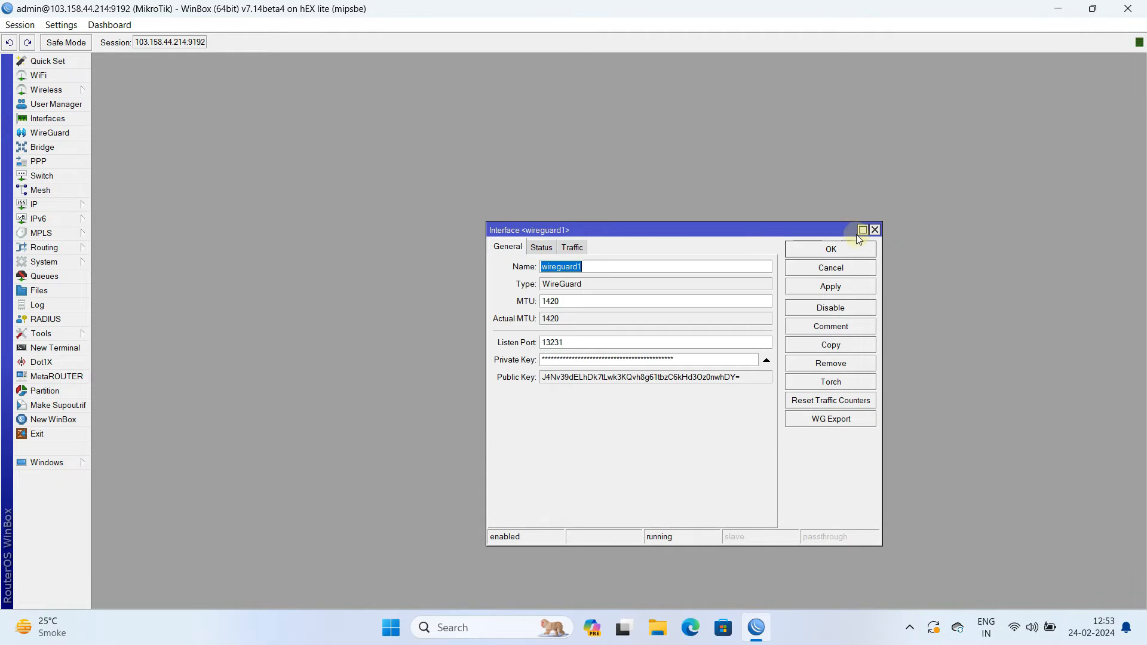
left_click(874, 229)
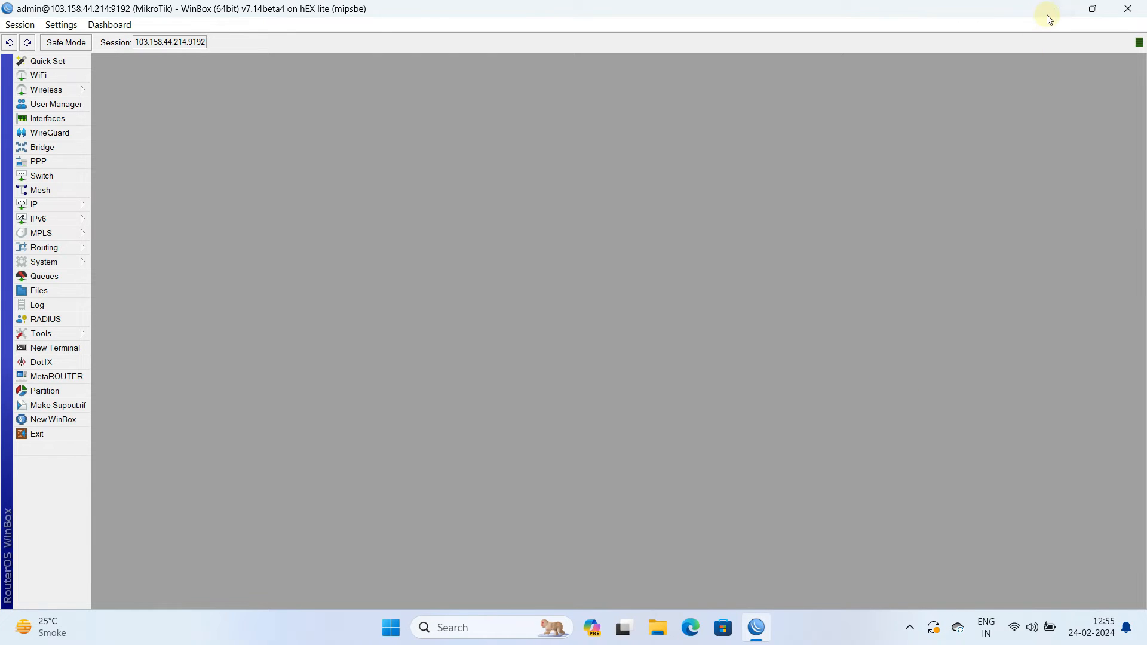
- Minimize the WinBox window
left_click(1056, 7)
type("wireguard")
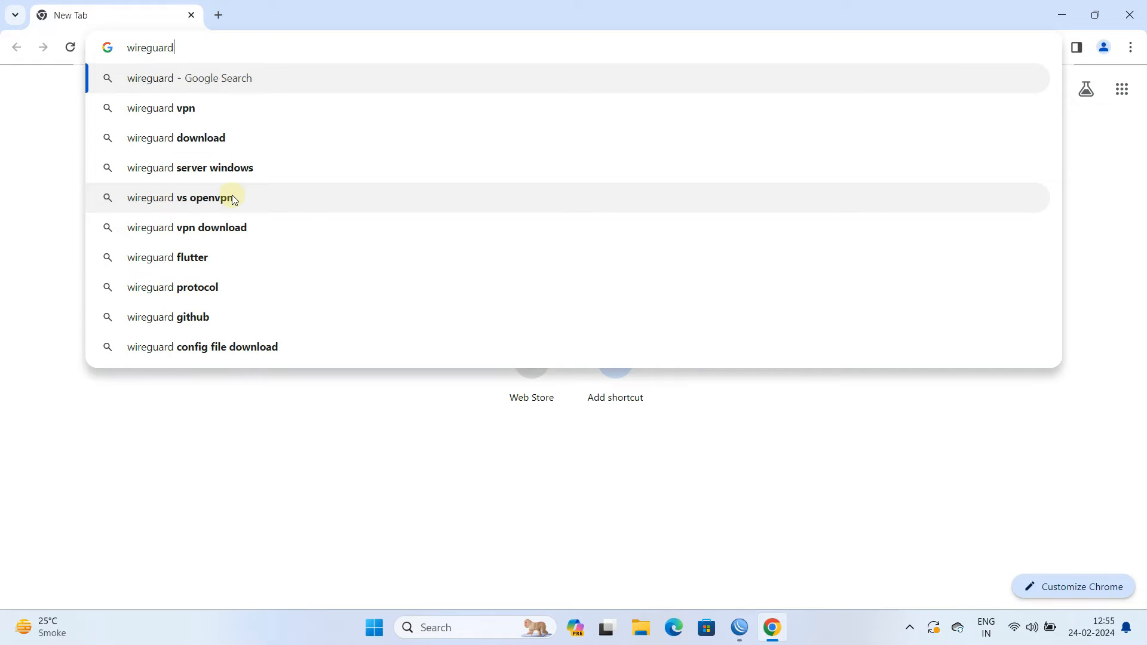
- Search 'wireguard', open wireguard.com's Installation page, and download the Windows installer
key("enter")
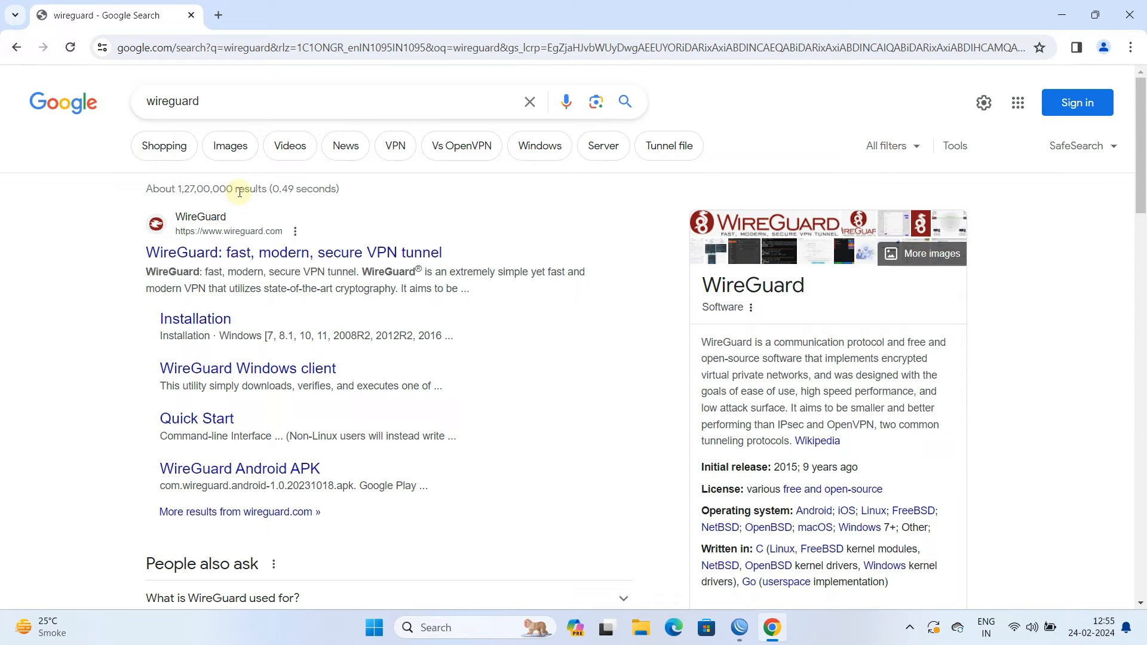
left_click(293, 252)
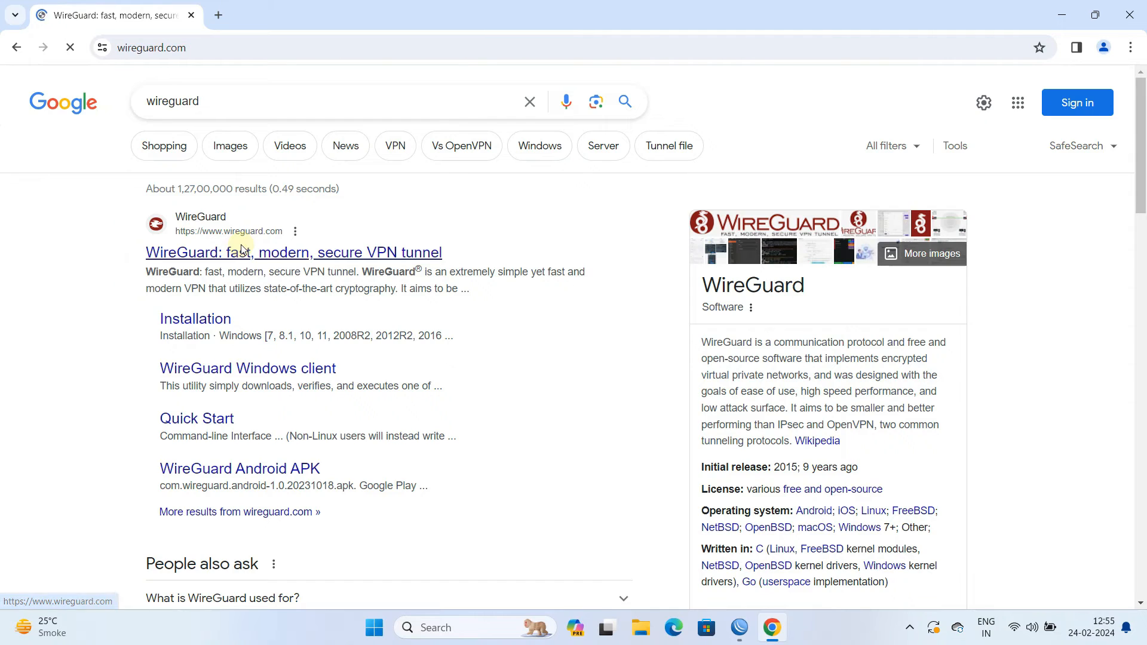
left_click(293, 252)
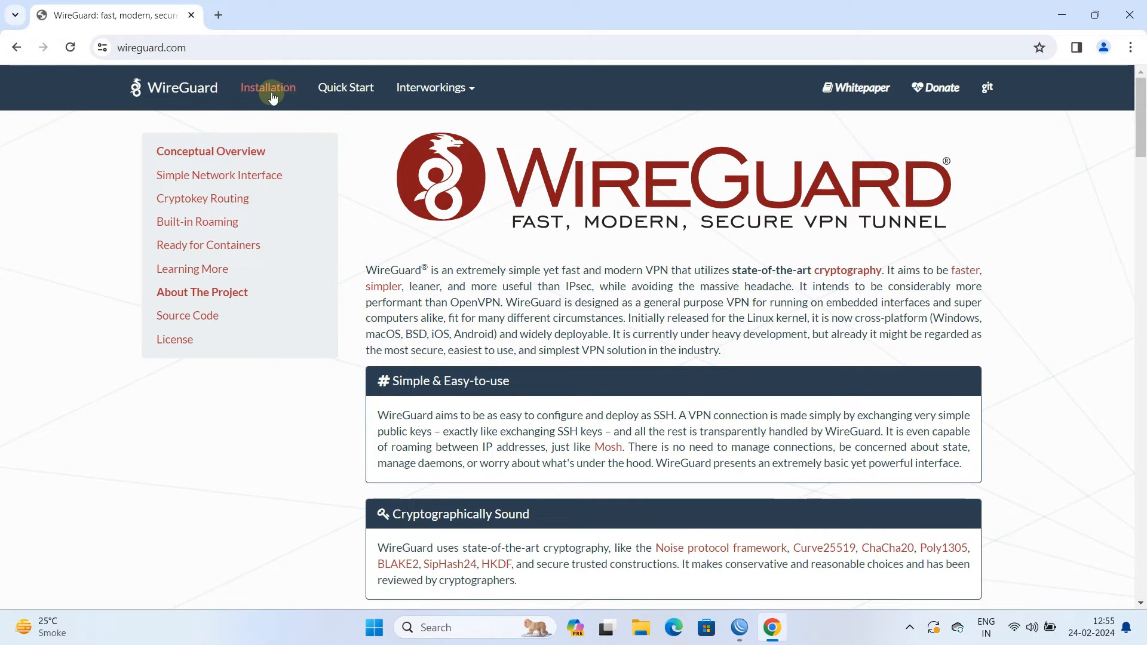
left_click(268, 87)
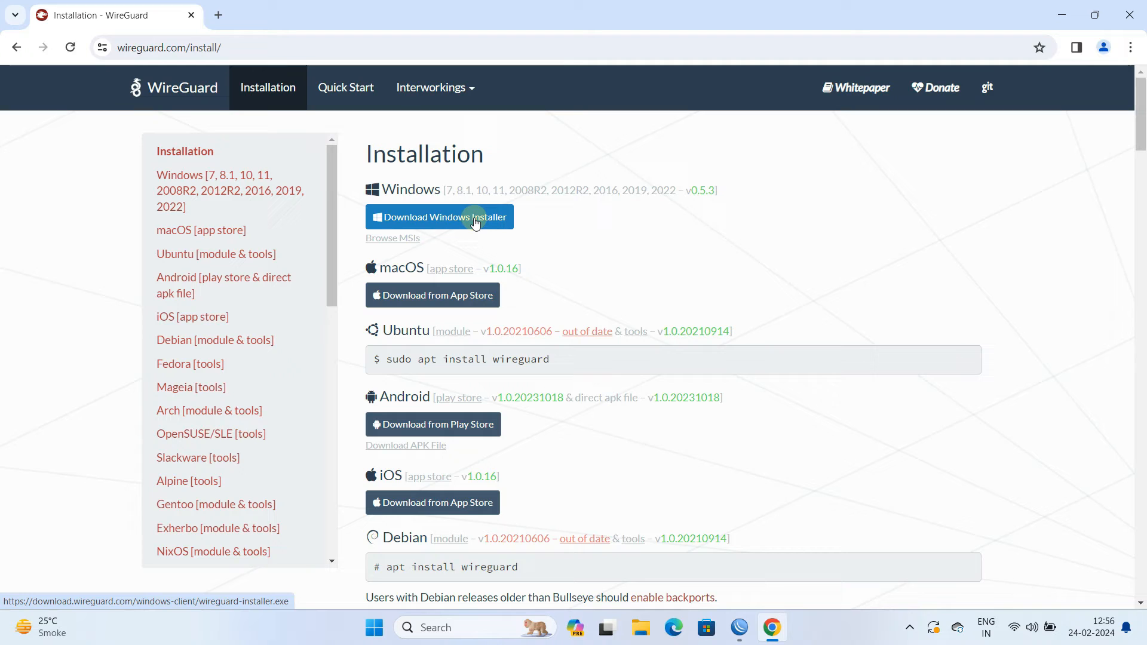
left_click(440, 216)
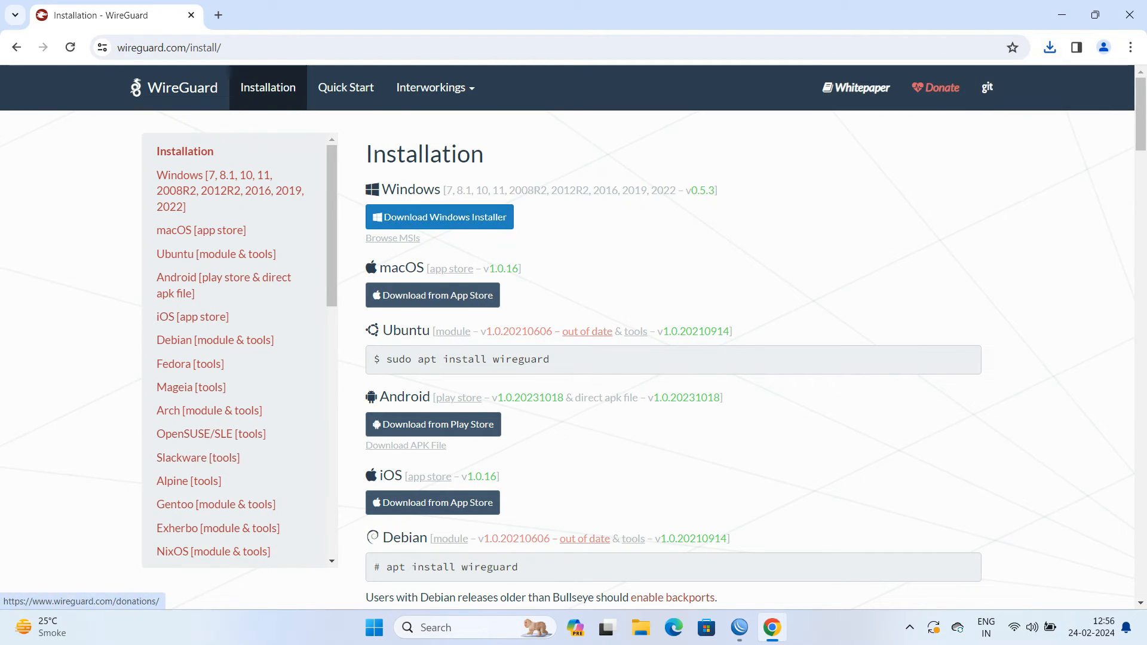
left_click(439, 216)
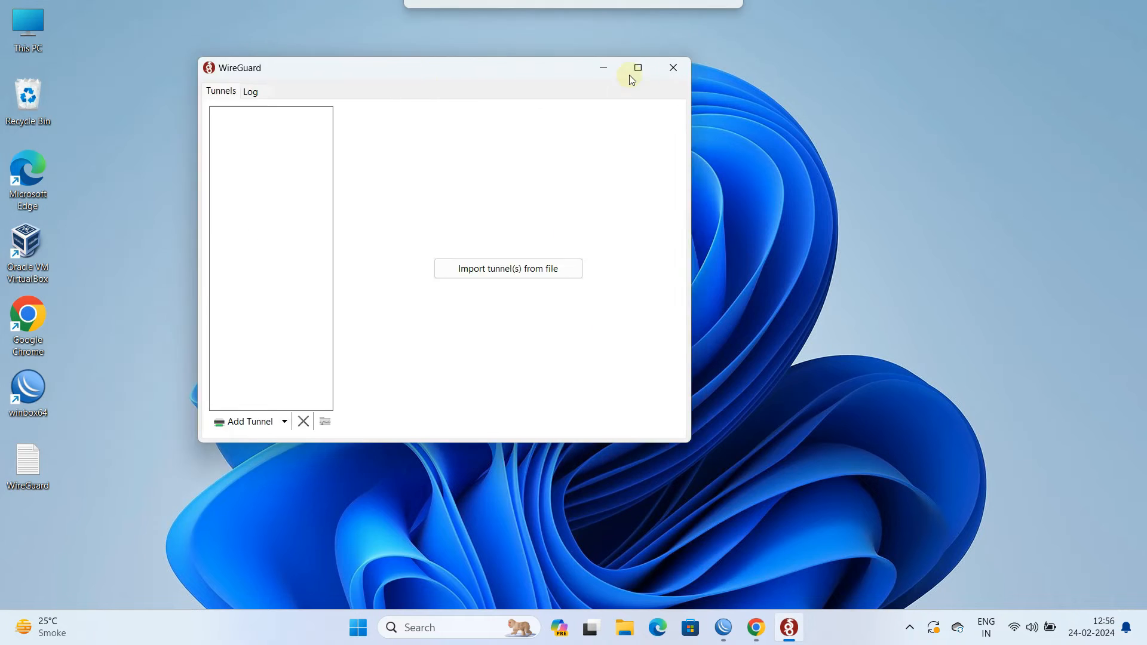
- Create an empty tunnel named 'WireGuard' with generated keys, then return to WinBox
left_click_drag(410, 68, 830, 48)
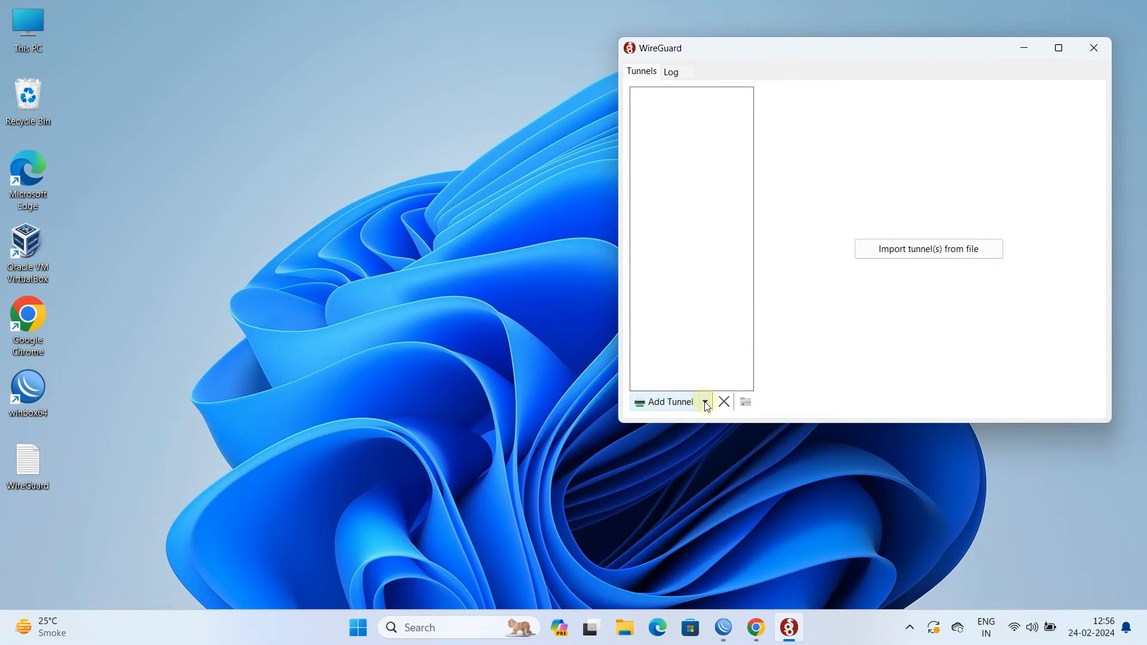
left_click(704, 401)
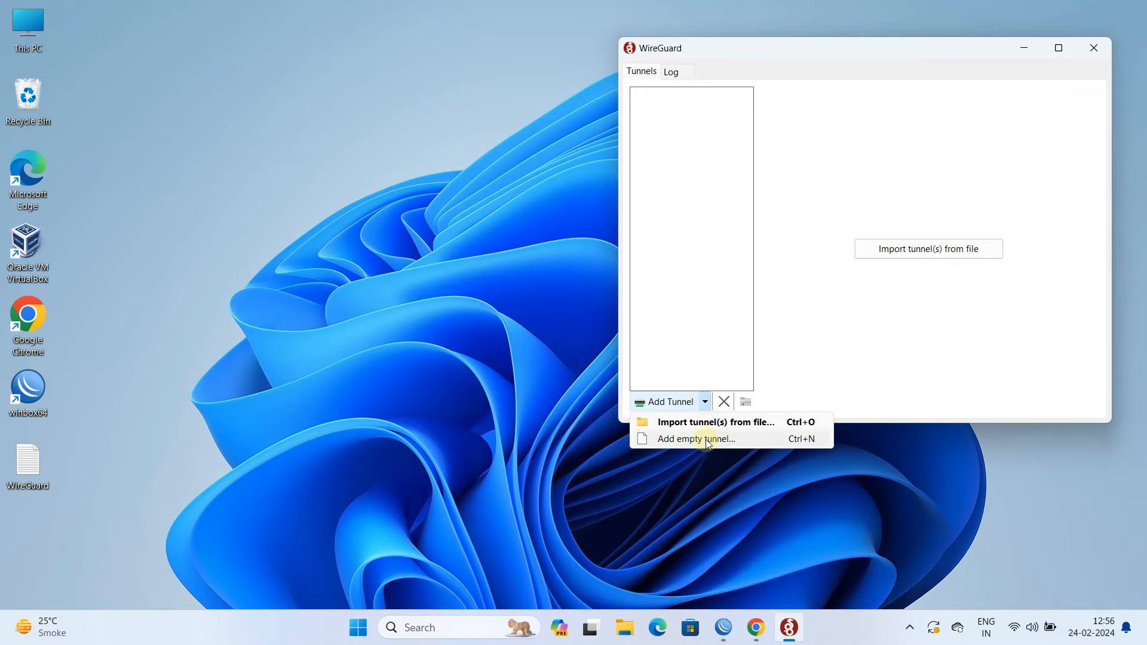
left_click(694, 437)
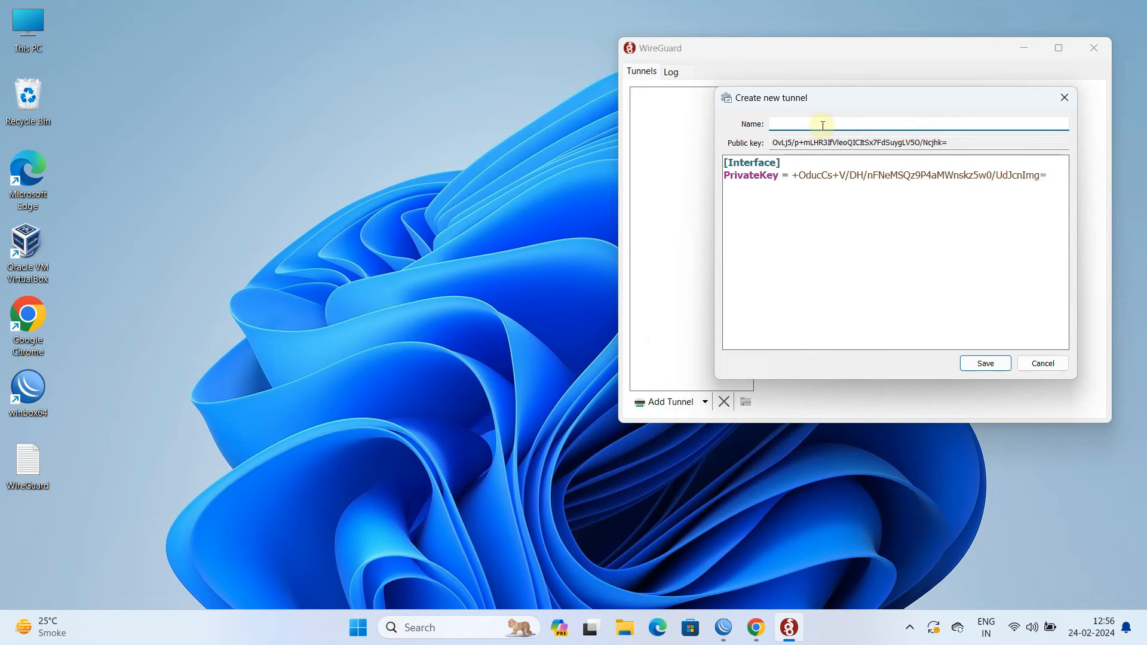
type("W")
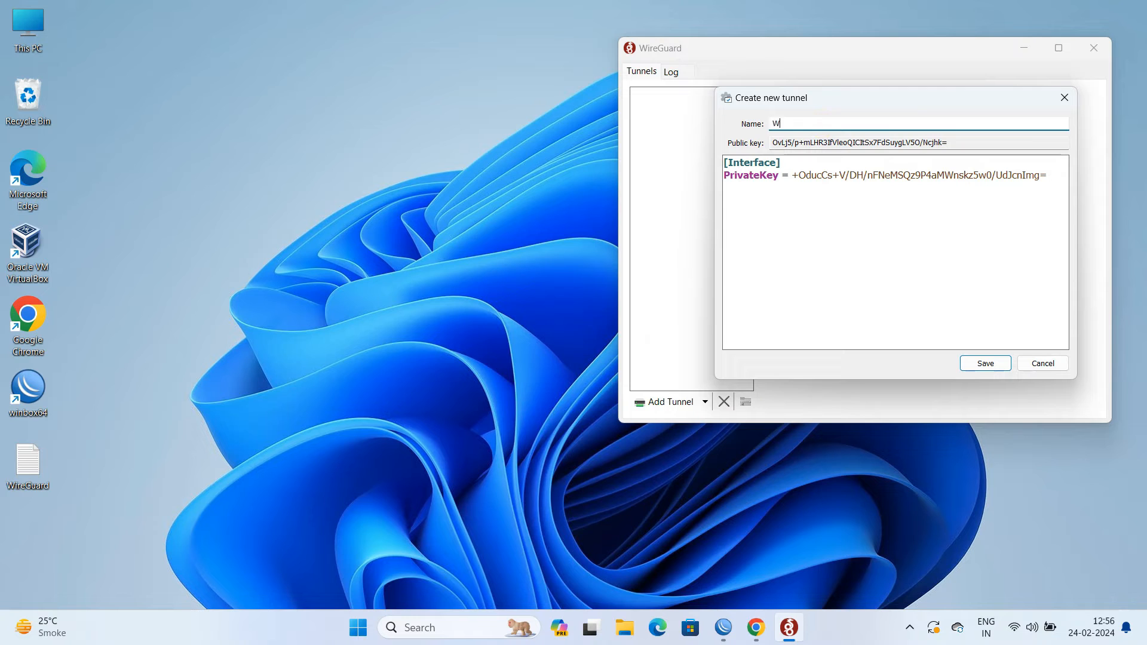
type("ireGua")
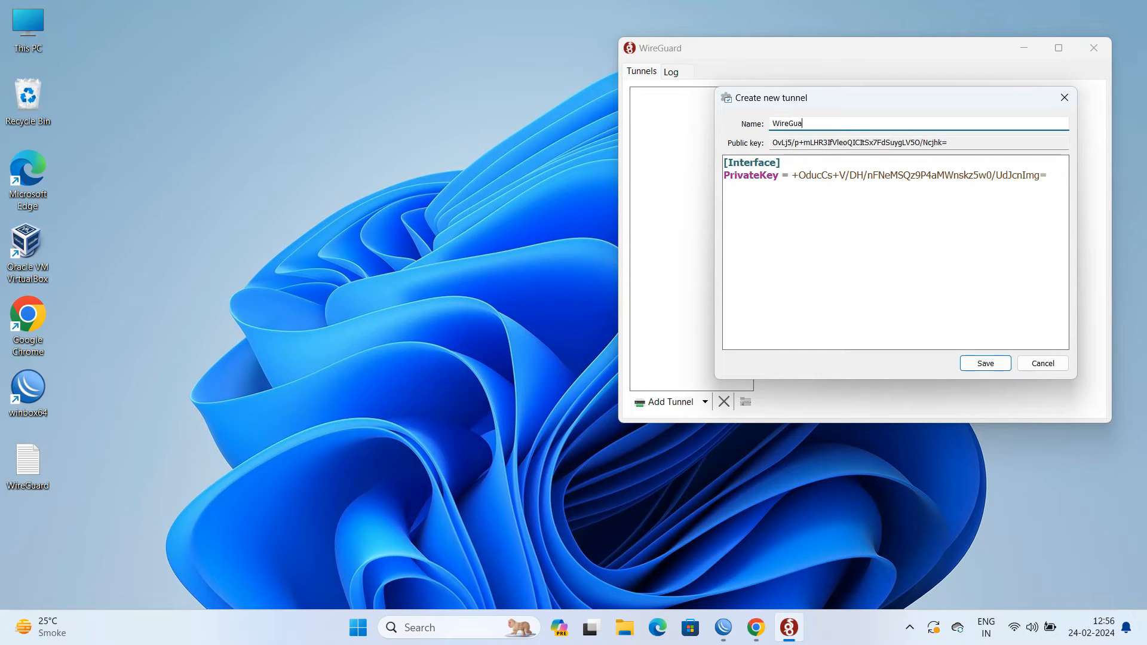
type("rd")
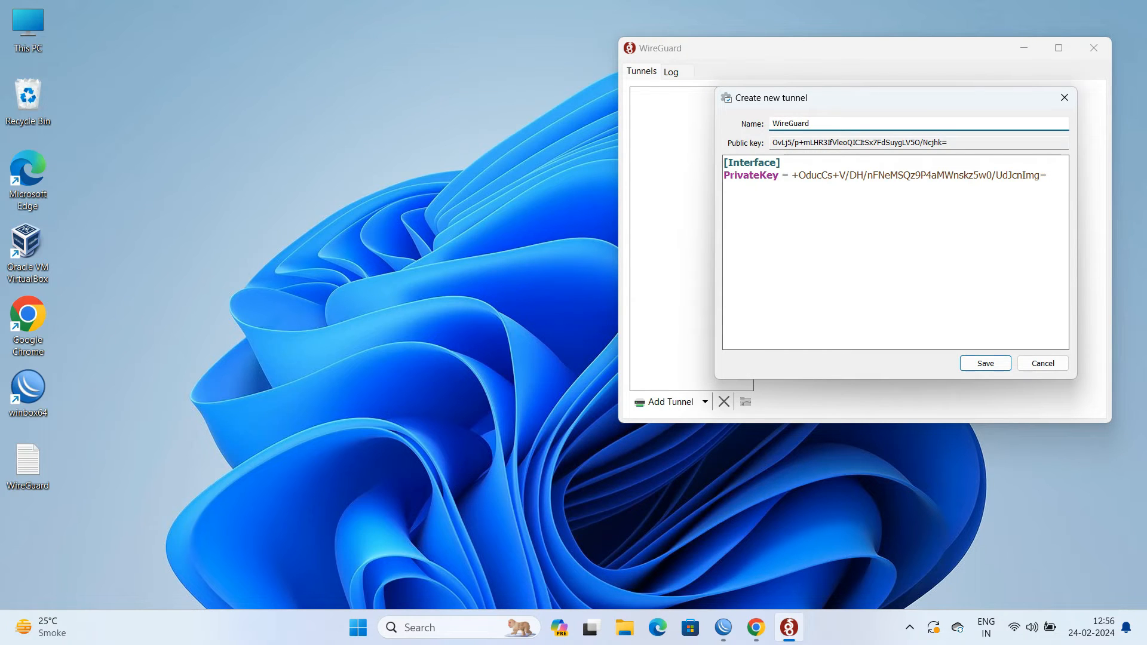
left_click(722, 627)
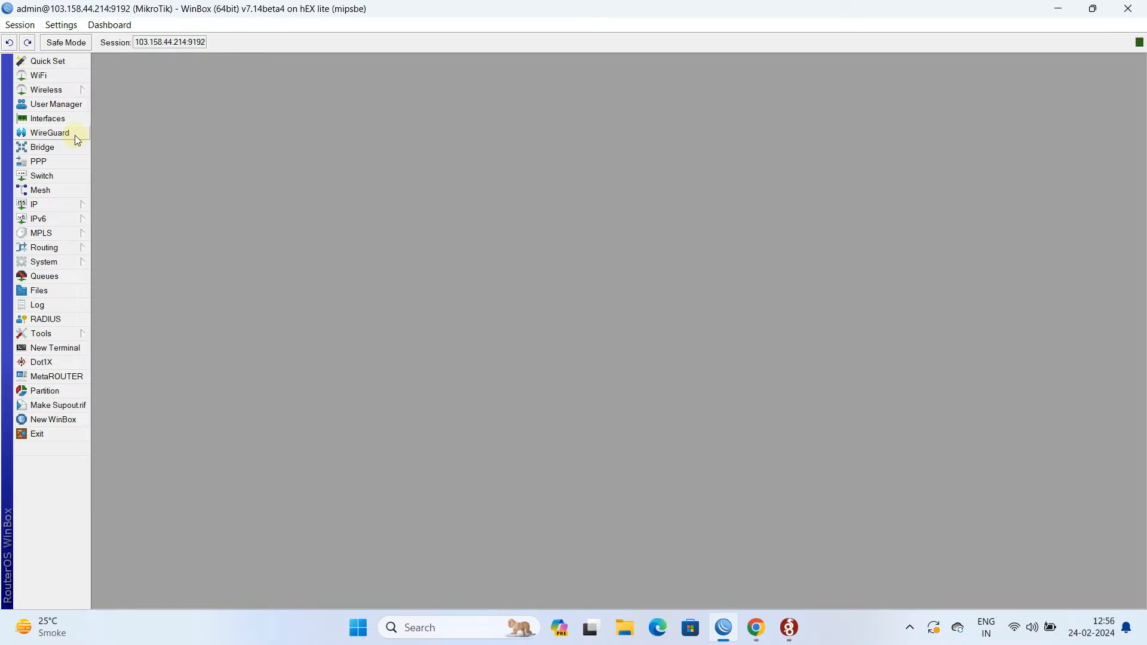
- Start a new wireguard1 peer and copy the client's public key into it
left_click(50, 133)
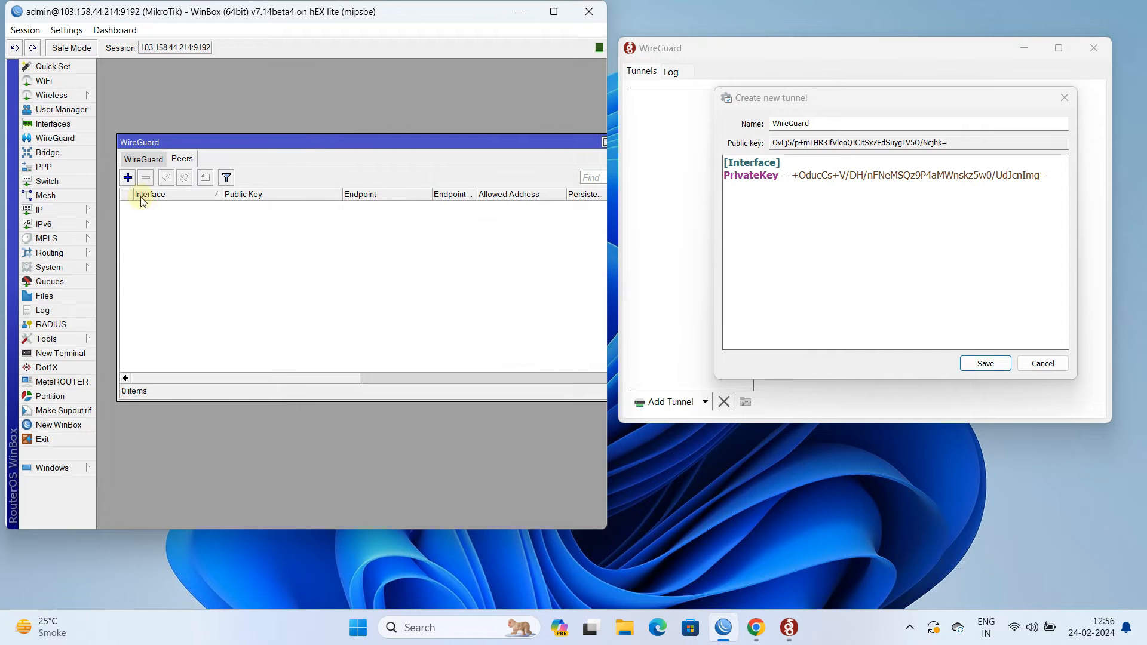
left_click(127, 176)
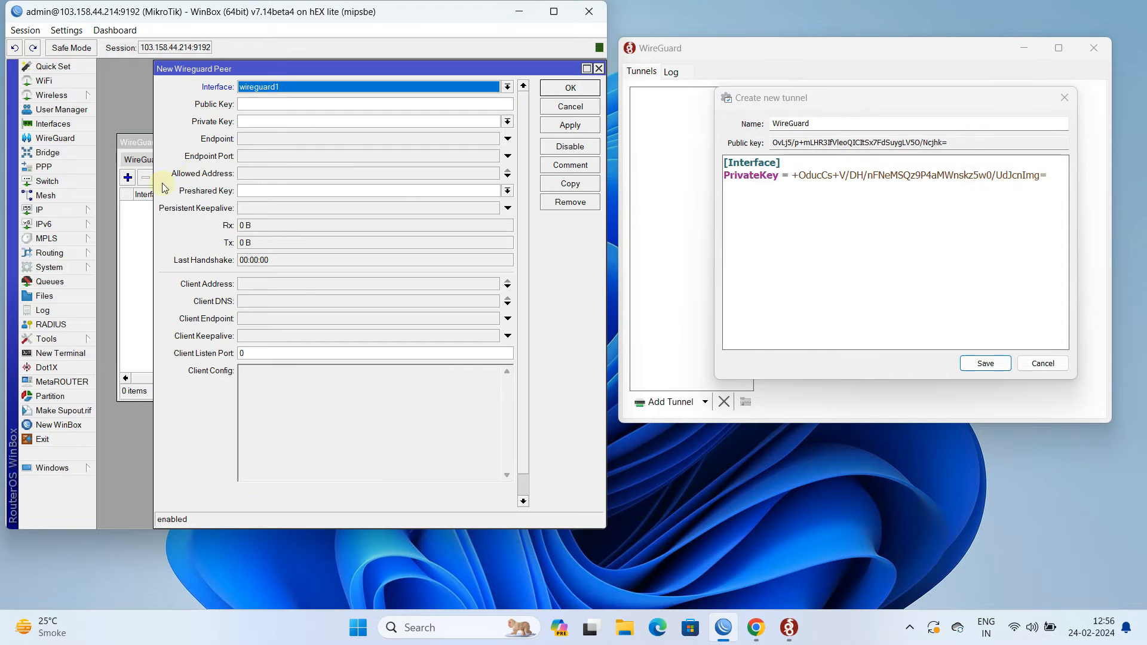
mouse_move(649, 183)
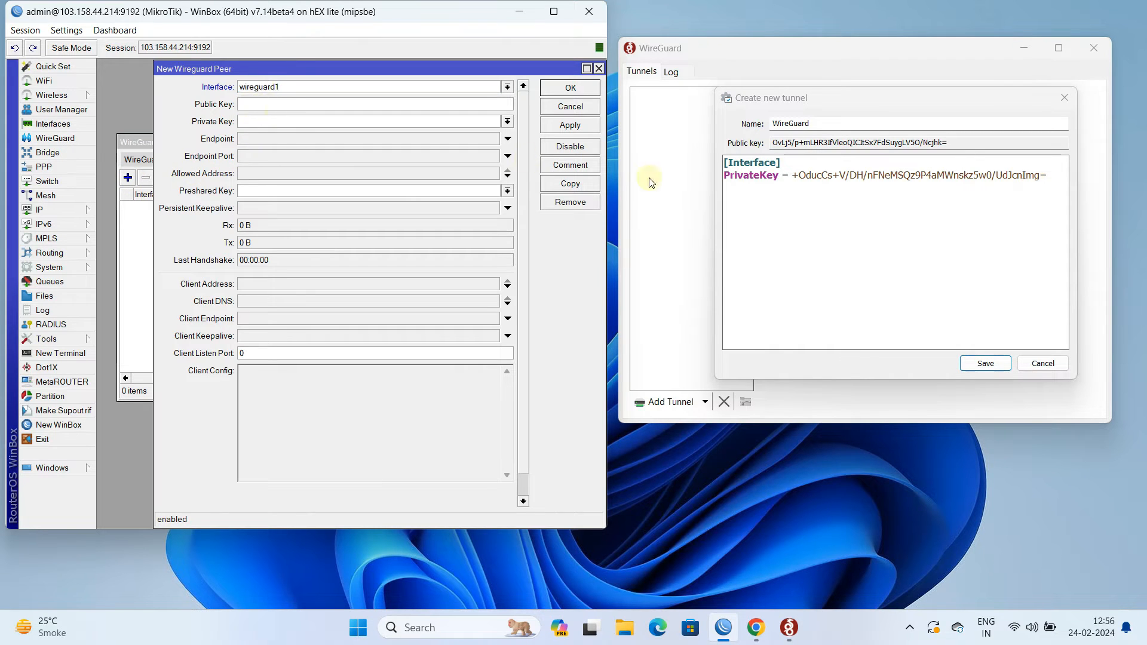
triple_click(859, 143)
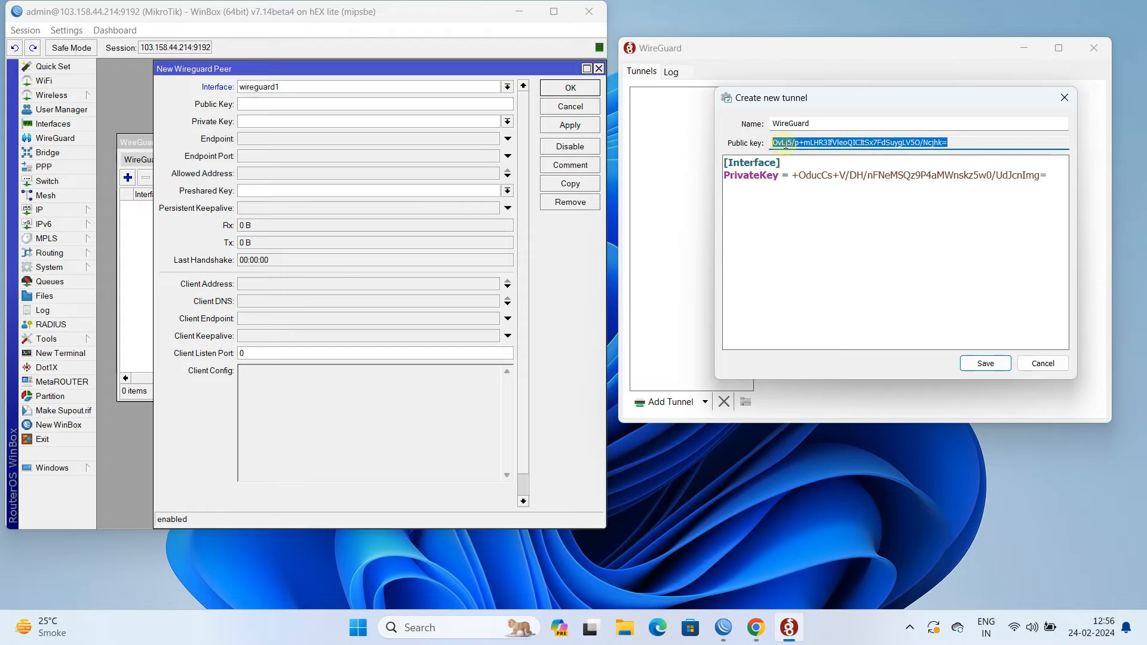
mouse_move(277, 118)
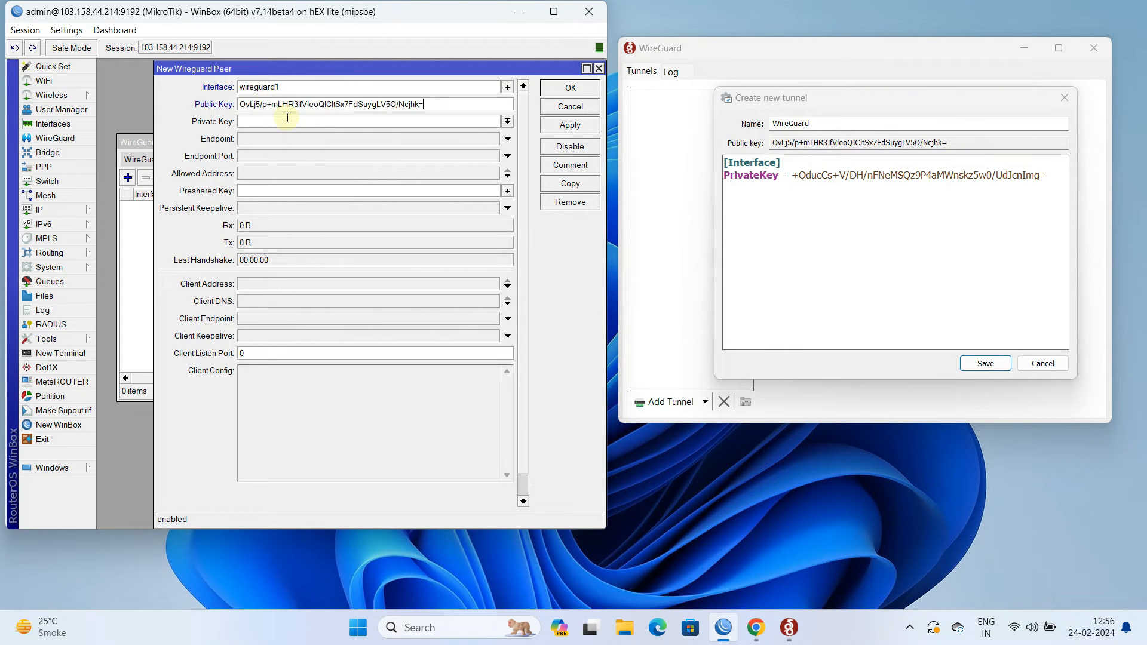
- Set the peer's allowed address to 192.168.88.2/32 and confirm
left_click(248, 173)
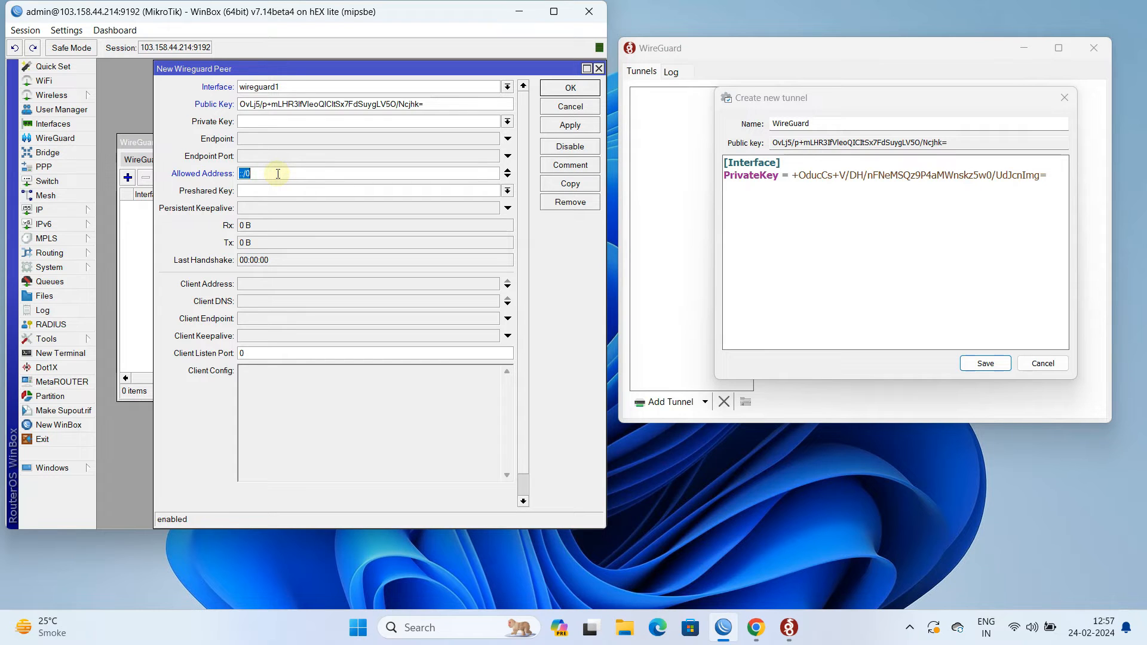
type("192.168.")
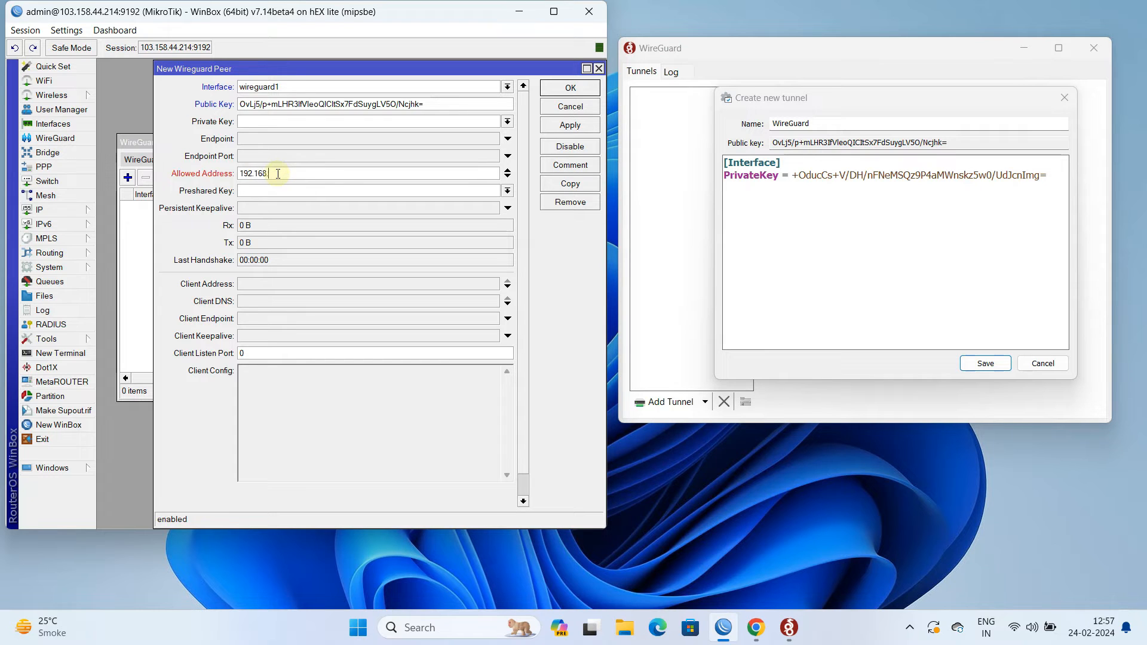
type("88.2")
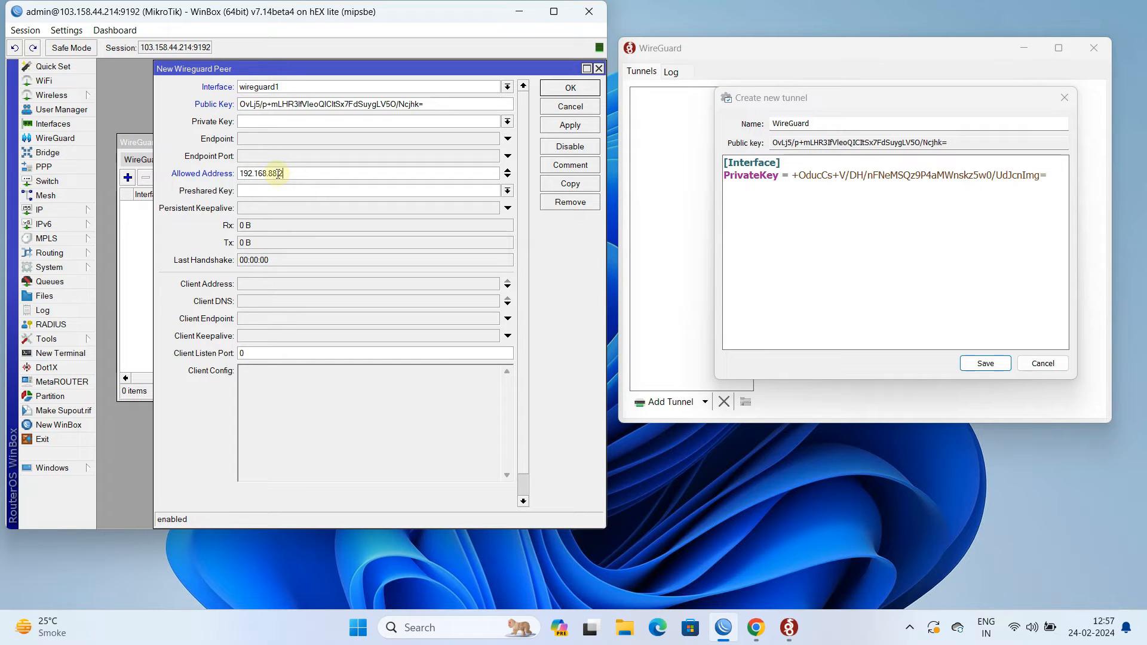
type("/32")
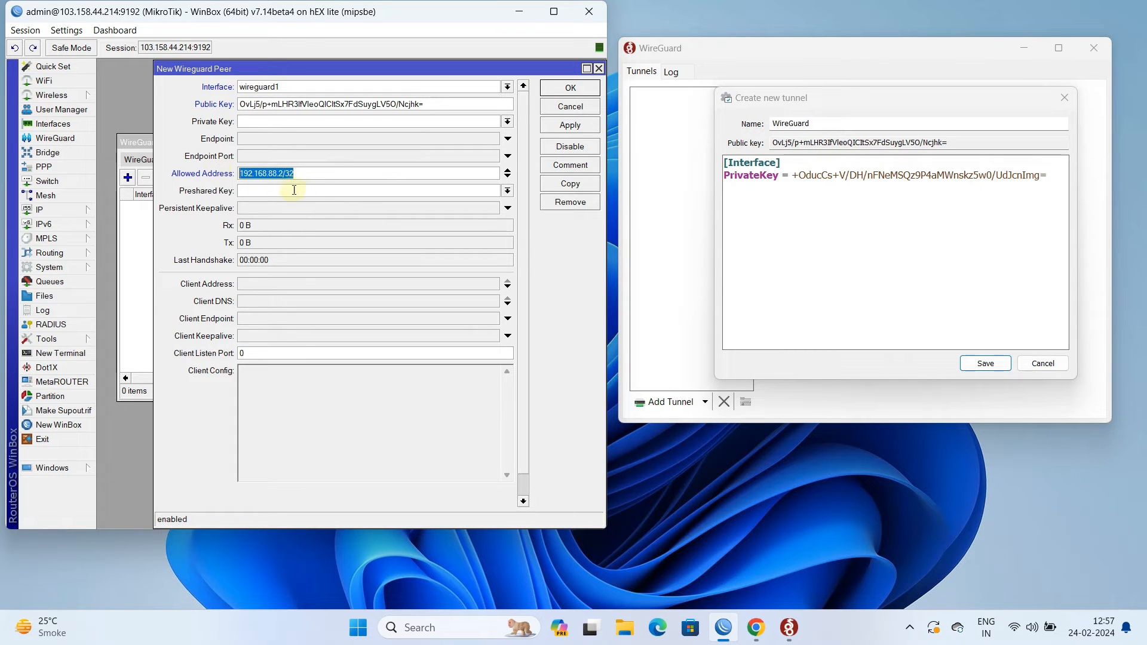
left_click(569, 124)
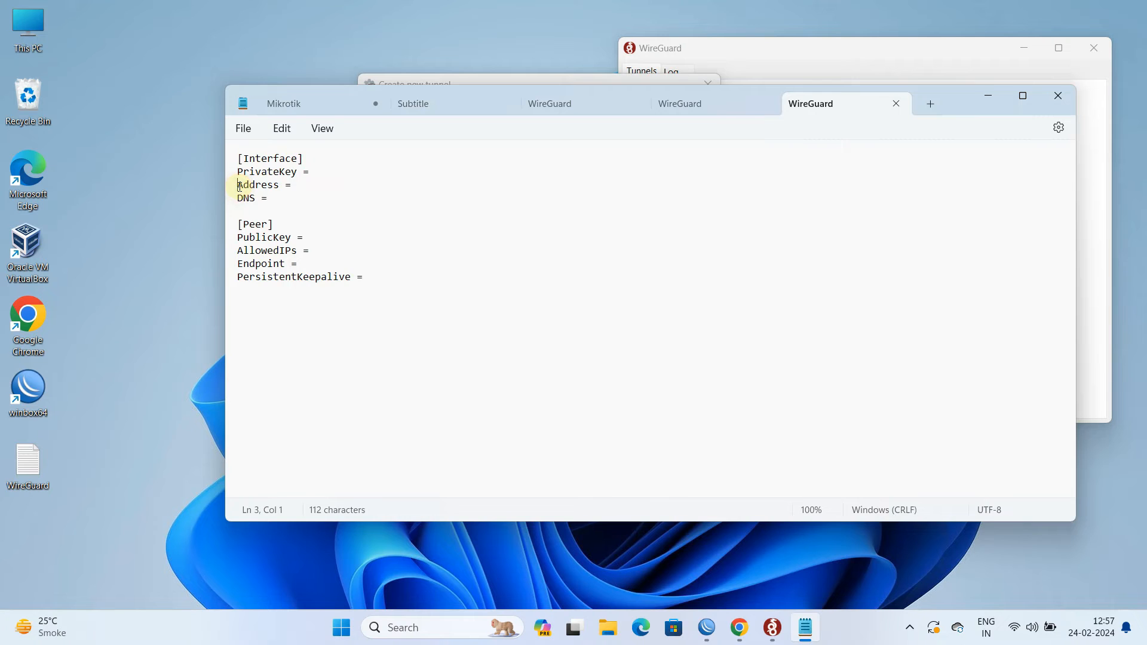
- Select the Notepad template lines from Address through PersistentKeepalive
left_click_drag(237, 184, 361, 277)
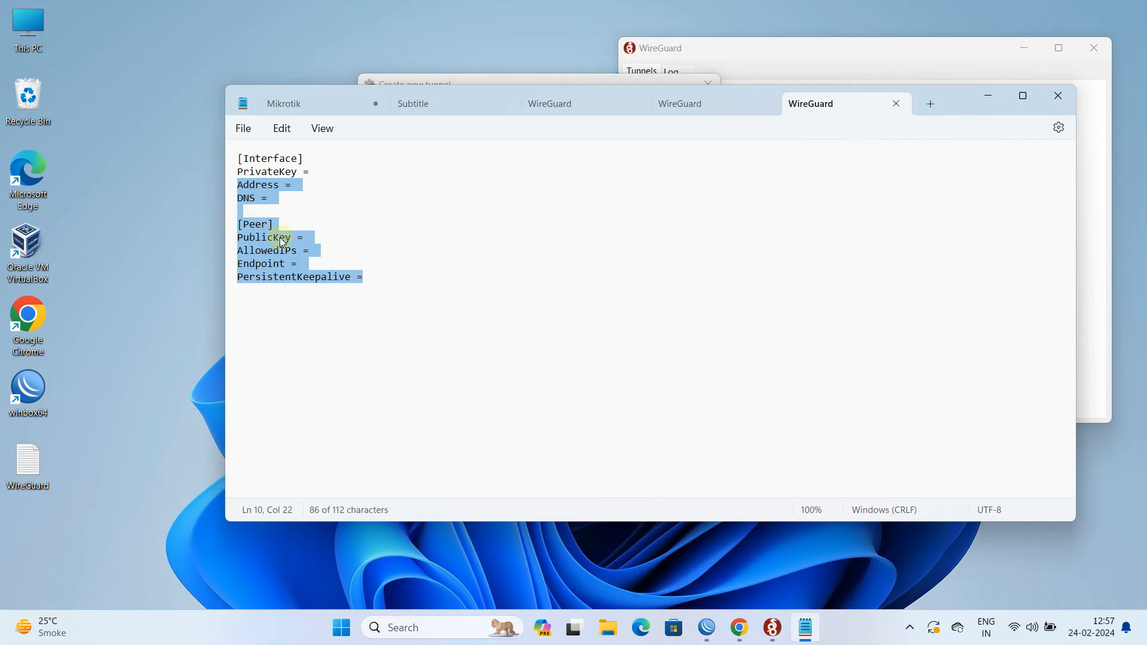
mouse_move(757, 73)
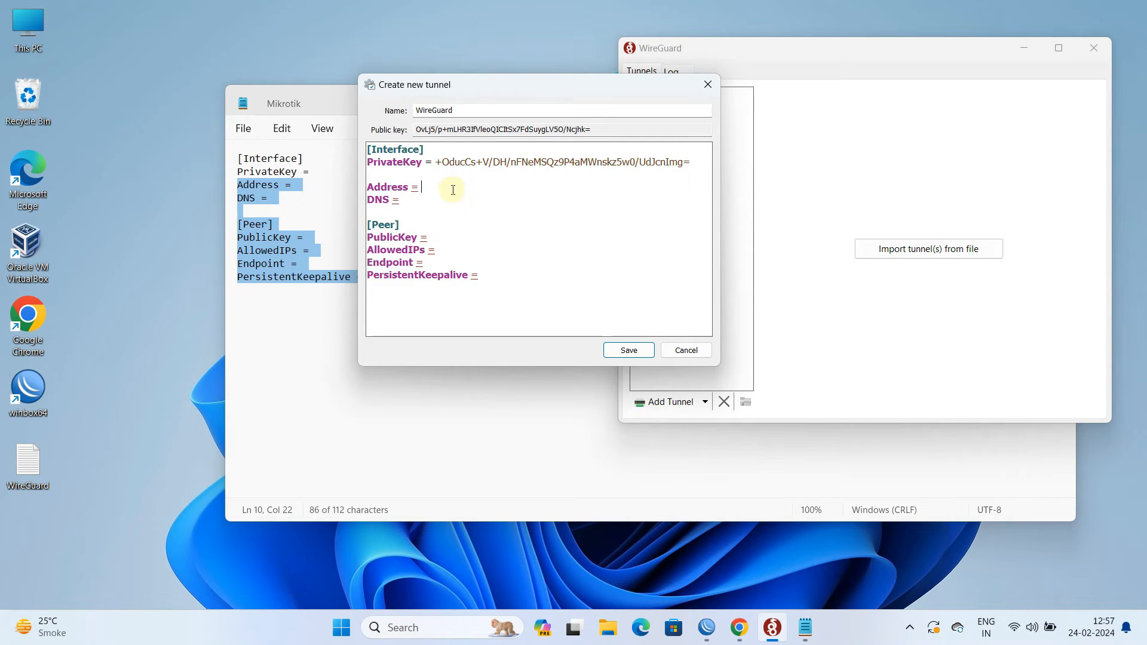
mouse_move(618, 521)
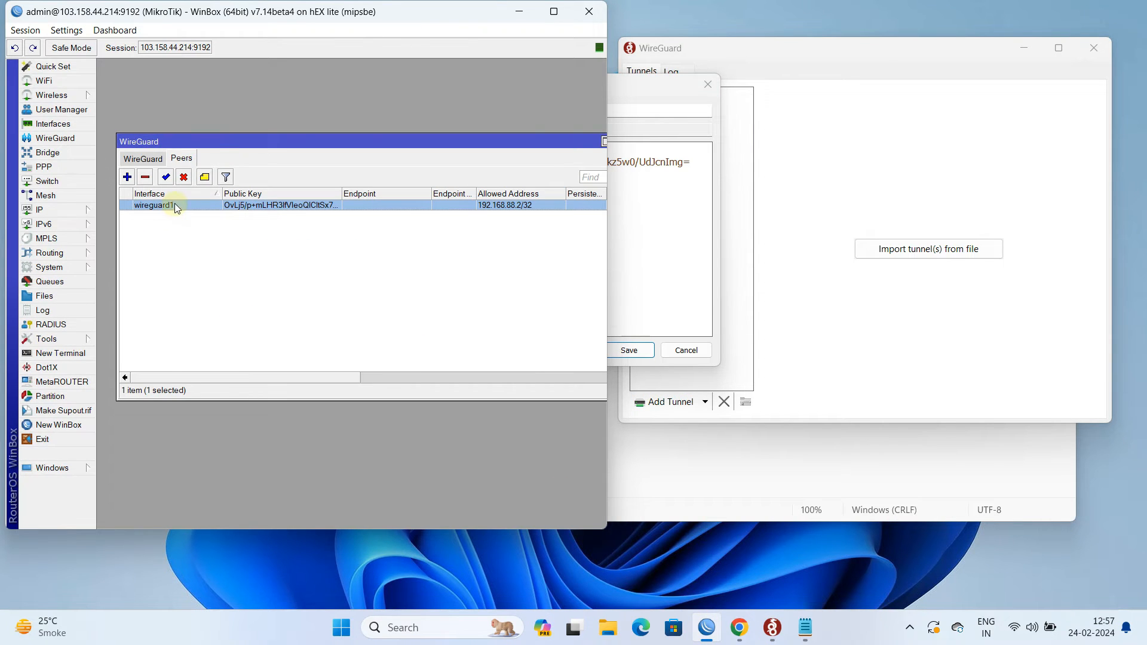
- Paste the template into the tunnel editor with Address 192.168.88.2/32 and start entering DNS 8.8
double_click(176, 204)
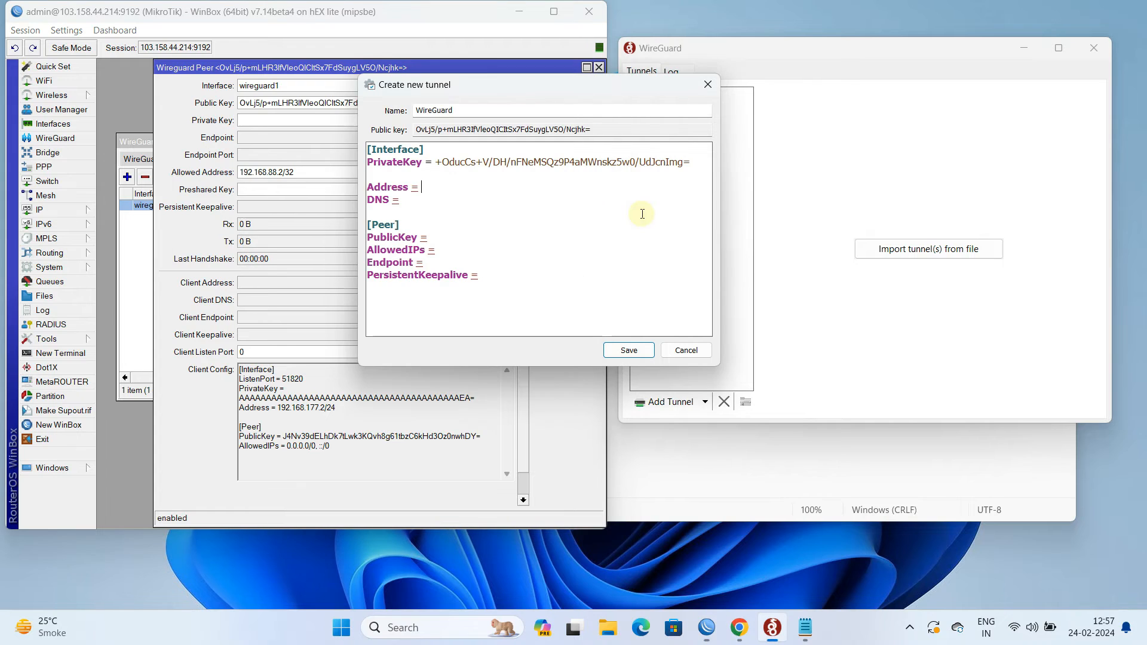
right_click(423, 187)
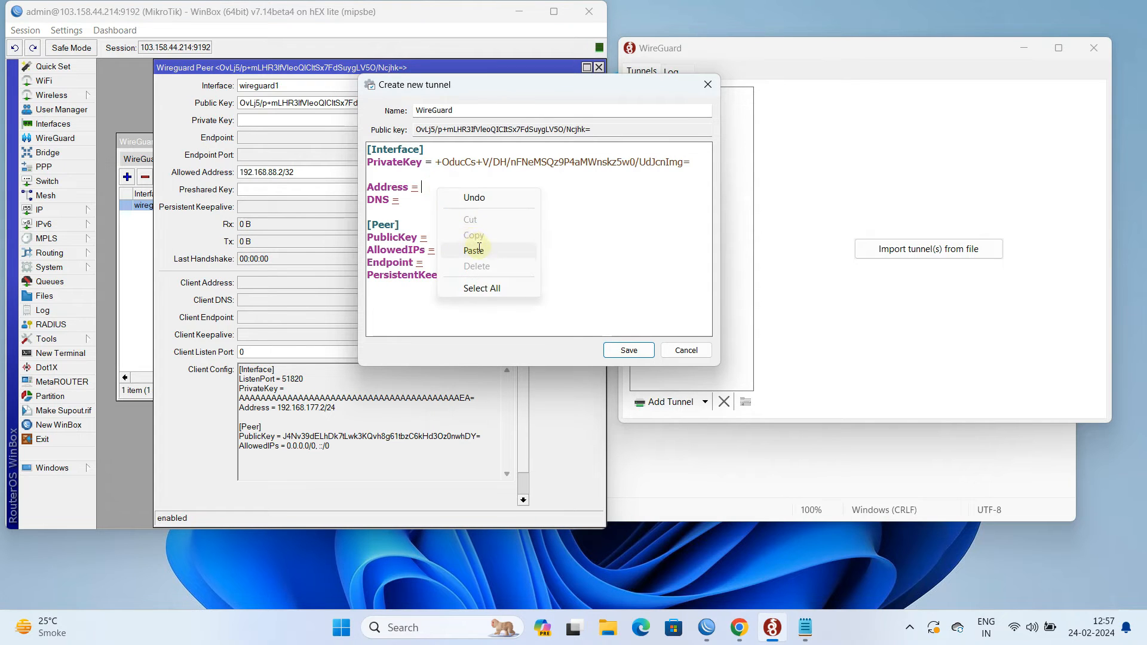
left_click(474, 250)
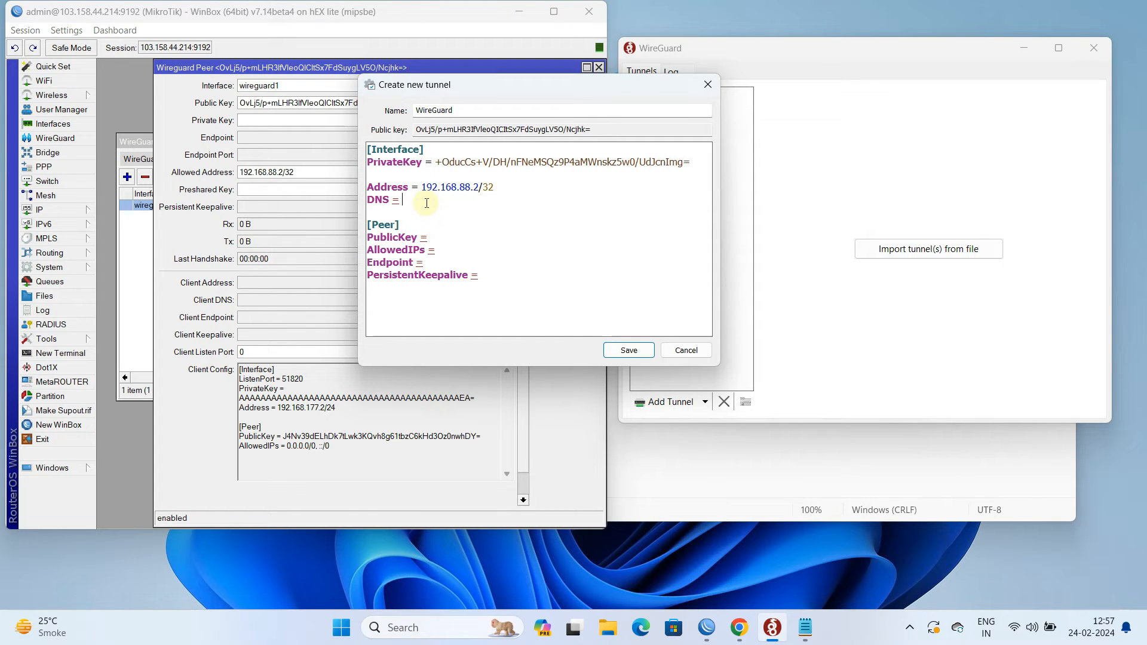
type("8.8")
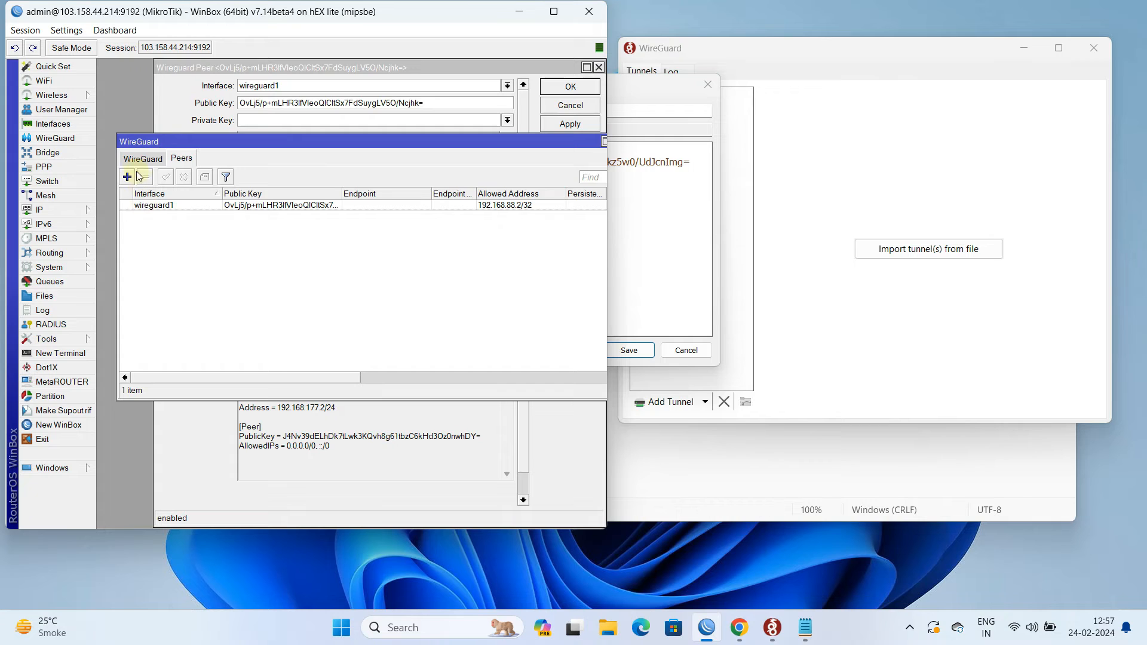
- Paste wireguard1's public key into PublicKey and enter AllowedIPs 0.0.0.0/0
left_click(142, 158)
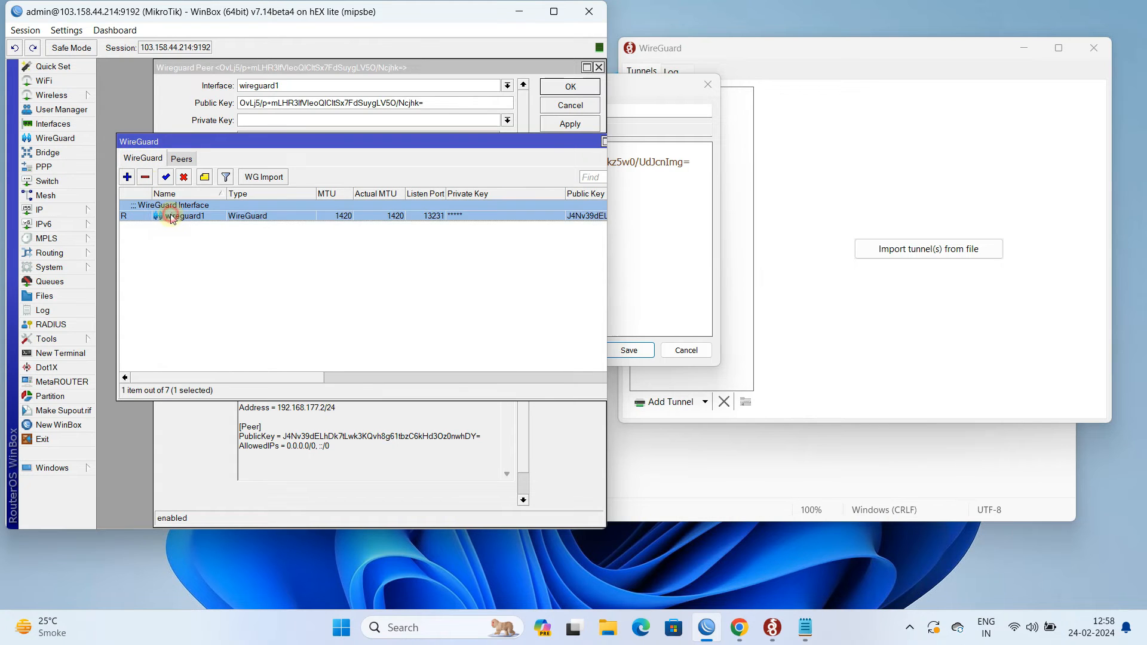
double_click(186, 215)
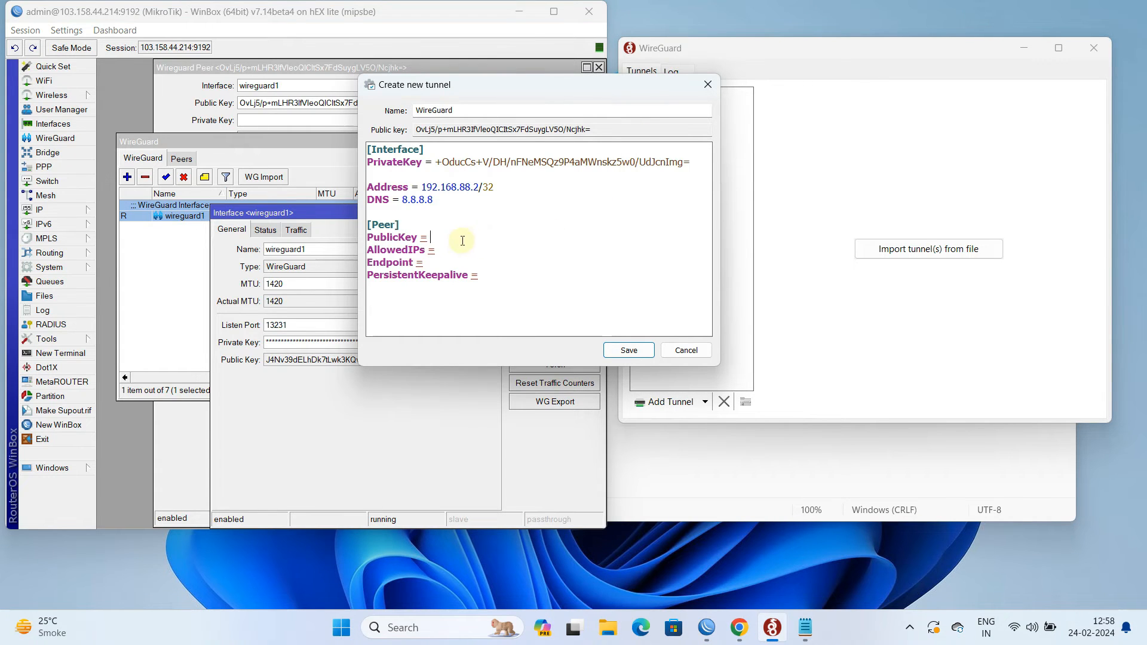
right_click(431, 237)
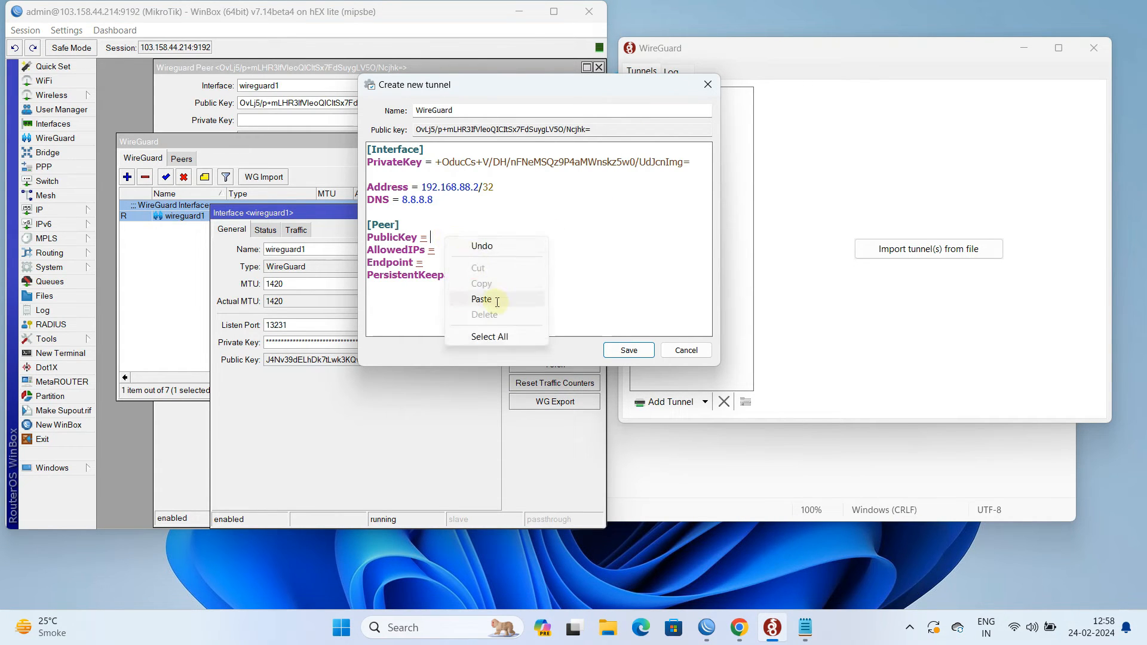
left_click(482, 300)
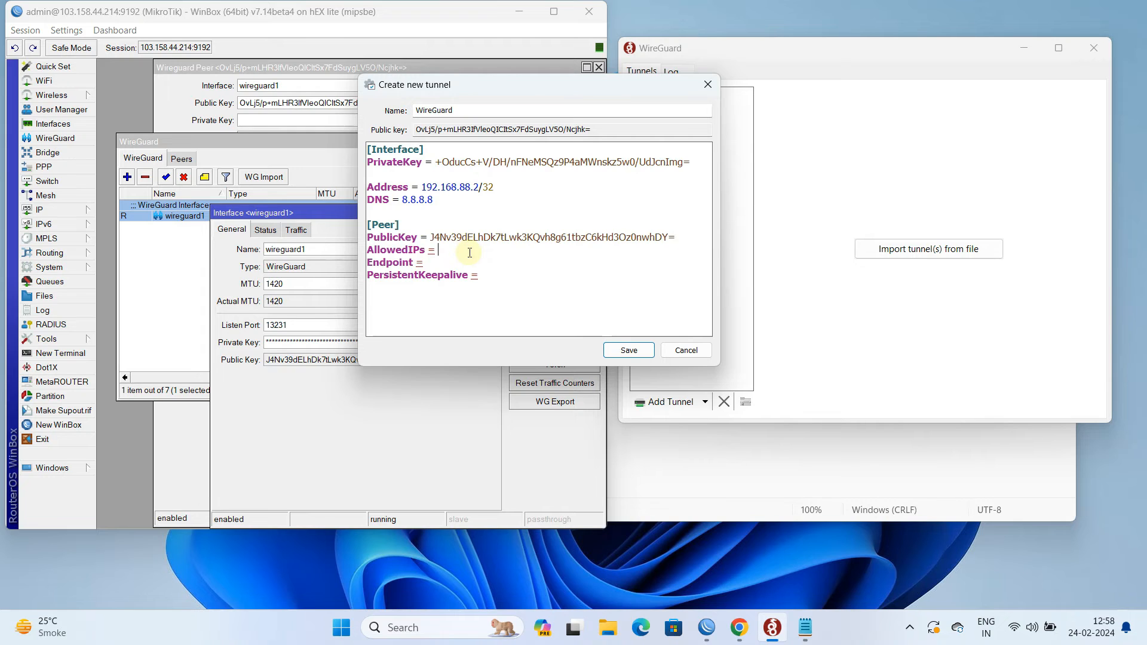
type("0.0.0.0")
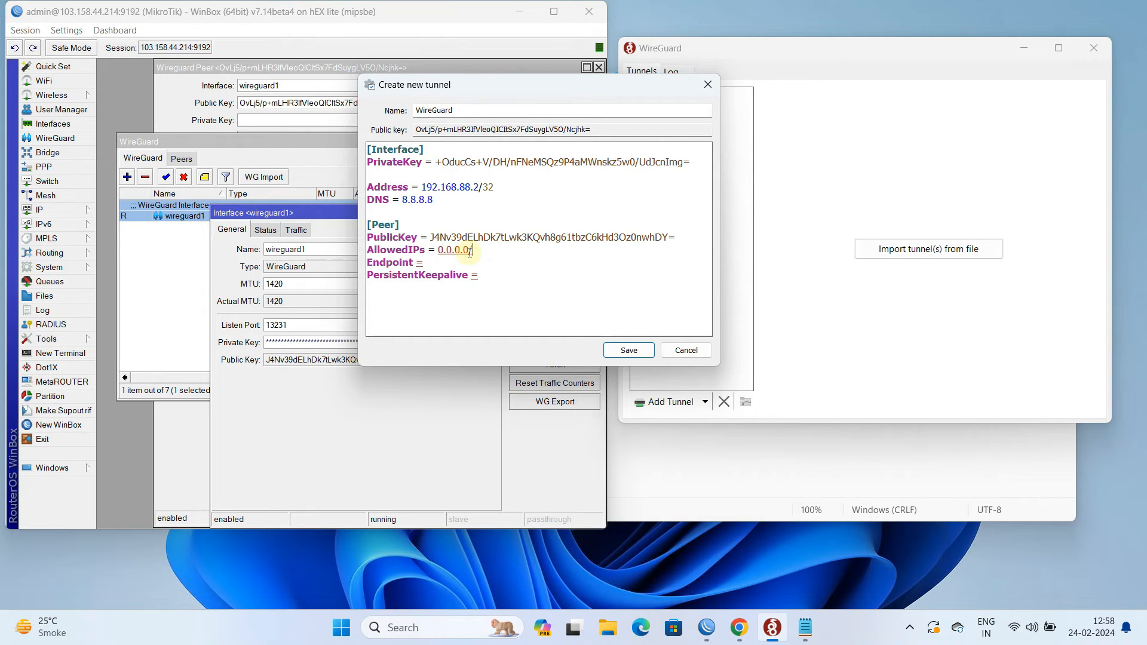
type("/0")
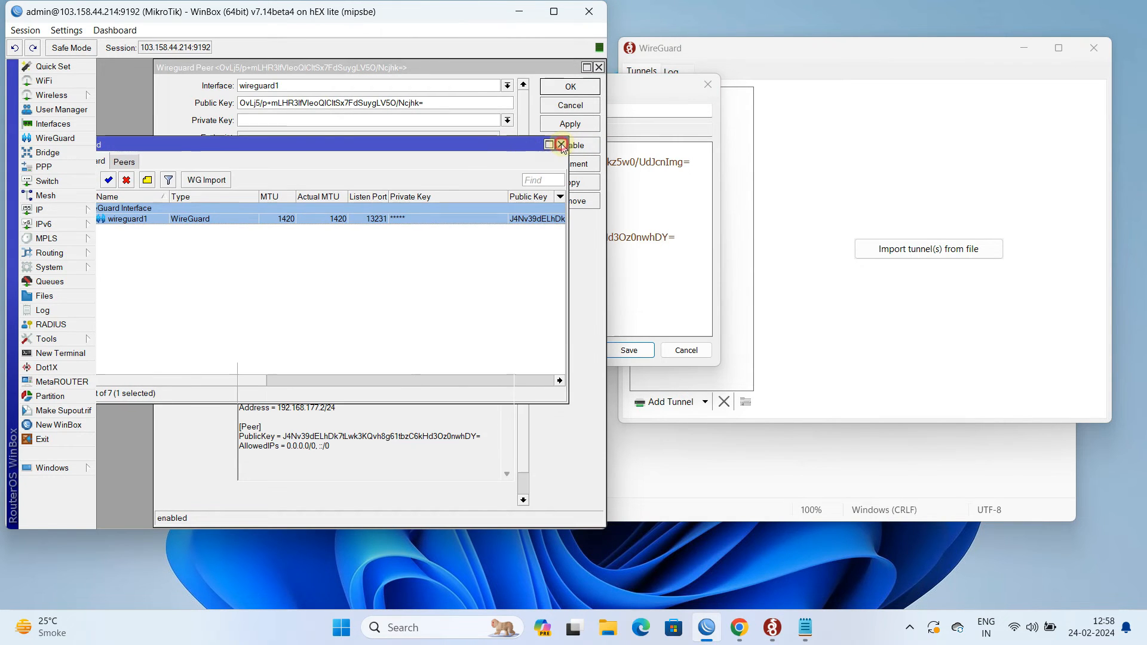
- Open the router's IP address list to get the WAN address
left_click(560, 144)
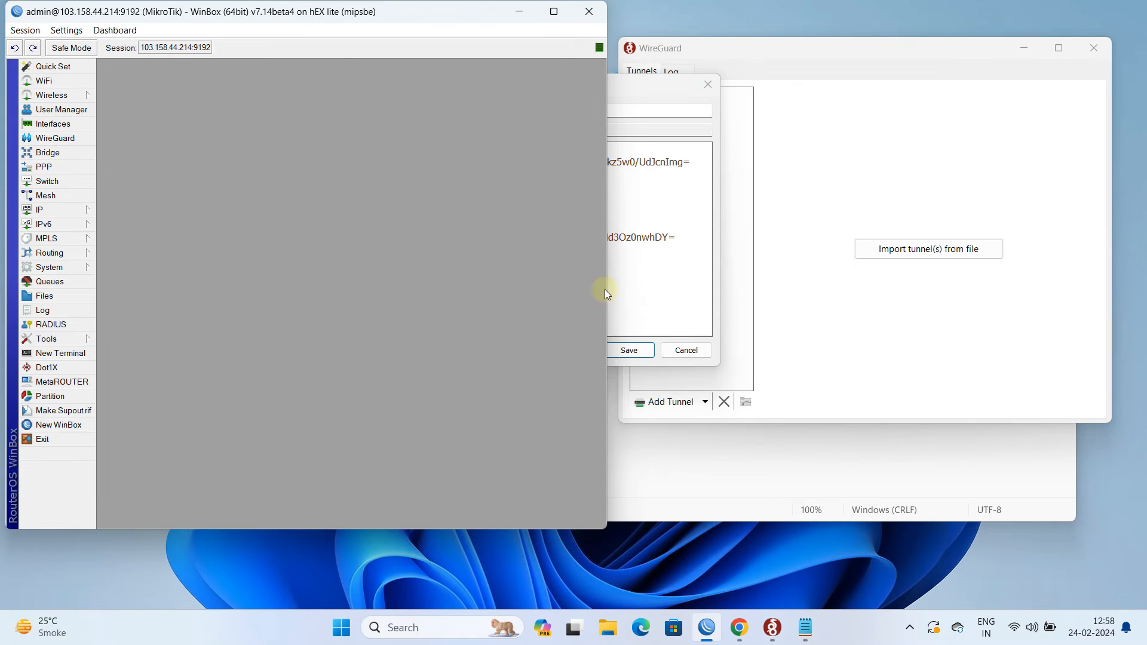
left_click(40, 210)
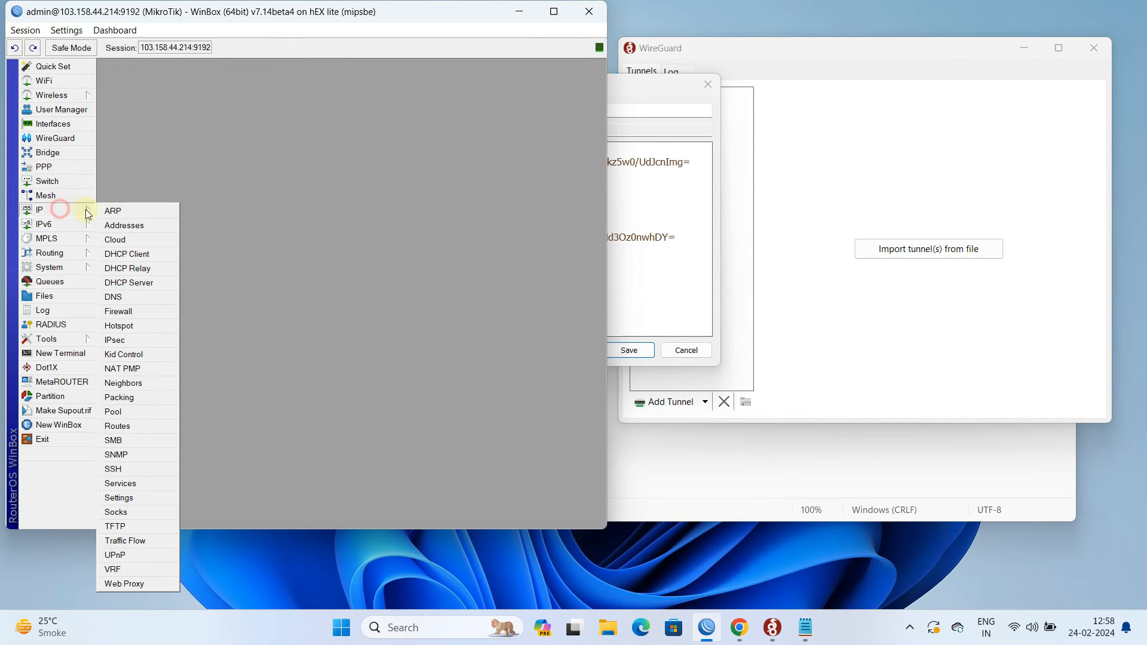
left_click(124, 225)
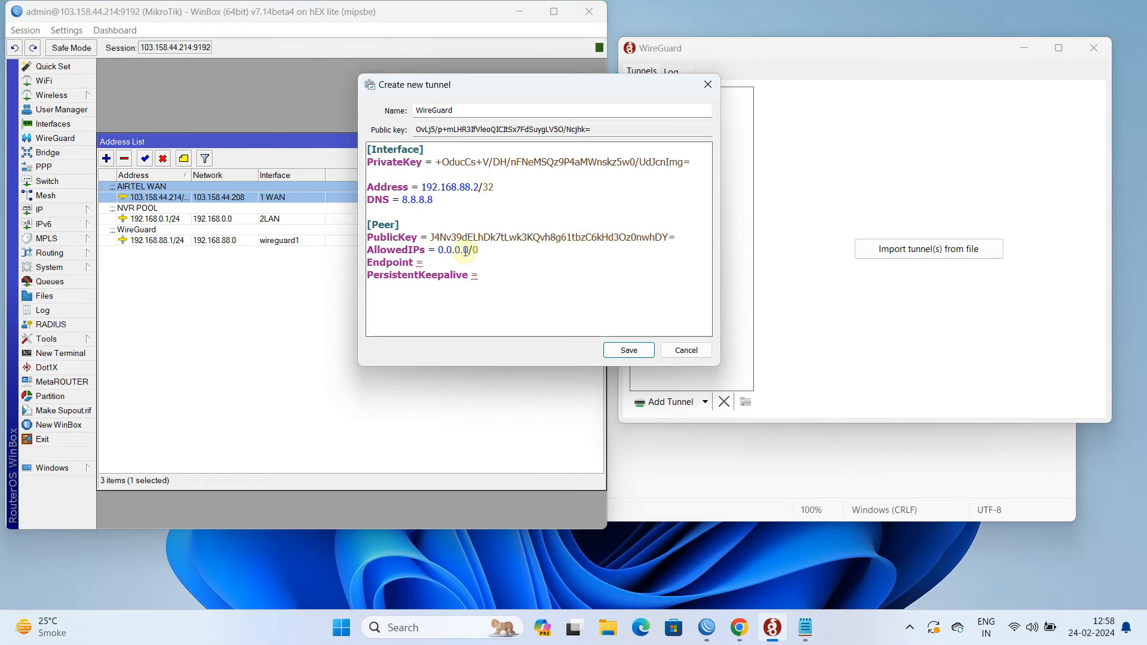
type("10")
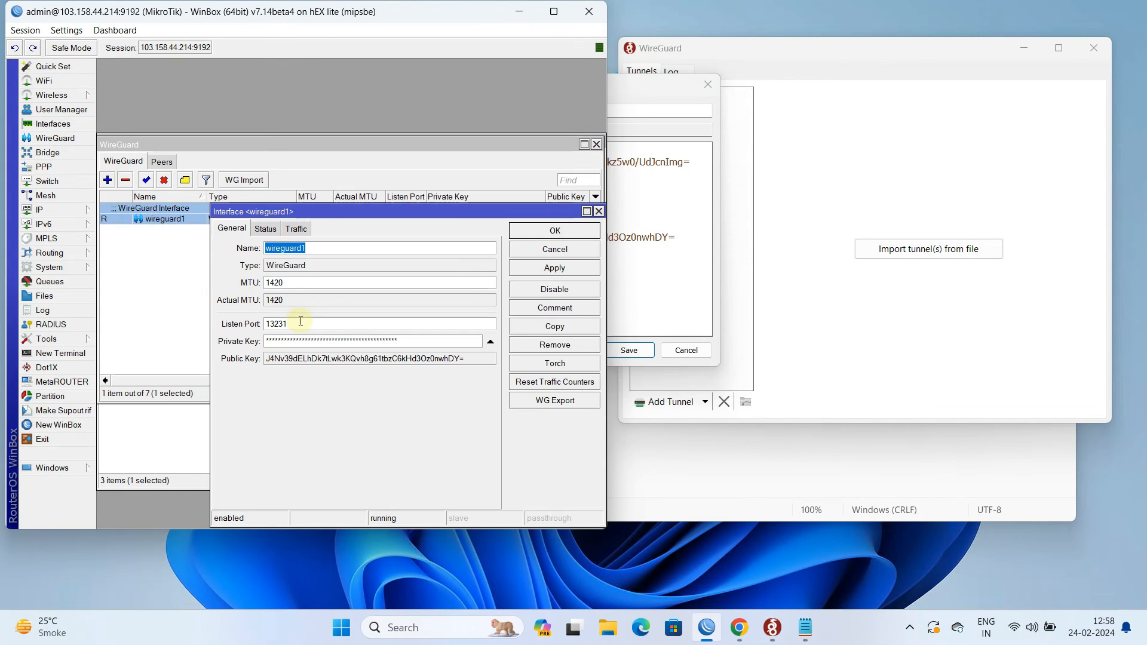
- Set Endpoint 103.158.44.214:13231 and PersistentKeepalive 10, then save the tunnel
right_click(276, 323)
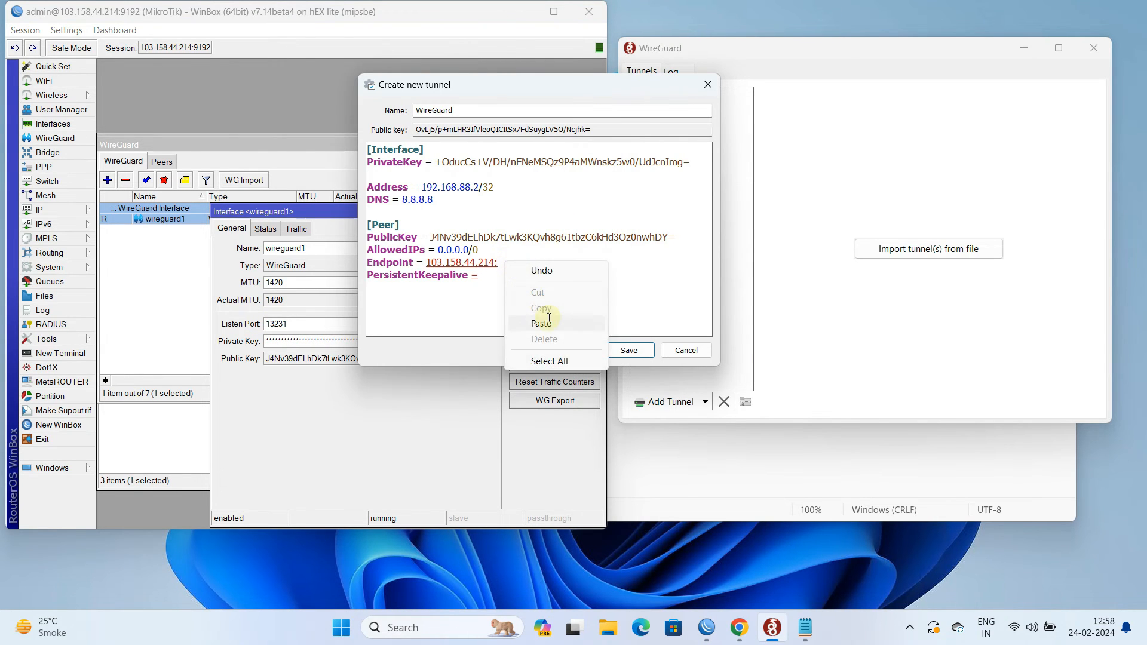
left_click(542, 323)
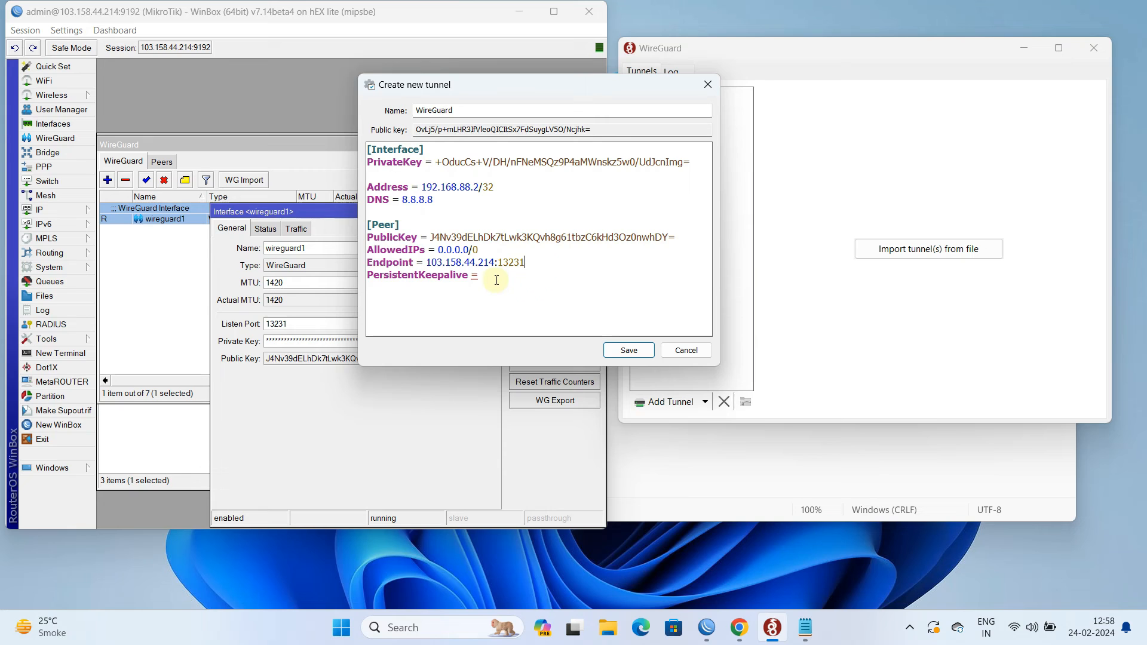
type("1")
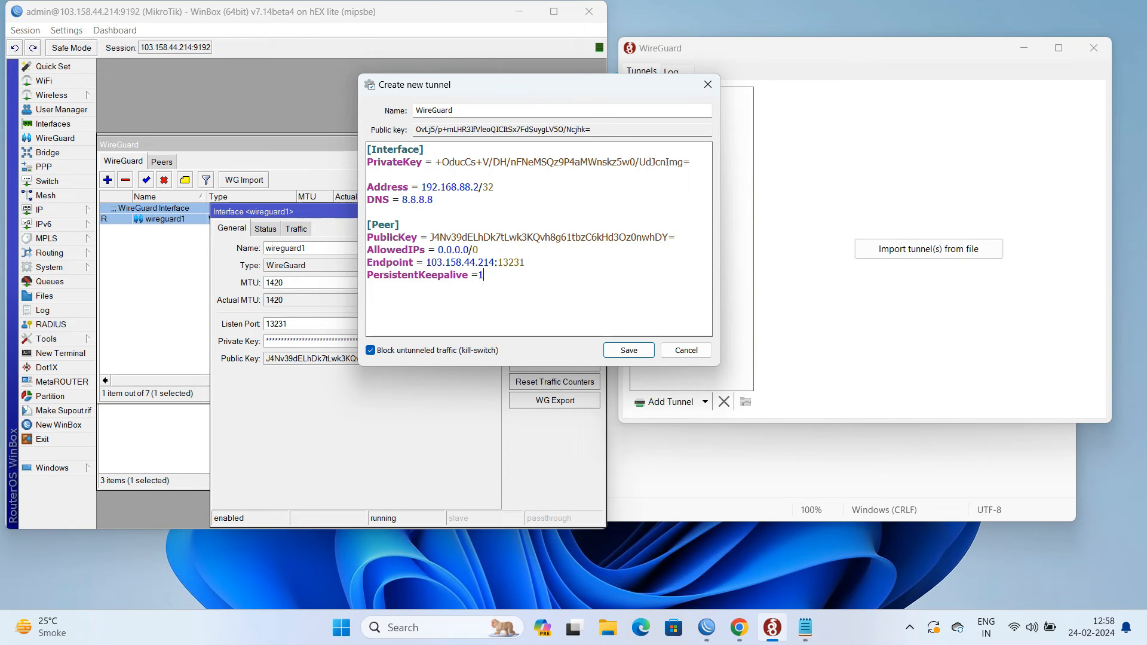
type("0")
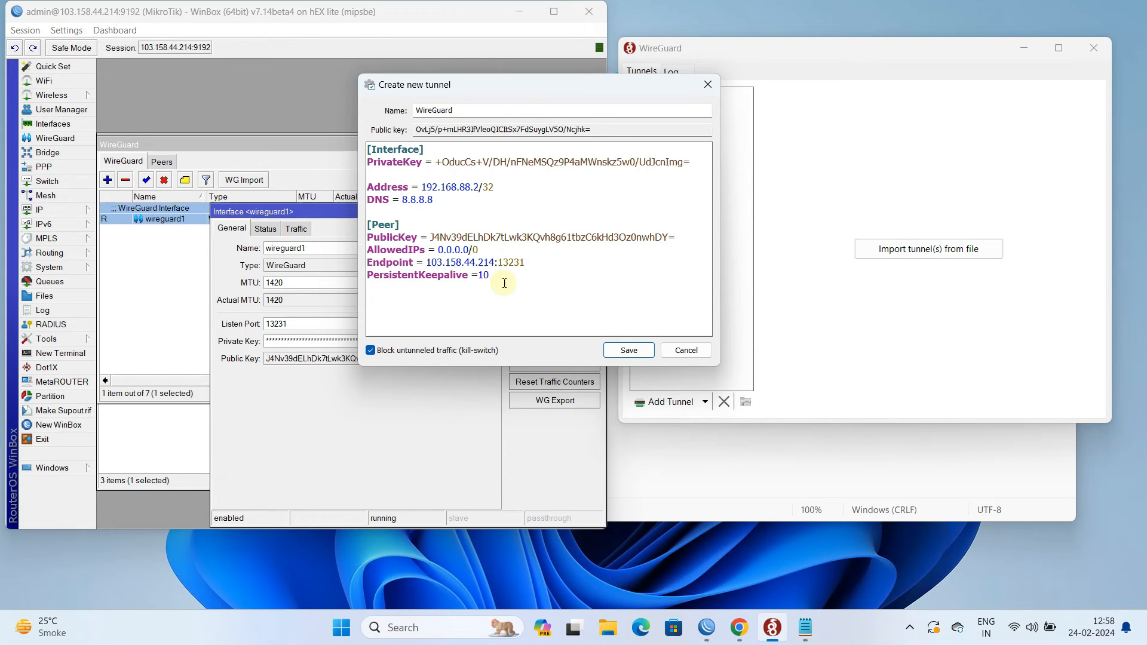
left_click(627, 350)
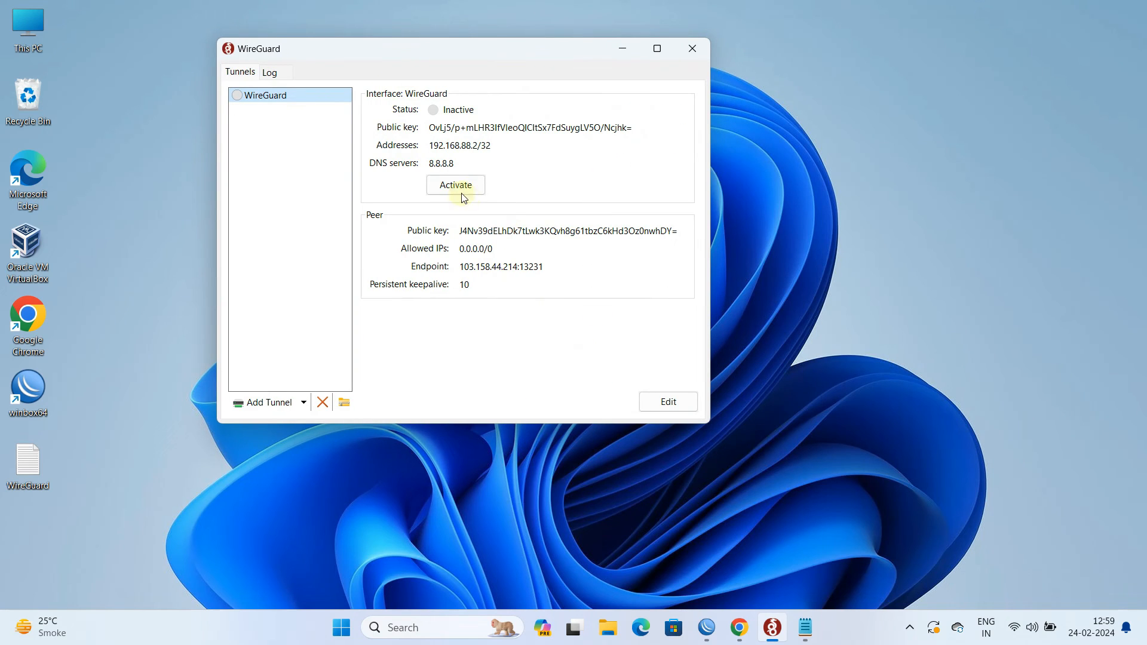
- Activate the WireGuard tunnel and search Google for 'what is my ip'
left_click(455, 185)
type("what")
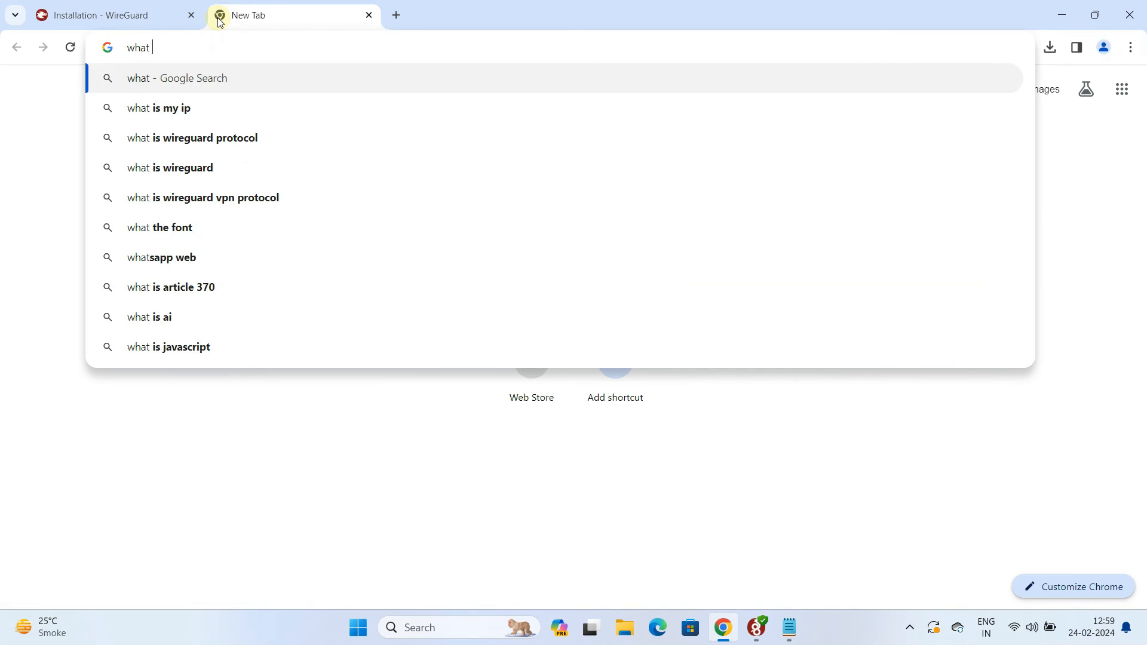
left_click(158, 108)
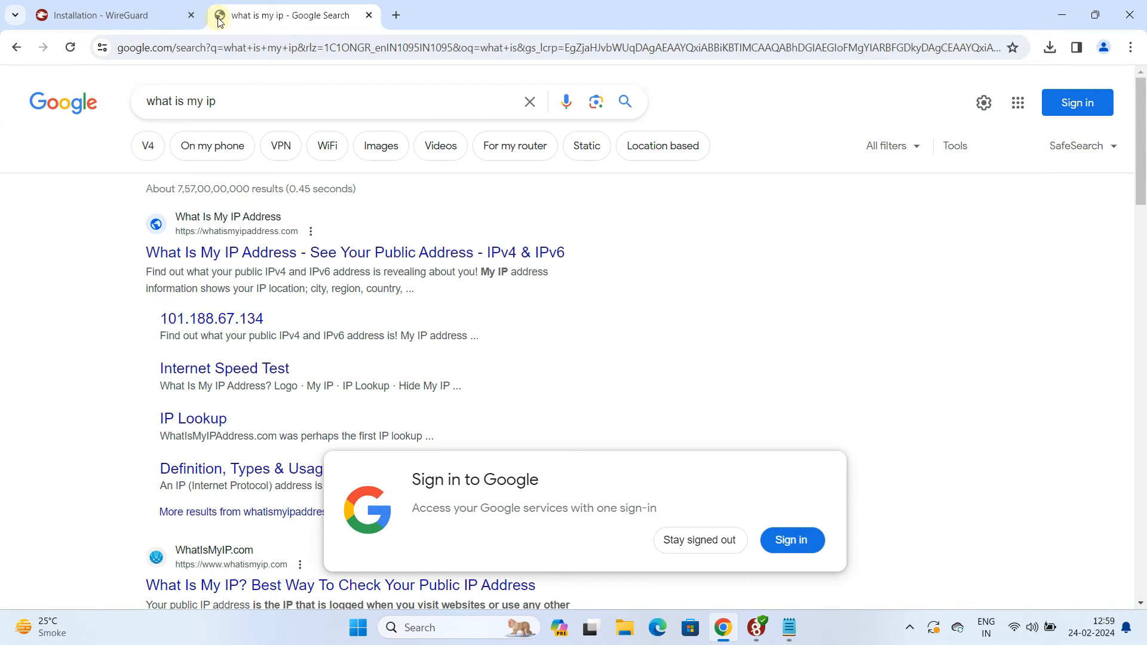
scroll("down", 3)
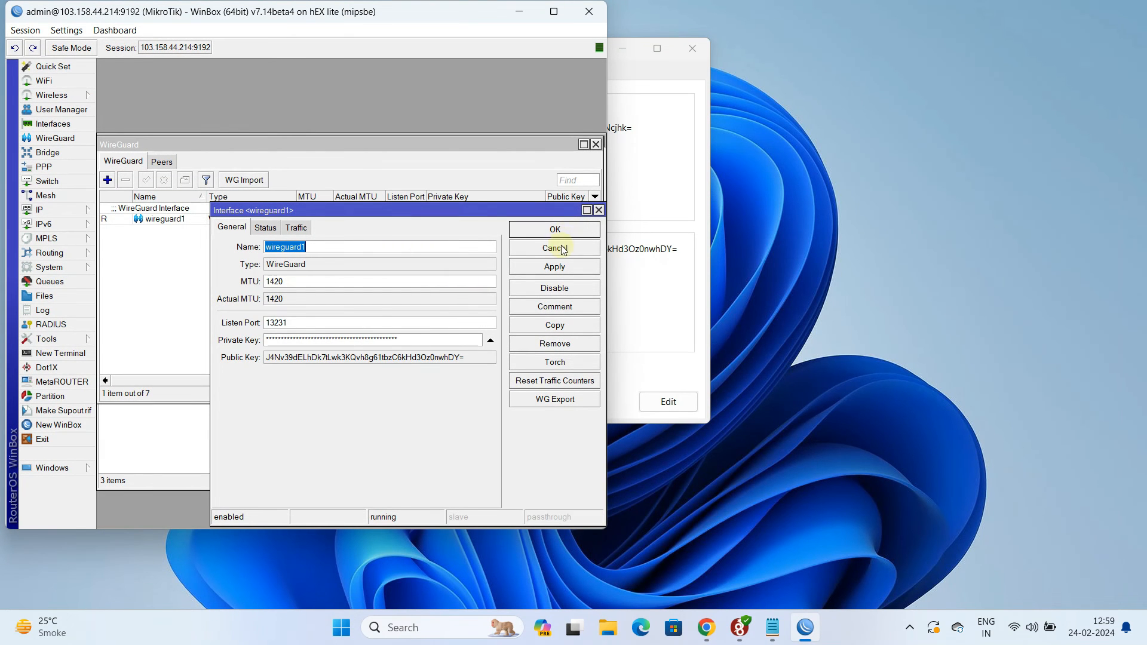
left_click(554, 248)
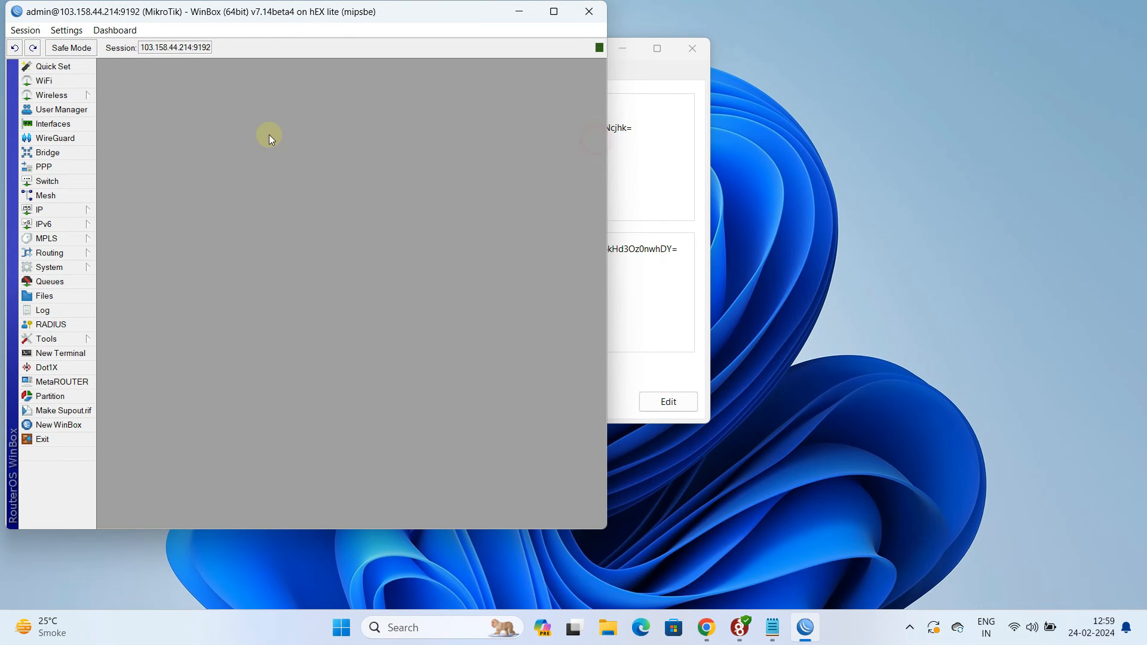
left_click(39, 209)
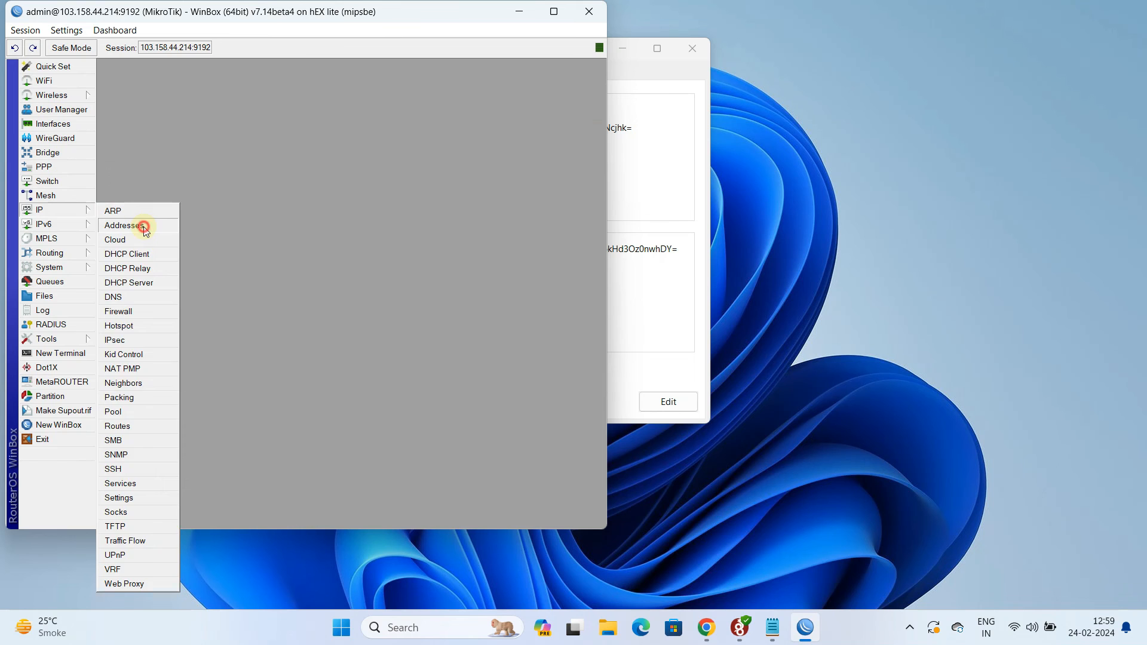
left_click(123, 225)
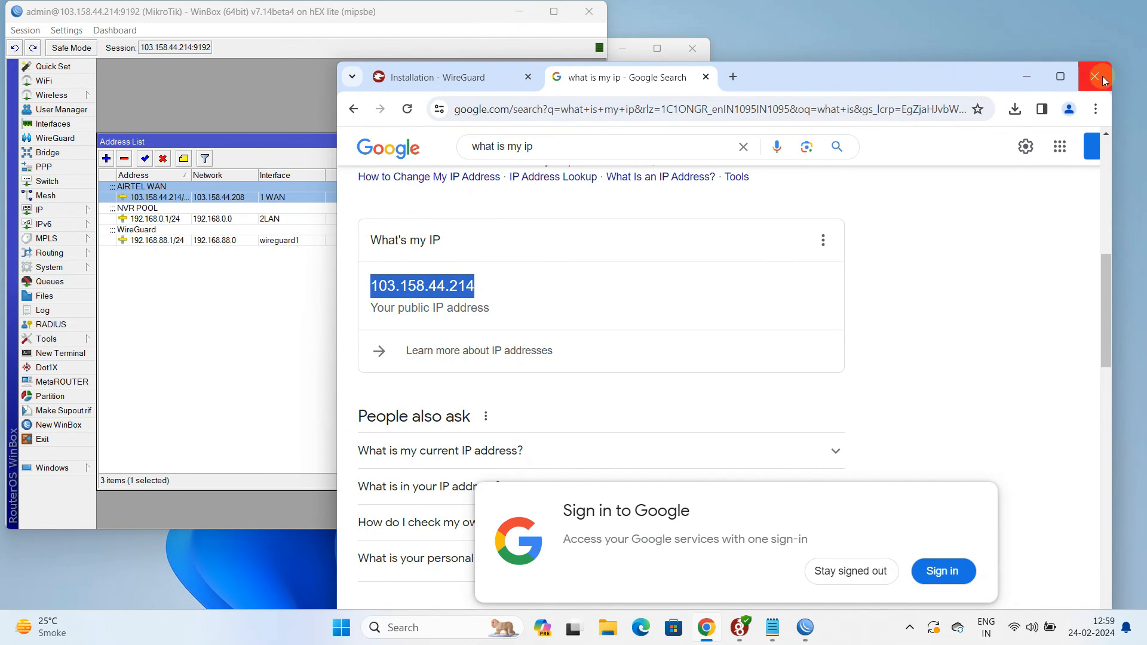
left_click(1095, 76)
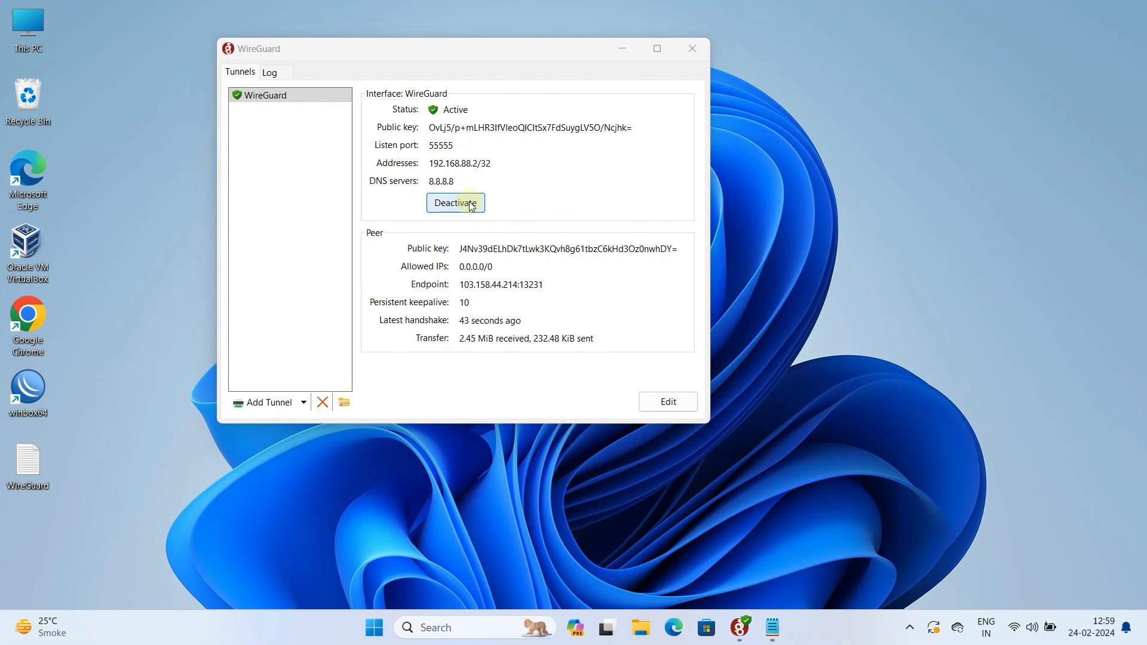
- Deactivate the WireGuard tunnel and close the WireGuard for Windows window
left_click(455, 203)
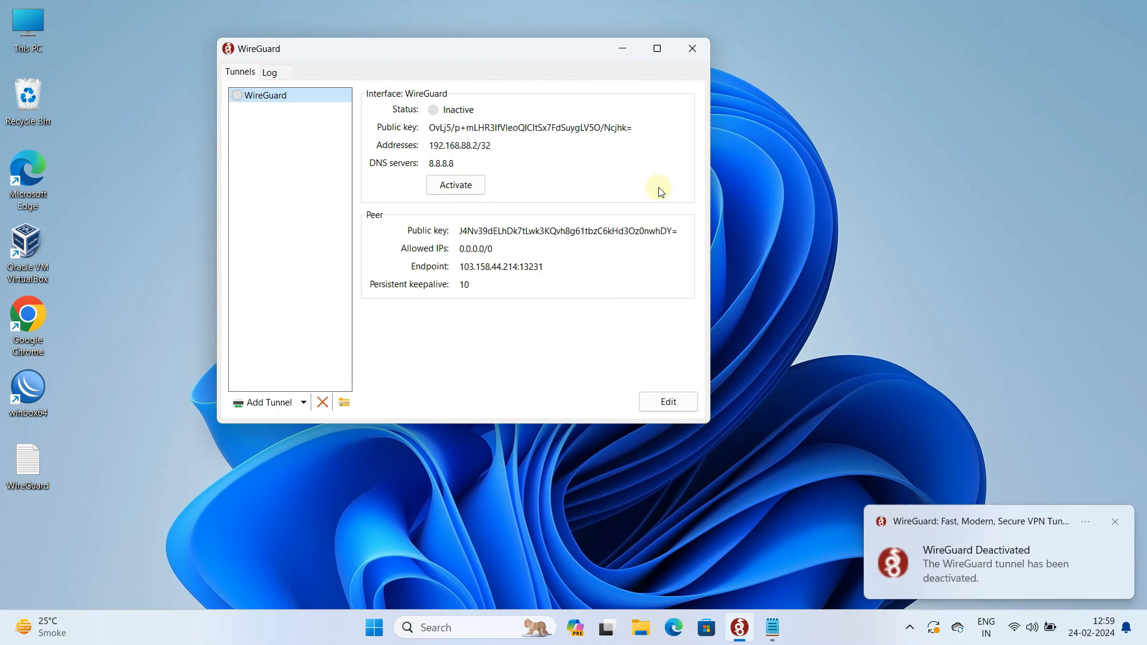
left_click(691, 49)
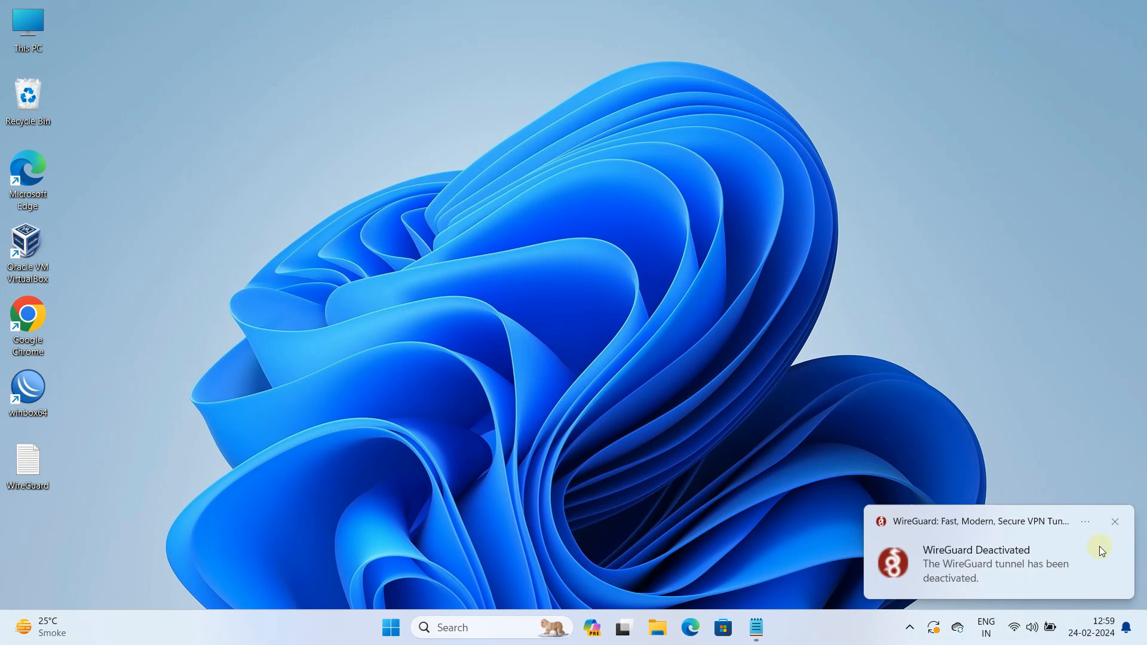